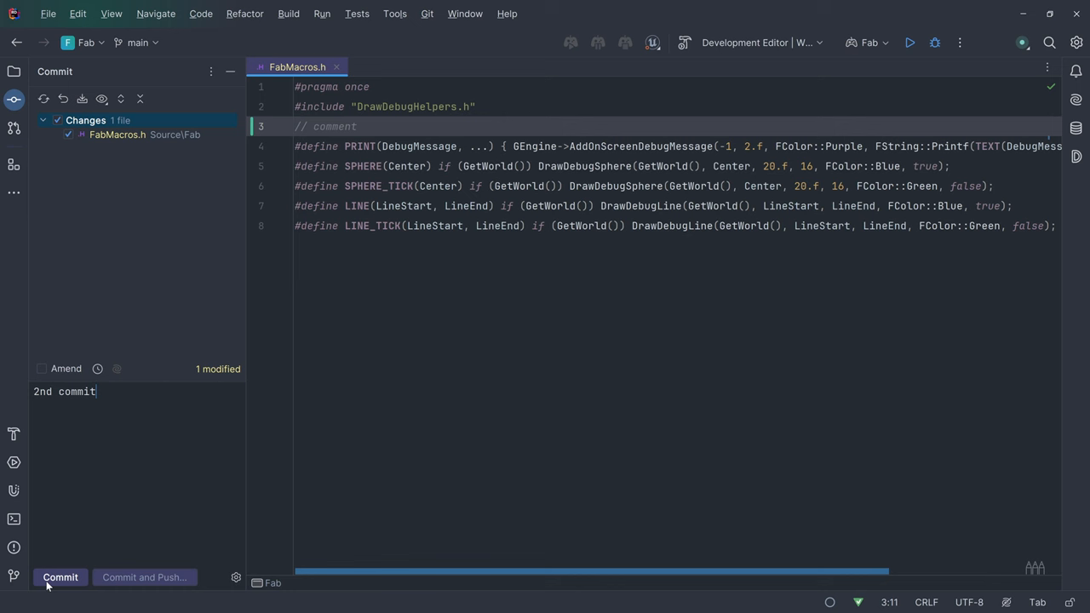
# - Show Rider's Git Log tab listing the project's single commit on main
pyautogui.click(13, 576)
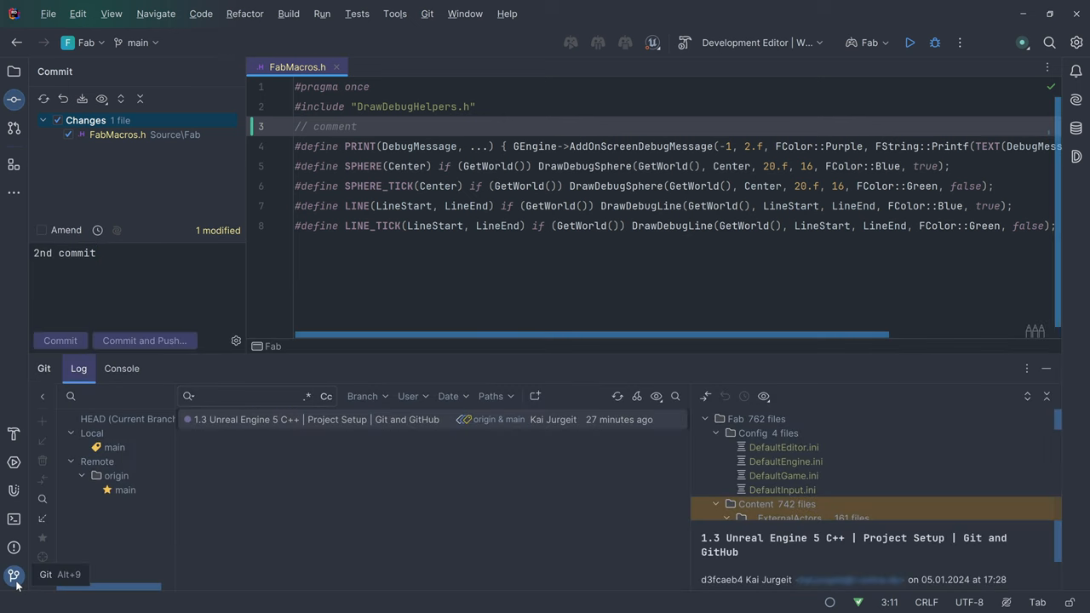
pyautogui.click(59, 340)
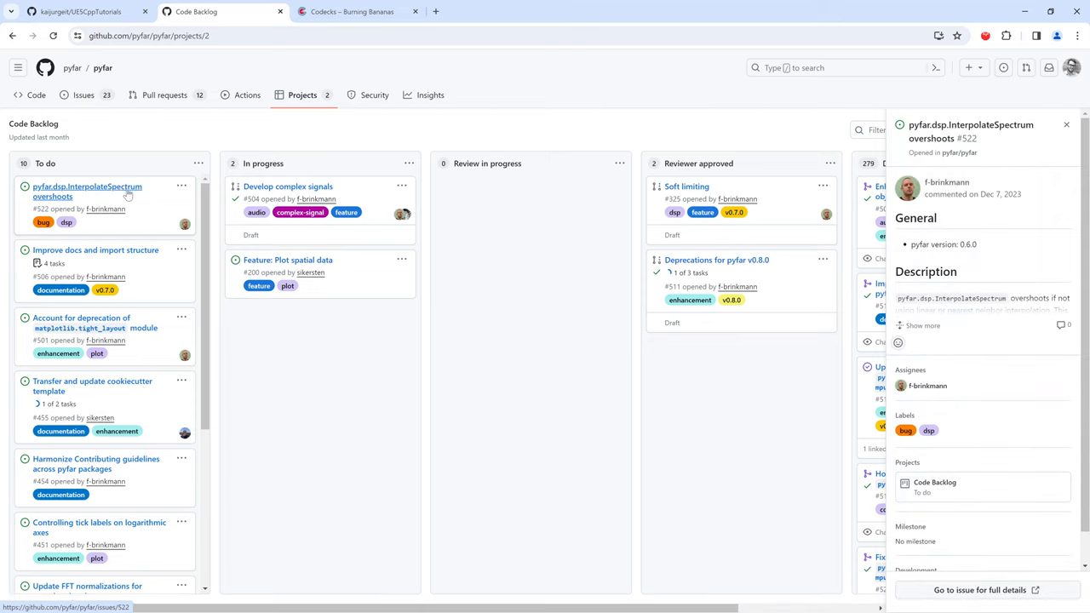
pyautogui.moveTo(952, 369)
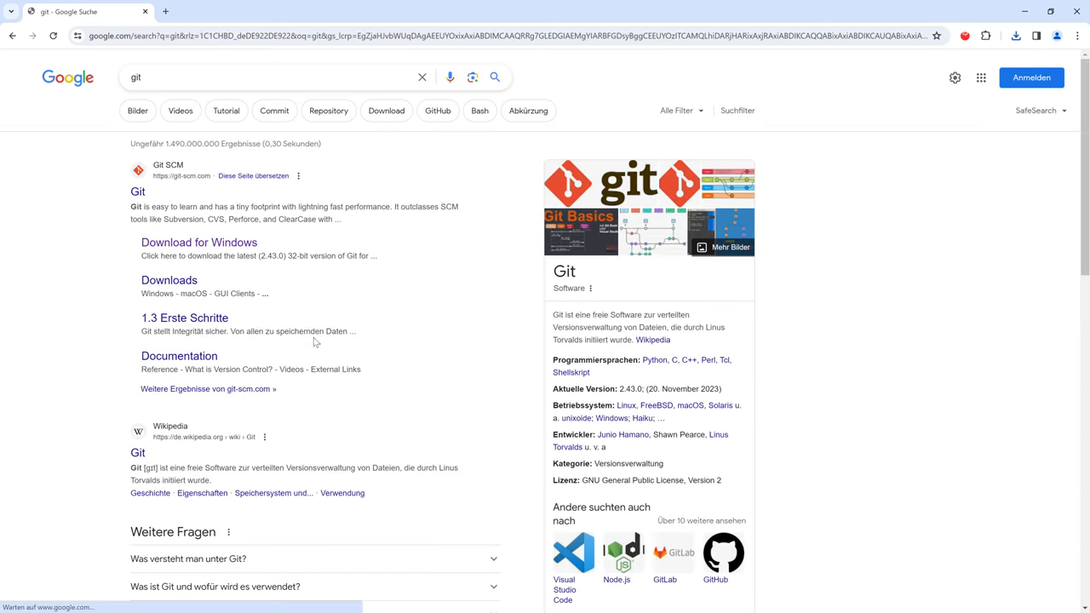
# - Download Git for Windows, keeping the default editor, main branch name and bundled OpenSSH
pyautogui.click(169, 281)
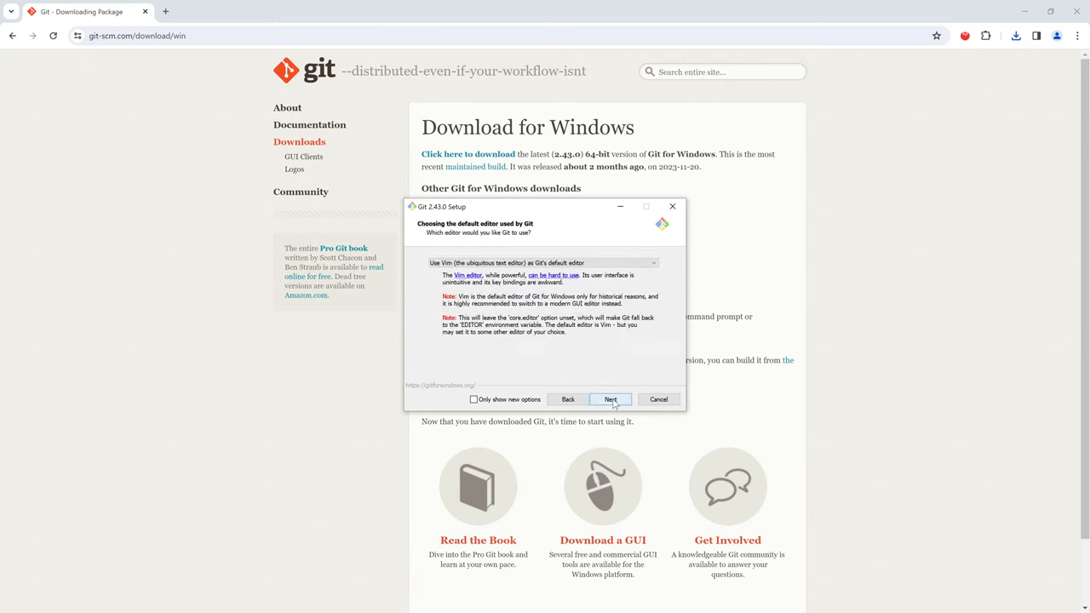
pyautogui.click(610, 400)
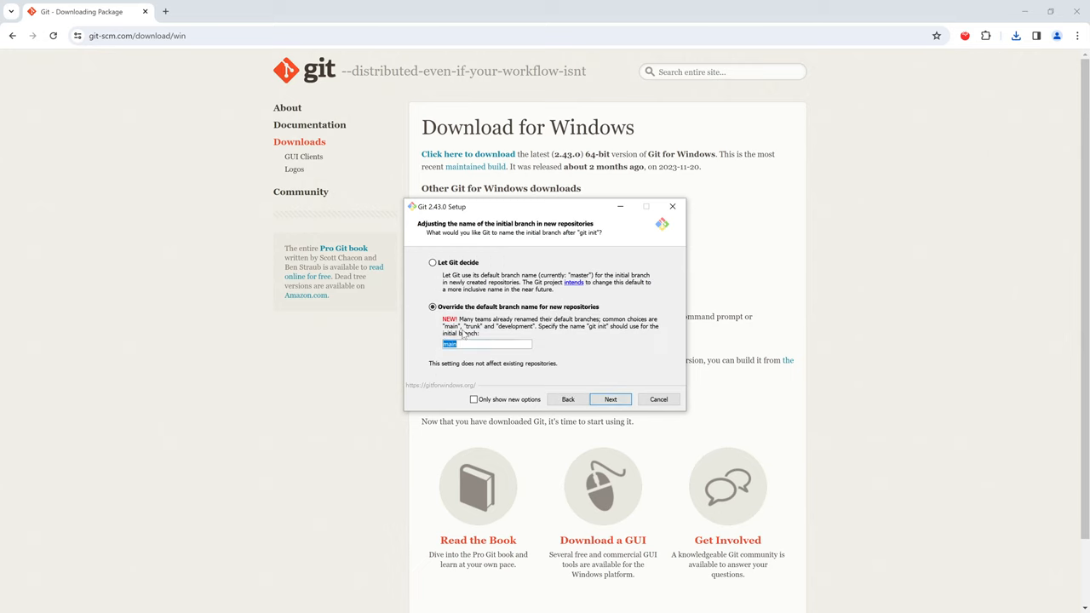
pyautogui.click(610, 400)
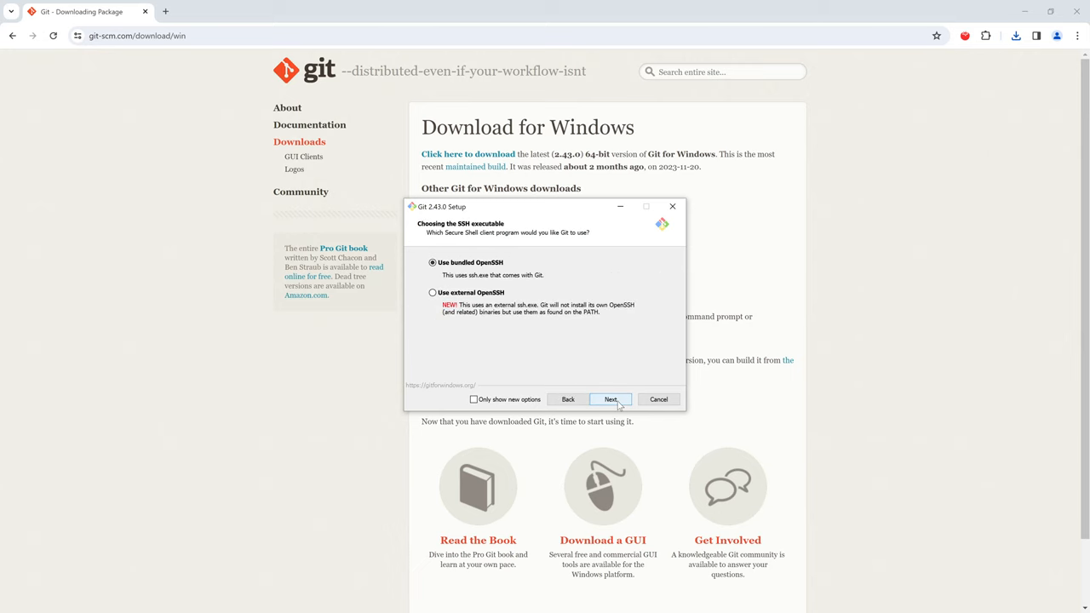
pyautogui.click(610, 400)
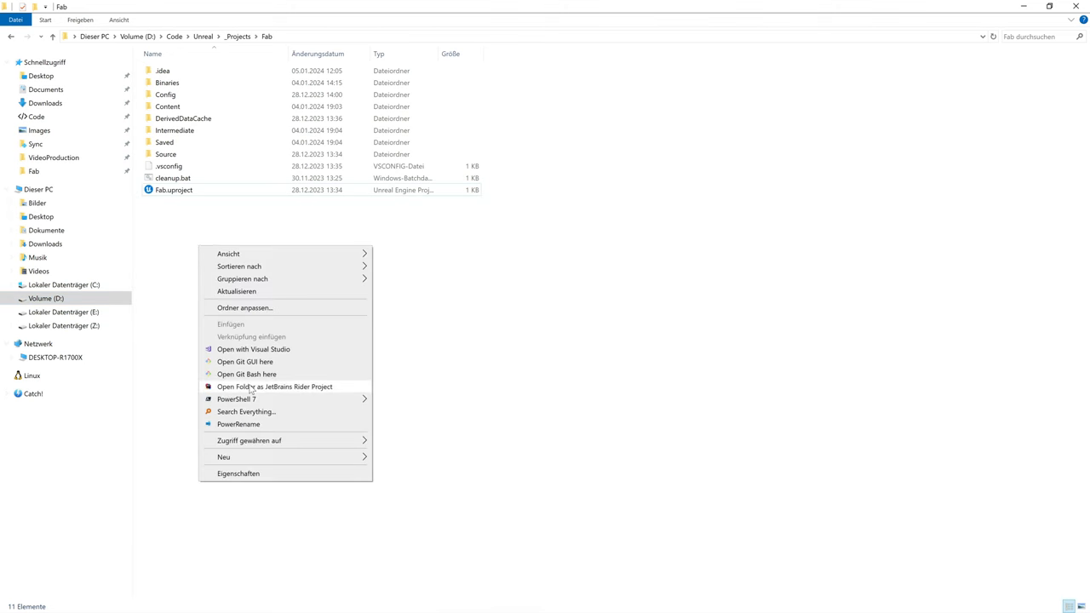
# - Open Git Bash in the Fab folder and enter git config --global user.email
pyautogui.click(246, 374)
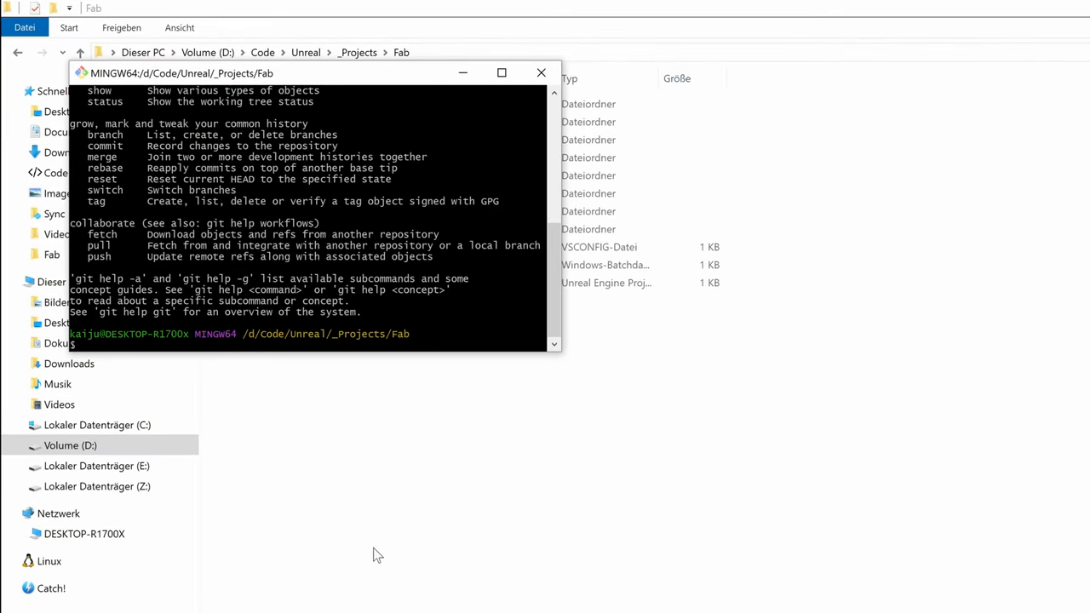
pyautogui.moveTo(368, 525)
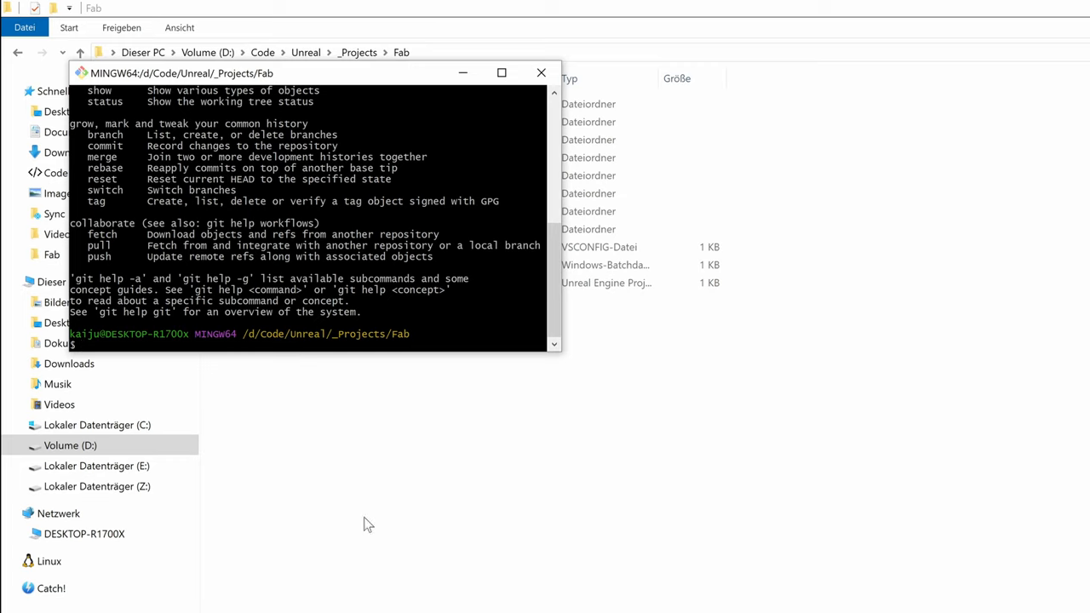
pyautogui.write('git config --global user.email')
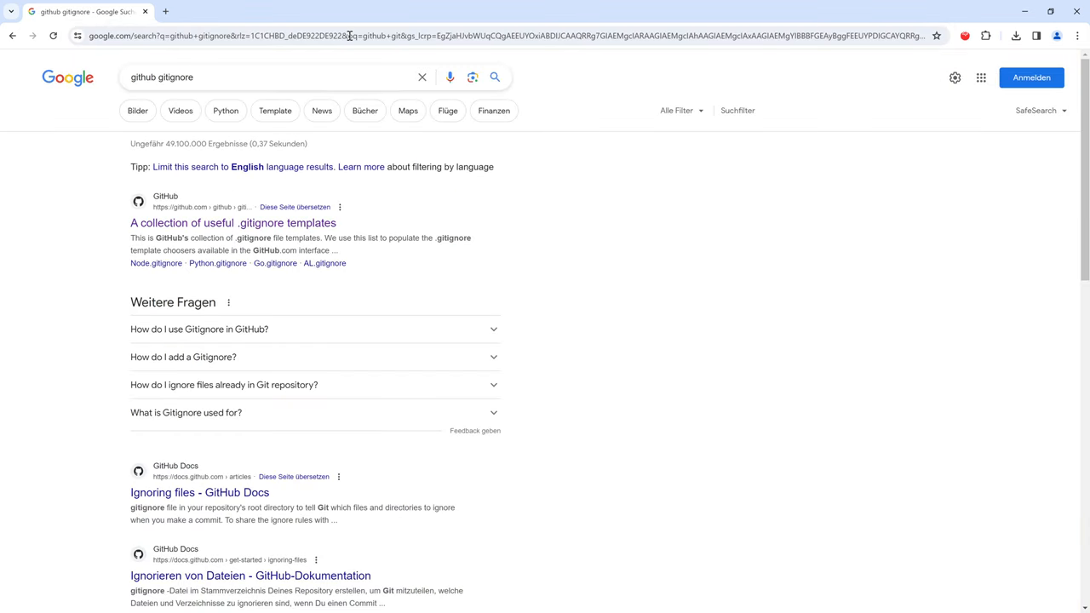
# - Open GitHub's gitignore collection and select the UnrealEngine.gitignore template
pyautogui.click(233, 222)
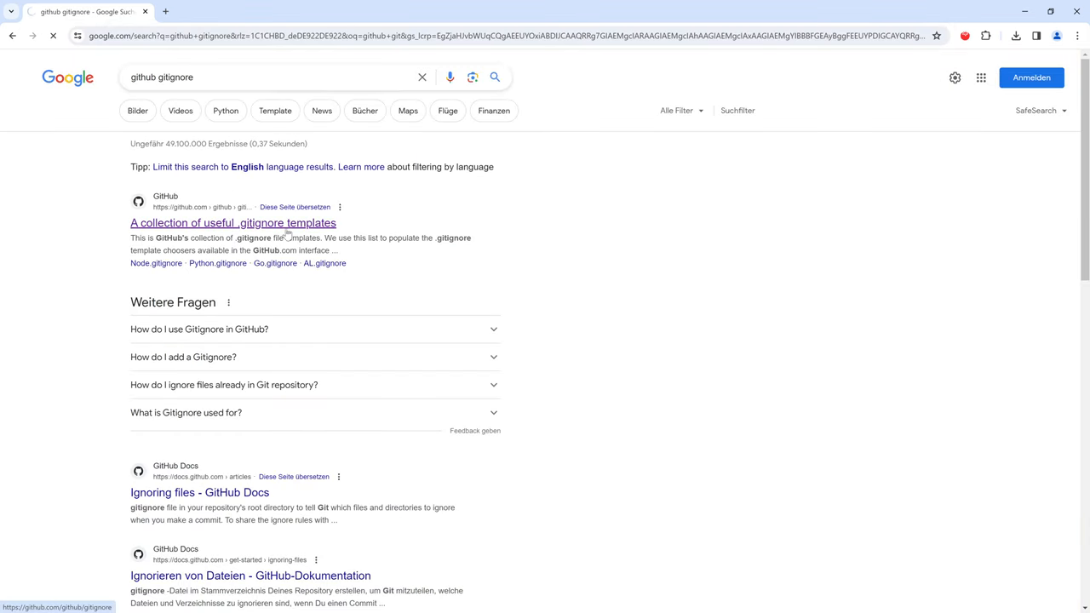
pyautogui.click(233, 222)
pyautogui.write('unreal')
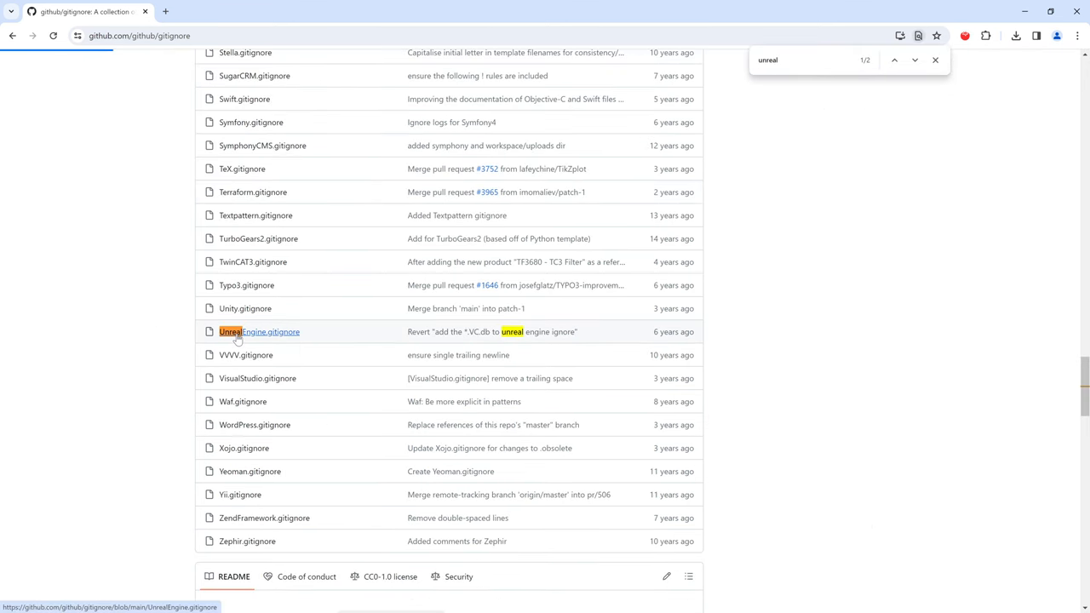
pyautogui.click(253, 331)
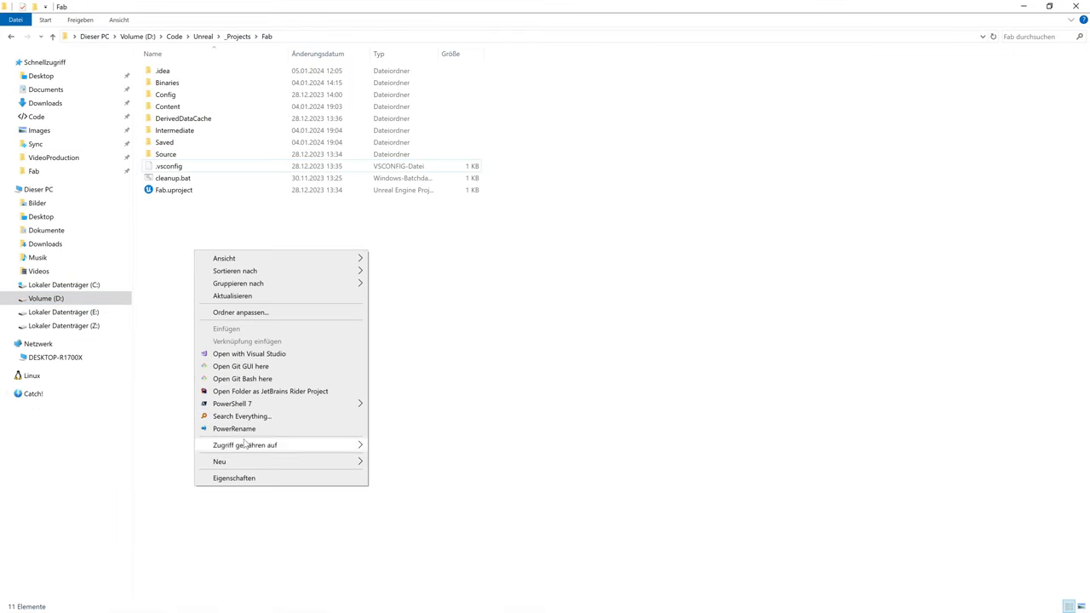
# - Create .gitignore in the Fab folder with the Unreal template under a ## comment
pyautogui.click(219, 460)
pyautogui.write('.gitignore')
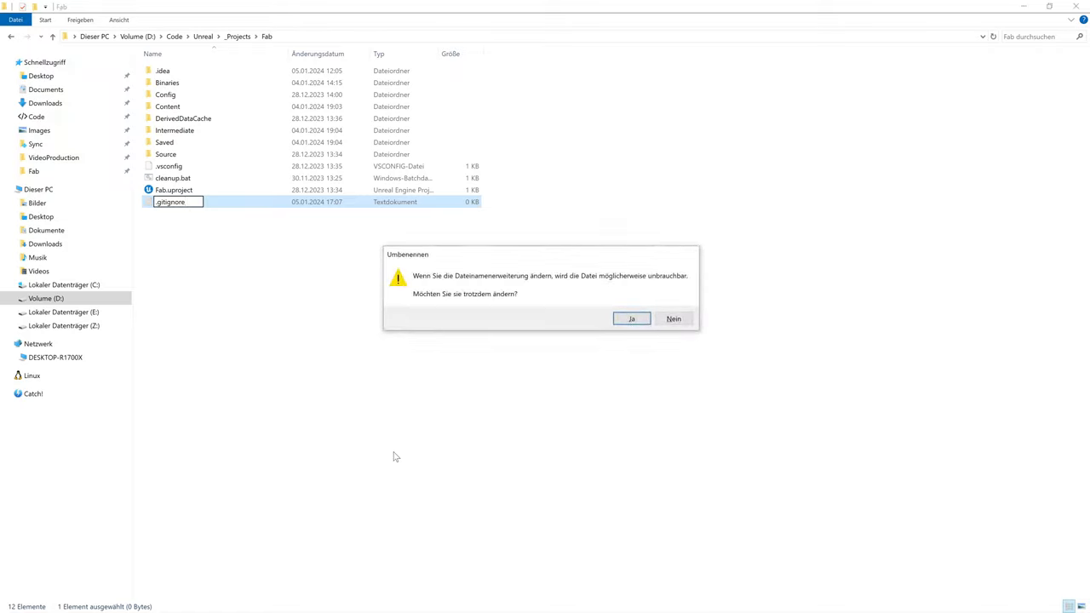
pyautogui.click(632, 319)
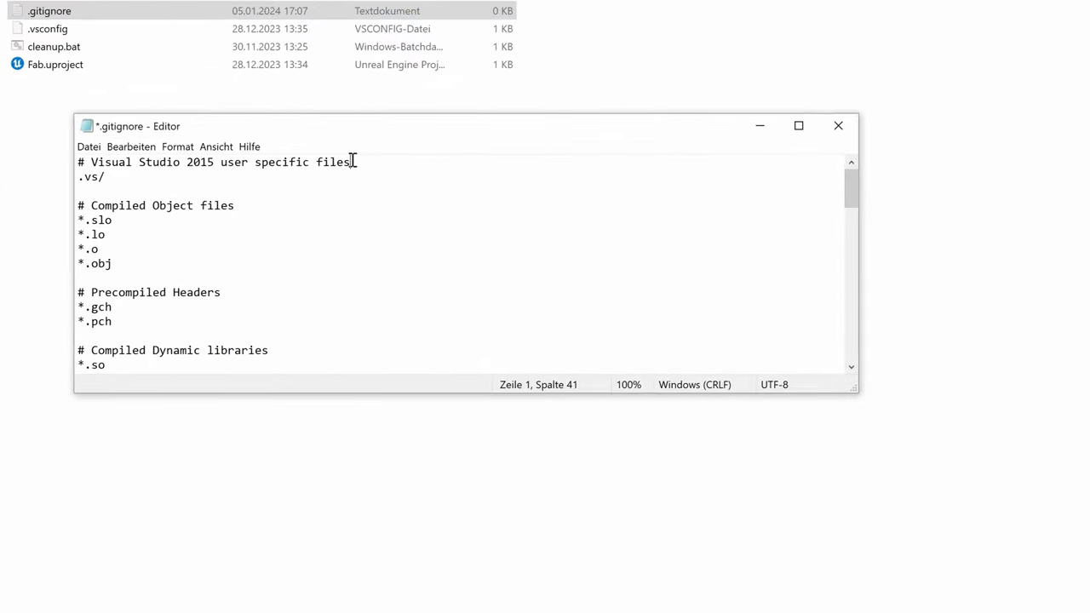
pyautogui.write('##')
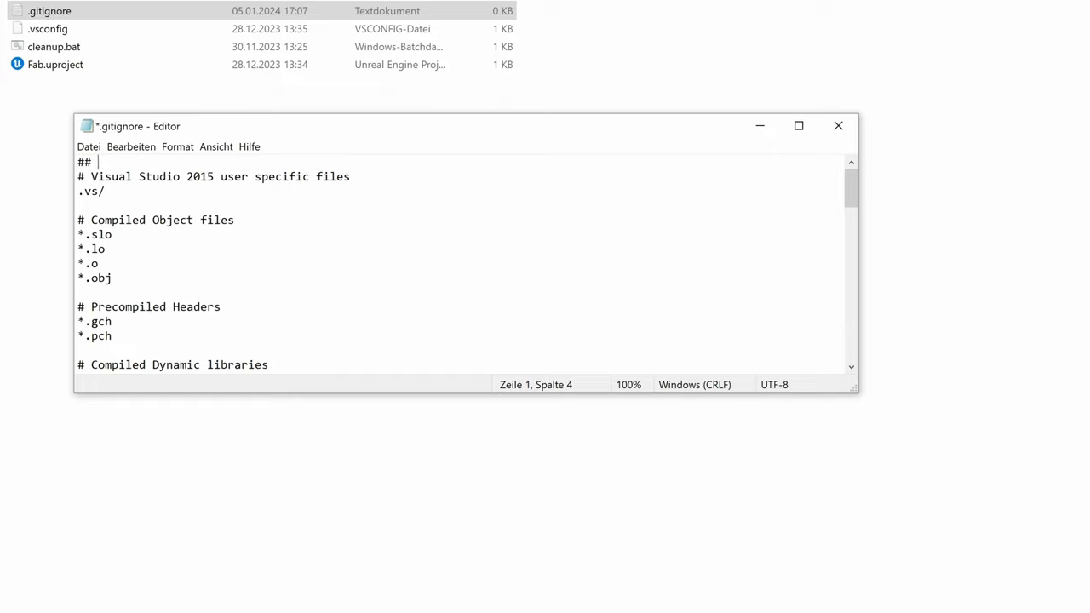
pyautogui.write('unreal.gitignore')
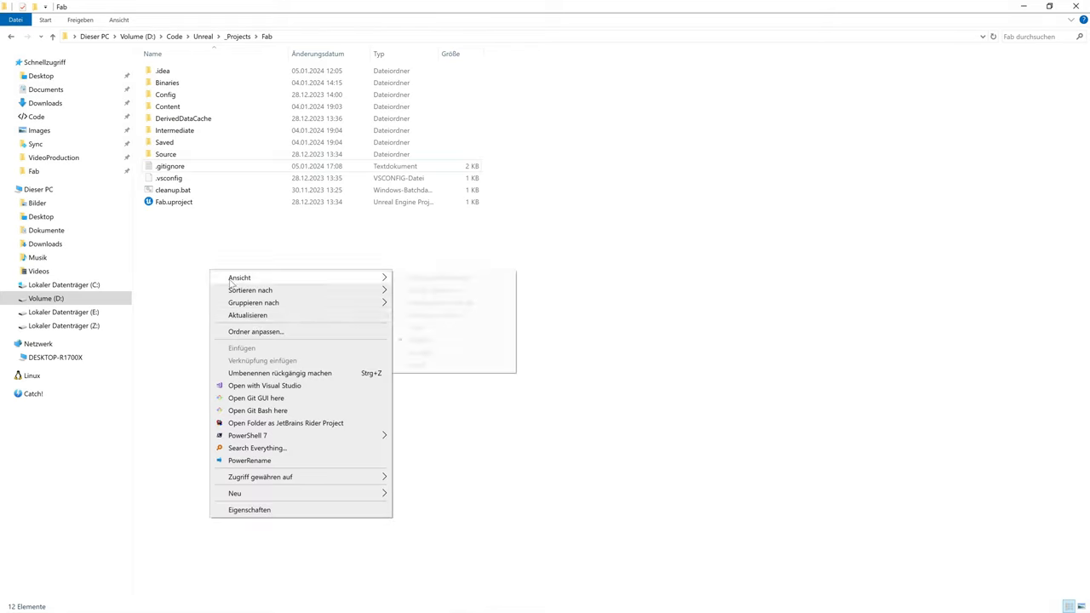
# - Initialize a Git repository in the Fab folder and list untracked files with git status
pyautogui.click(258, 411)
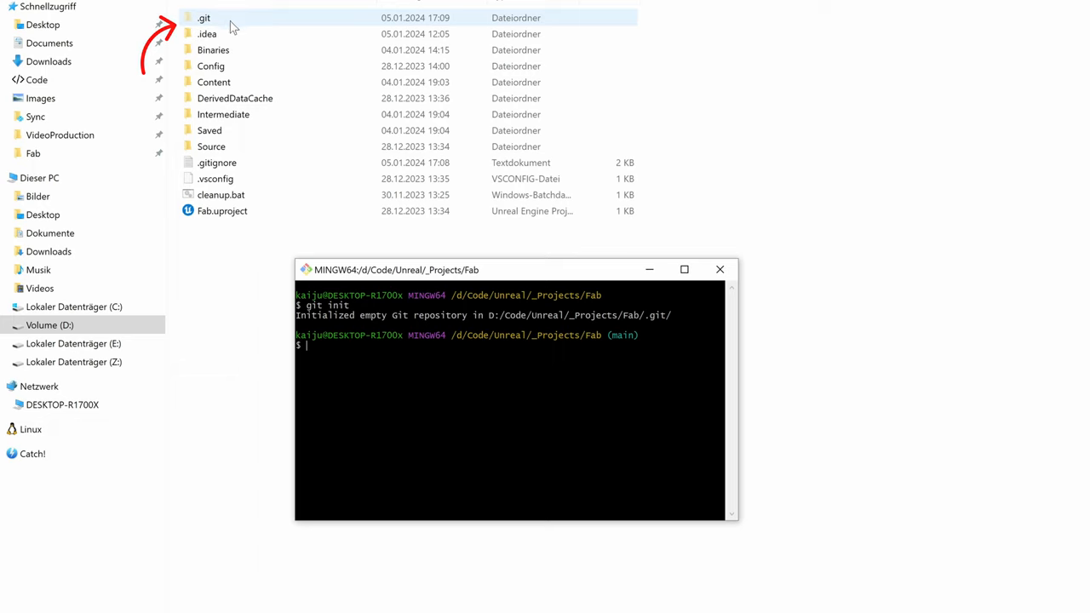
pyautogui.write('git status')
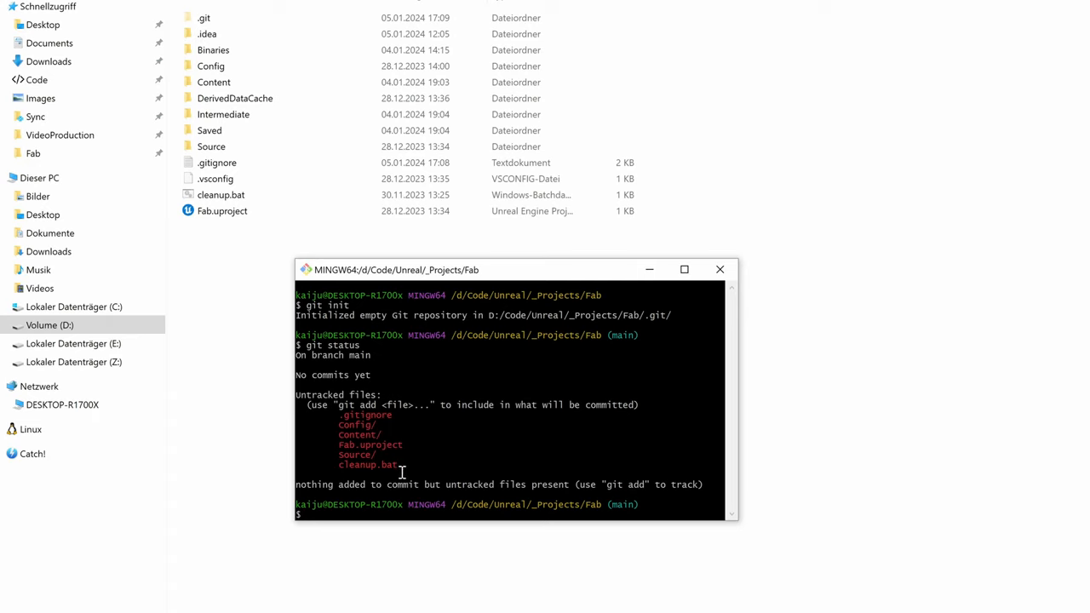
pyautogui.click(211, 66)
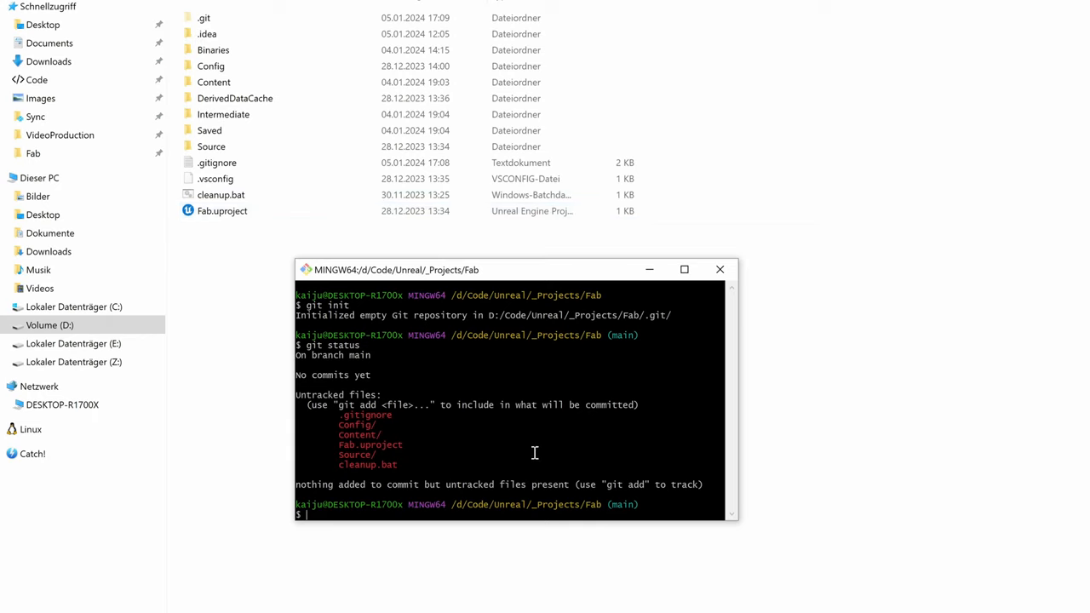
# - Stage all project files with git add . and check git status
pyautogui.write('git add')
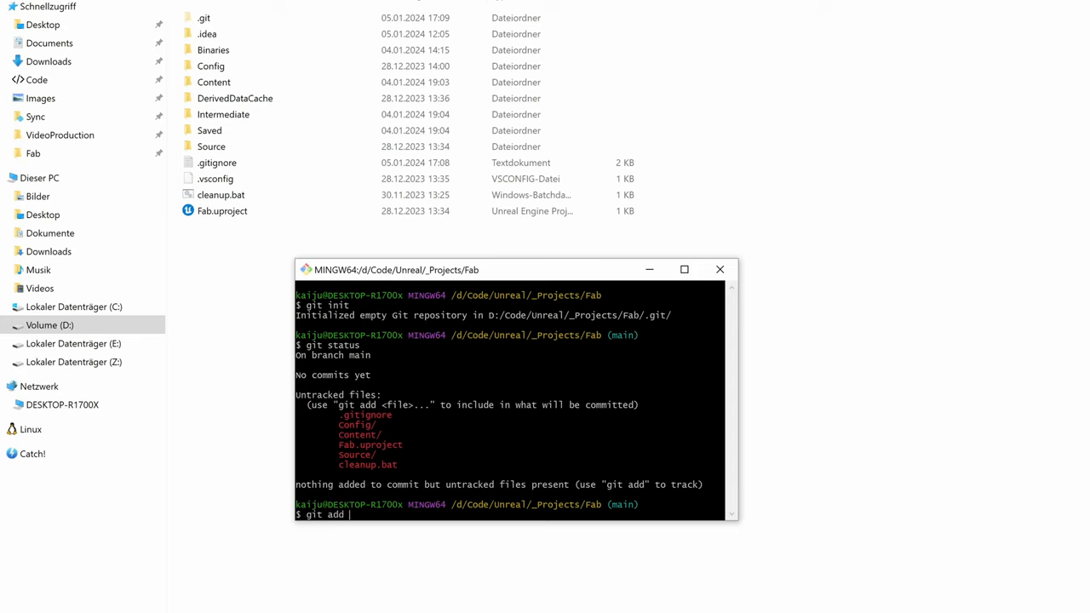
pyautogui.write('.')
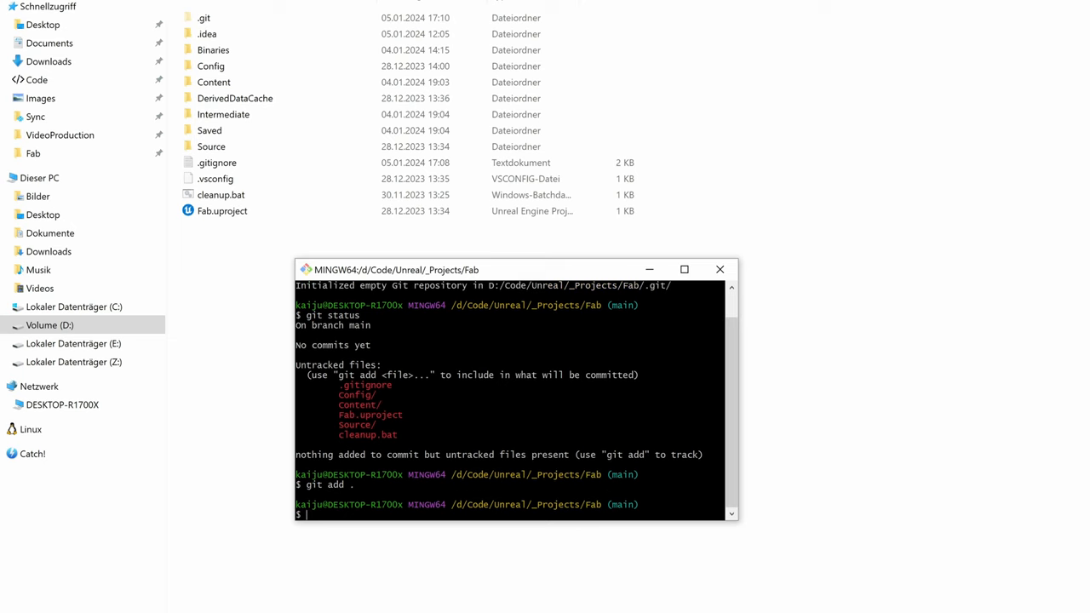
pyautogui.write('git status')
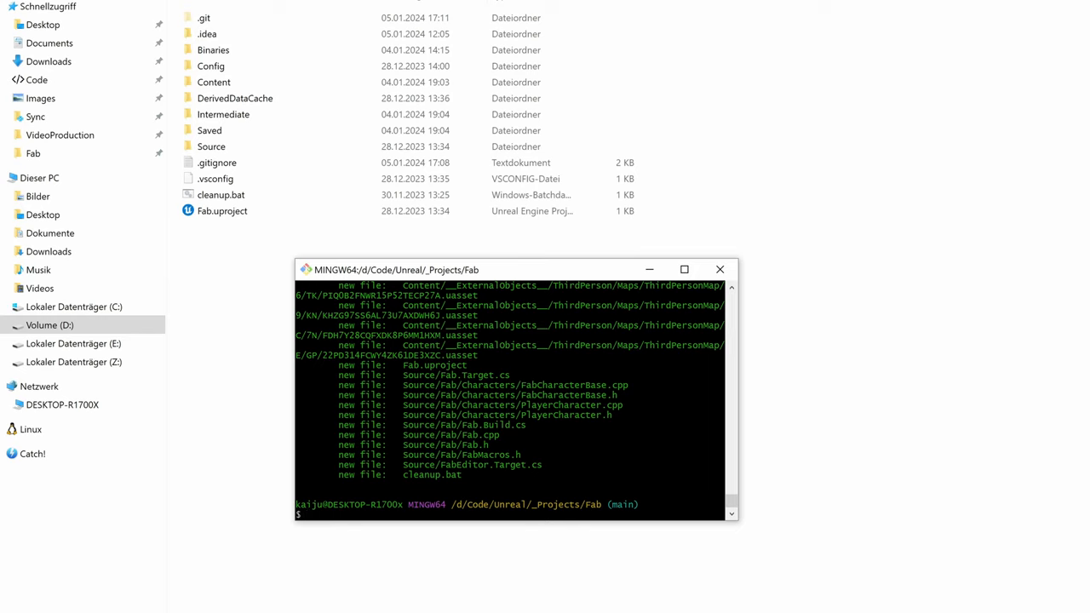
# - Commit the staged files as 'Initial commit', verify status, and define the st alias
pyautogui.write('git')
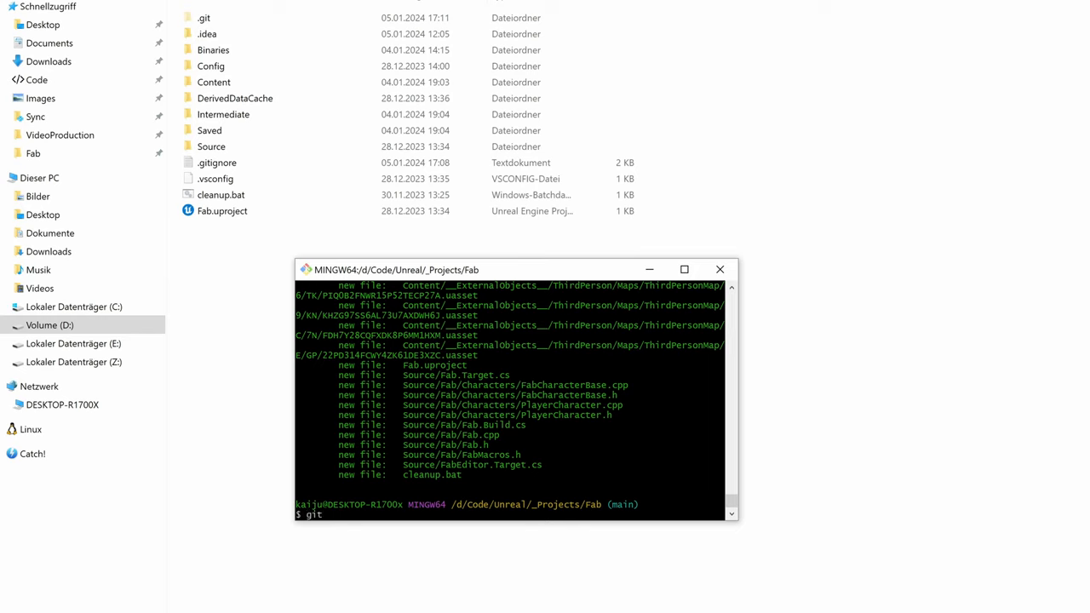
pyautogui.write('commit -')
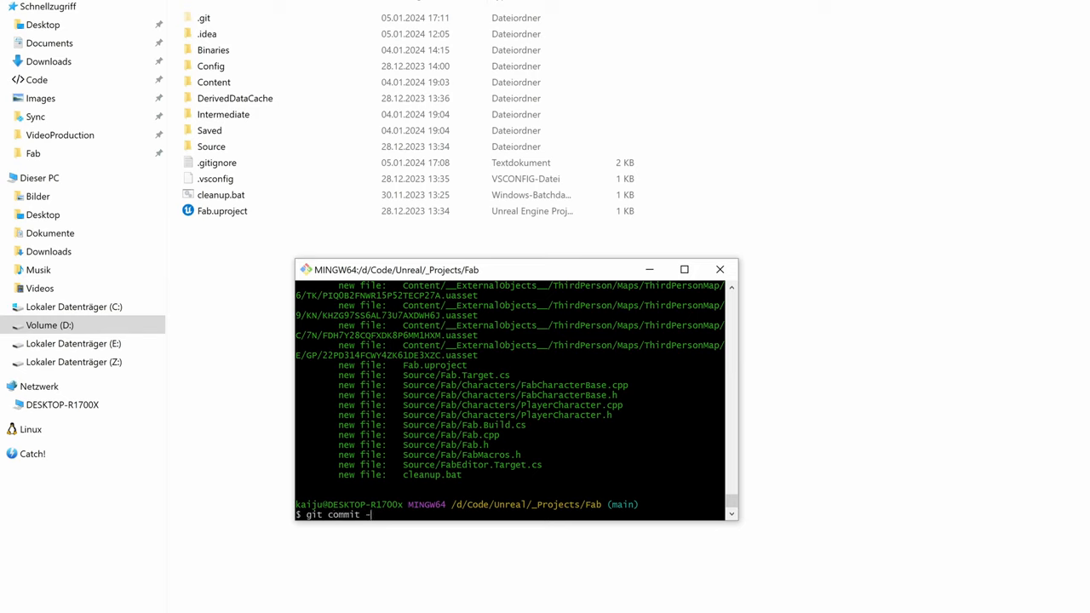
pyautogui.write('m "Initi')
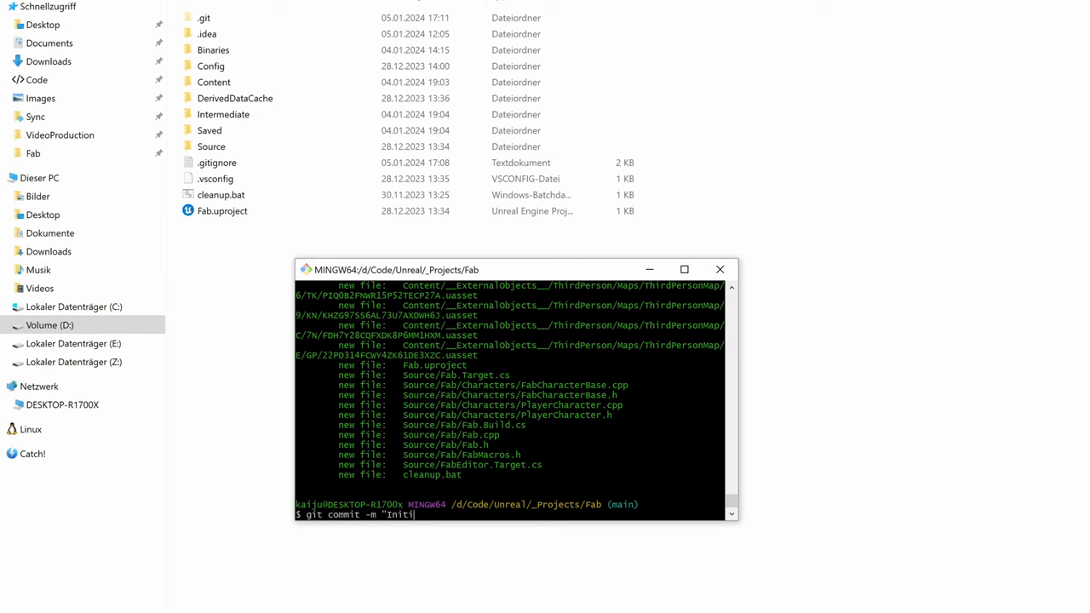
pyautogui.write('al commit"')
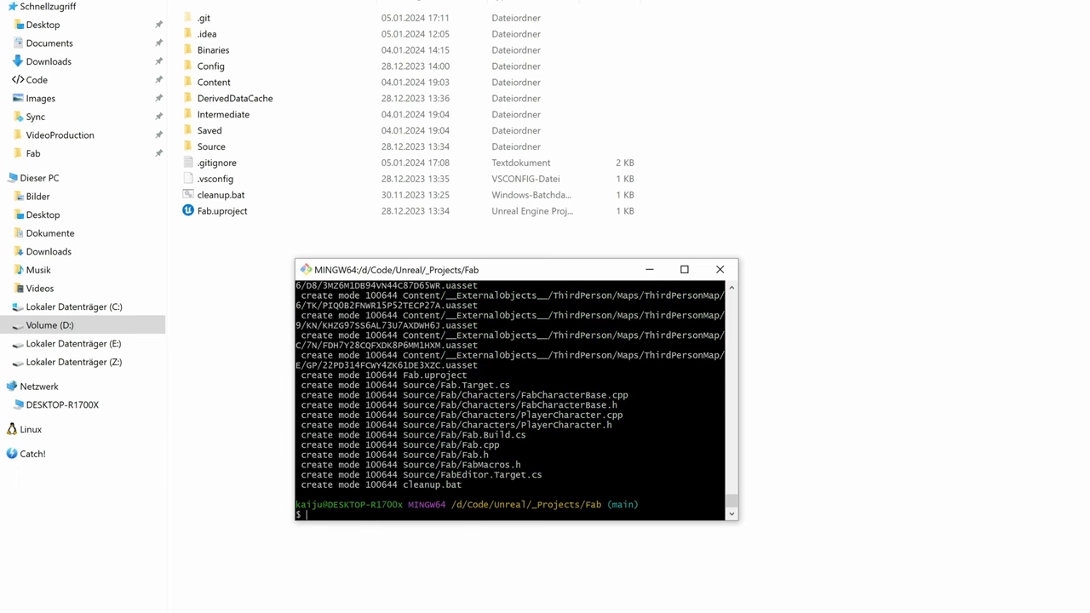
pyautogui.write('git status')
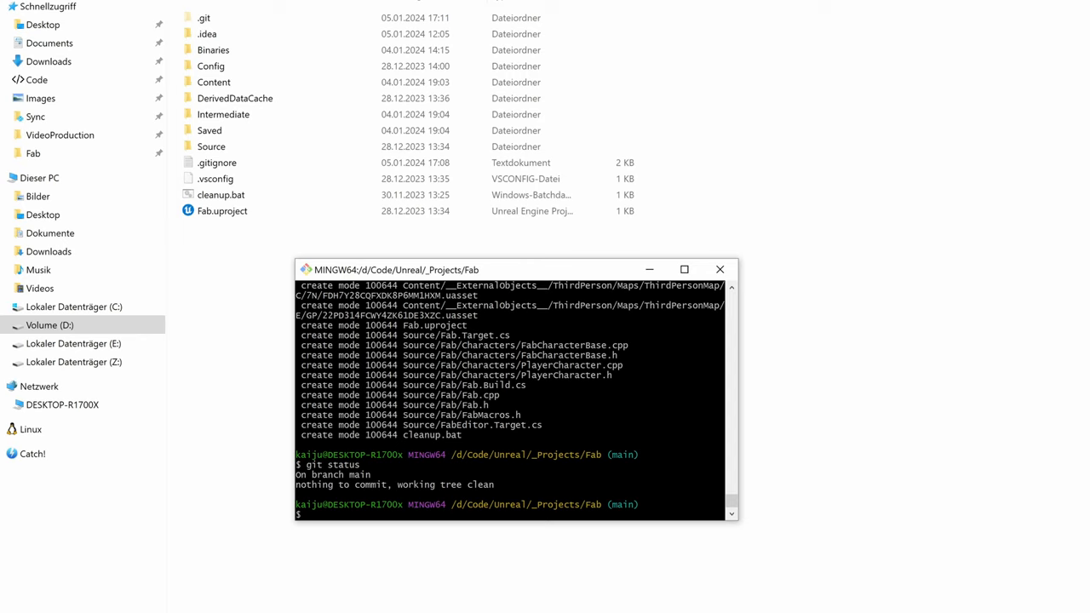
pyautogui.write('git config --global alias.st status')
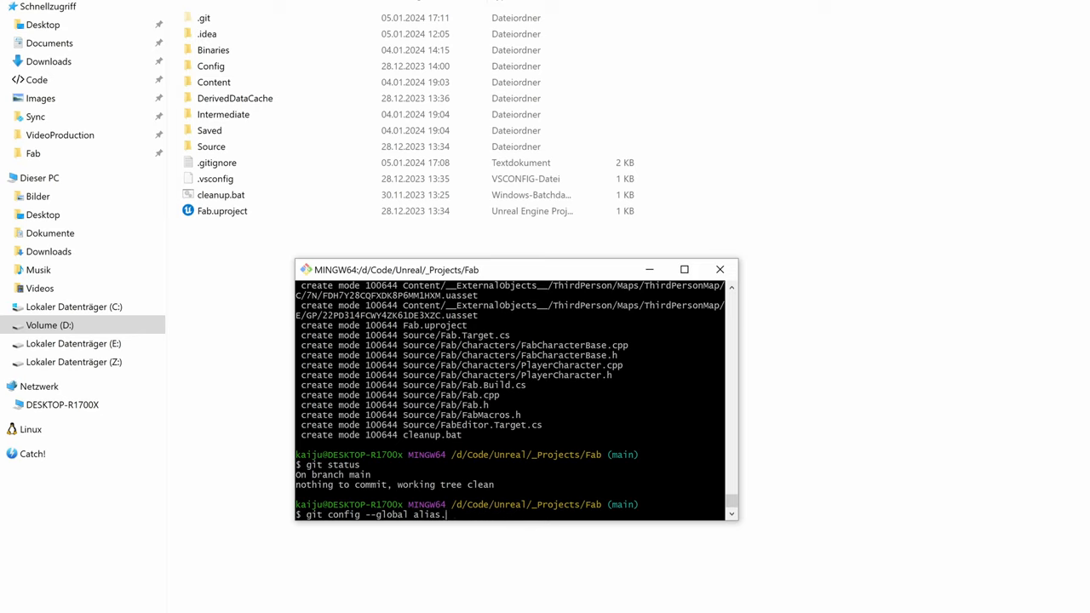
# - Add the global ci alias for commit and test git st on the clean tree
pyautogui.write('ci commit')
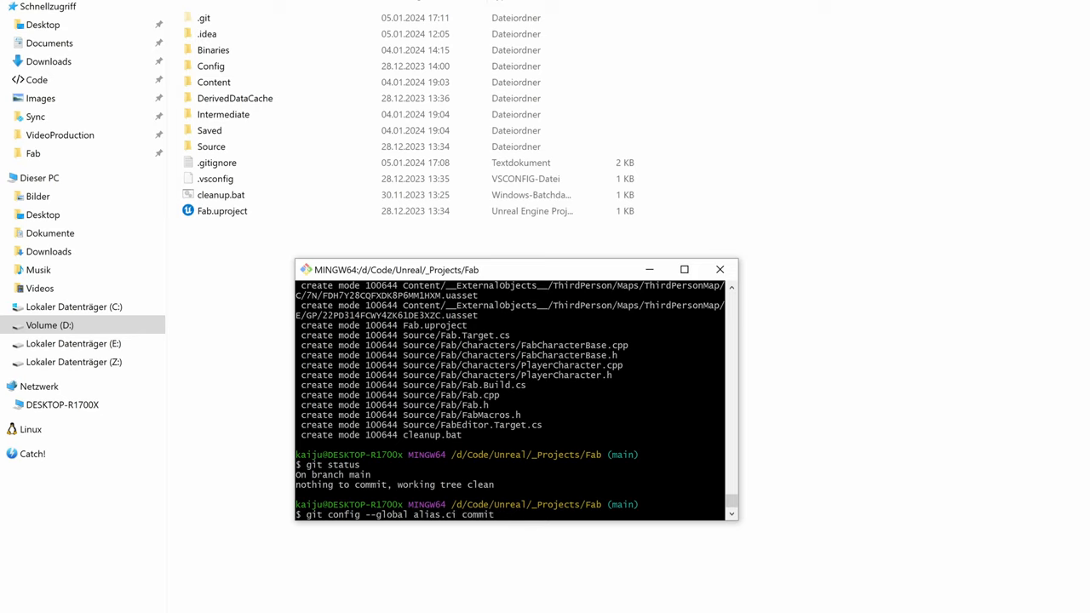
pyautogui.press('BackSpace')
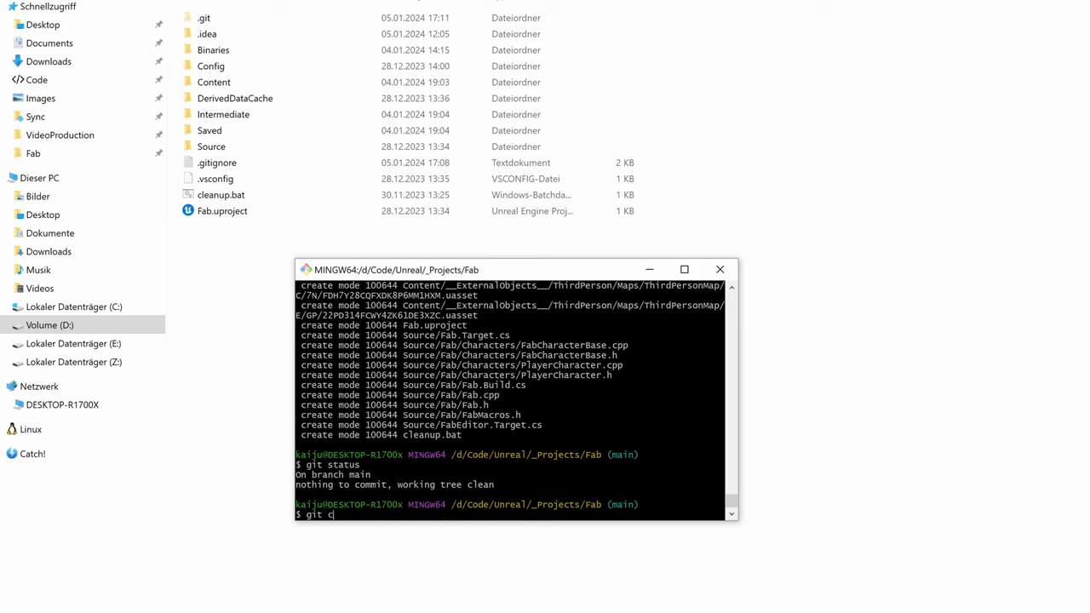
pyautogui.write('s')
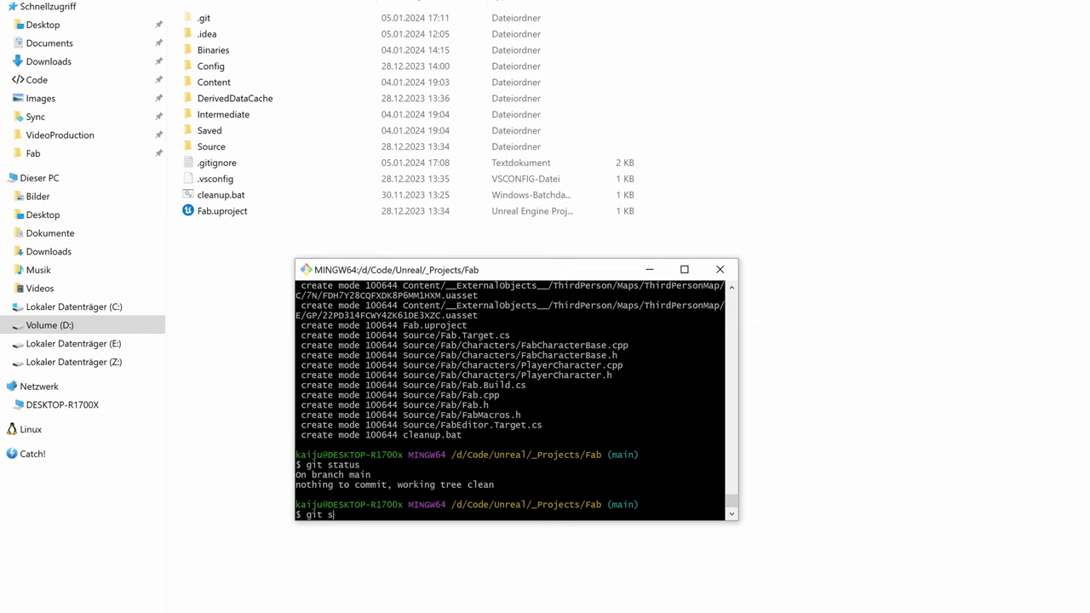
pyautogui.press('Return')
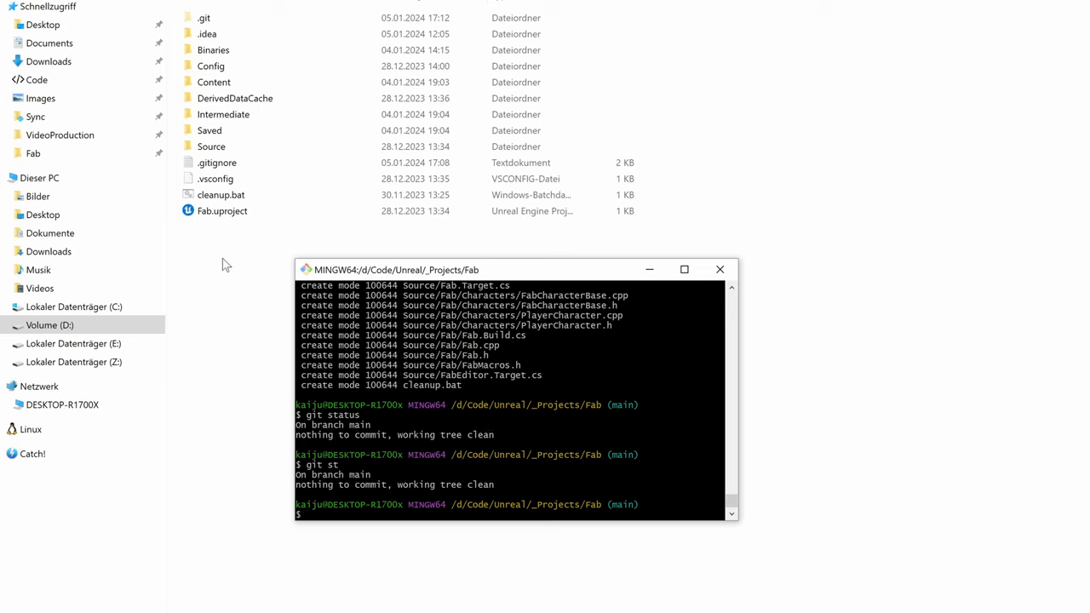
# - Create XXX.txt in the Fab folder and commit it as '2nd commit'
pyautogui.rightClick(226, 264)
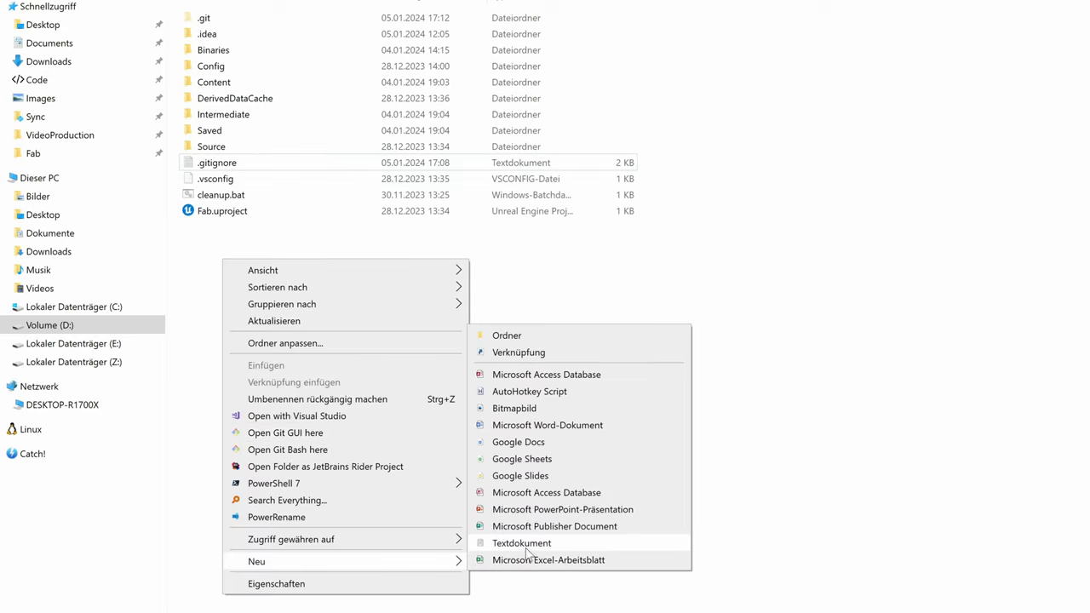
pyautogui.click(521, 542)
pyautogui.write('XXX.txt')
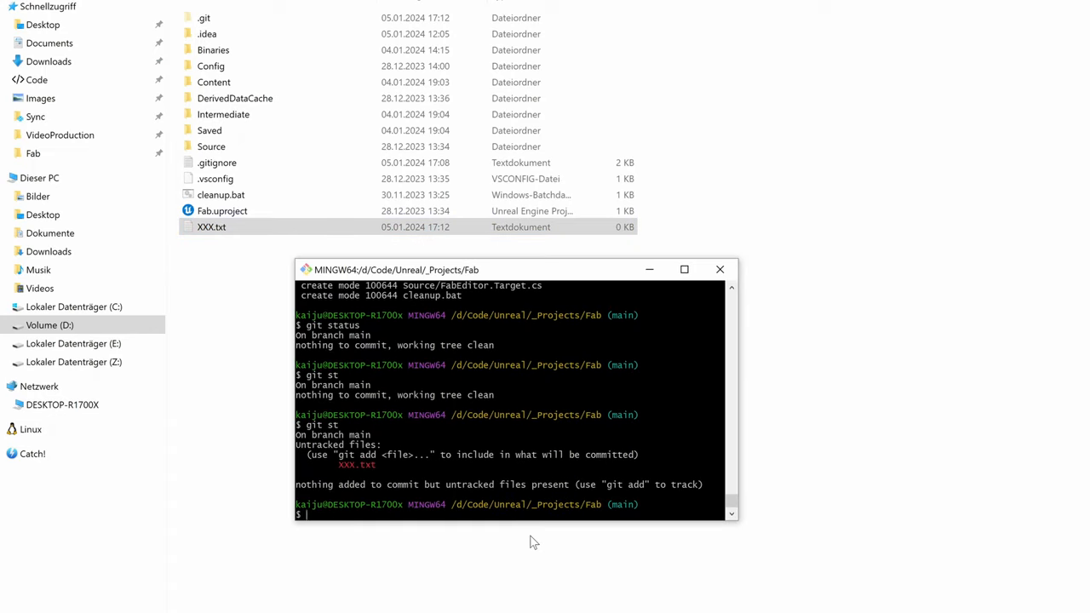
pyautogui.write('git add')
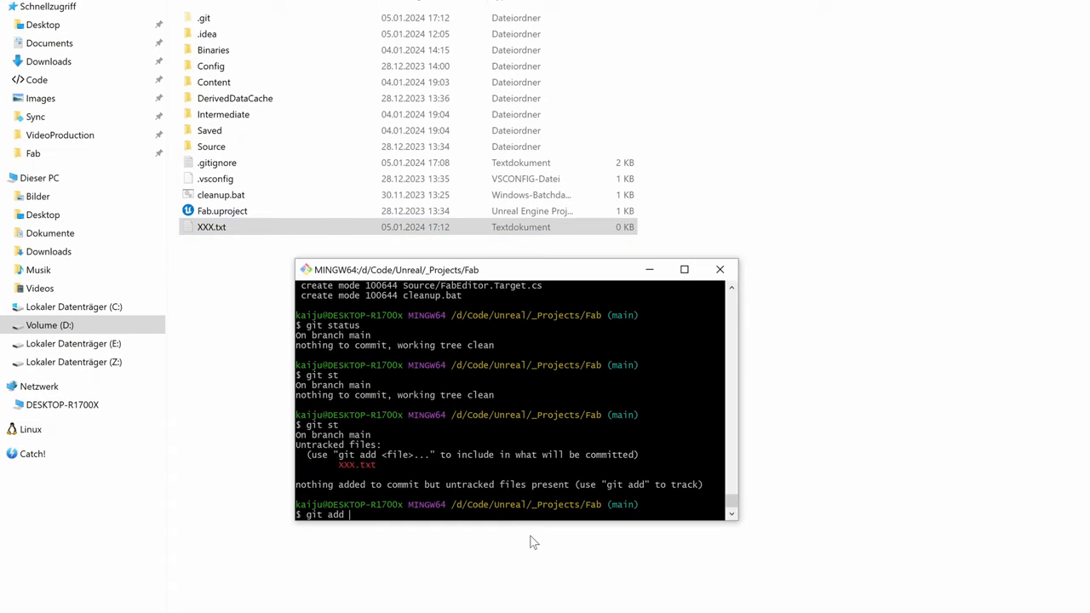
pyautogui.write('XXX.txt')
pyautogui.write('git')
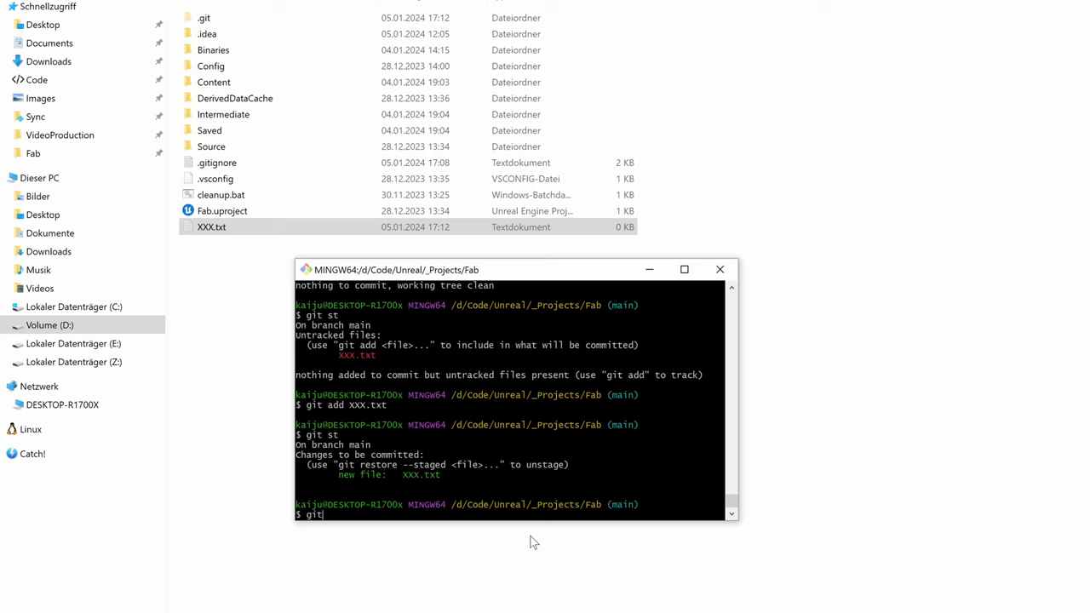
pyautogui.write('c')
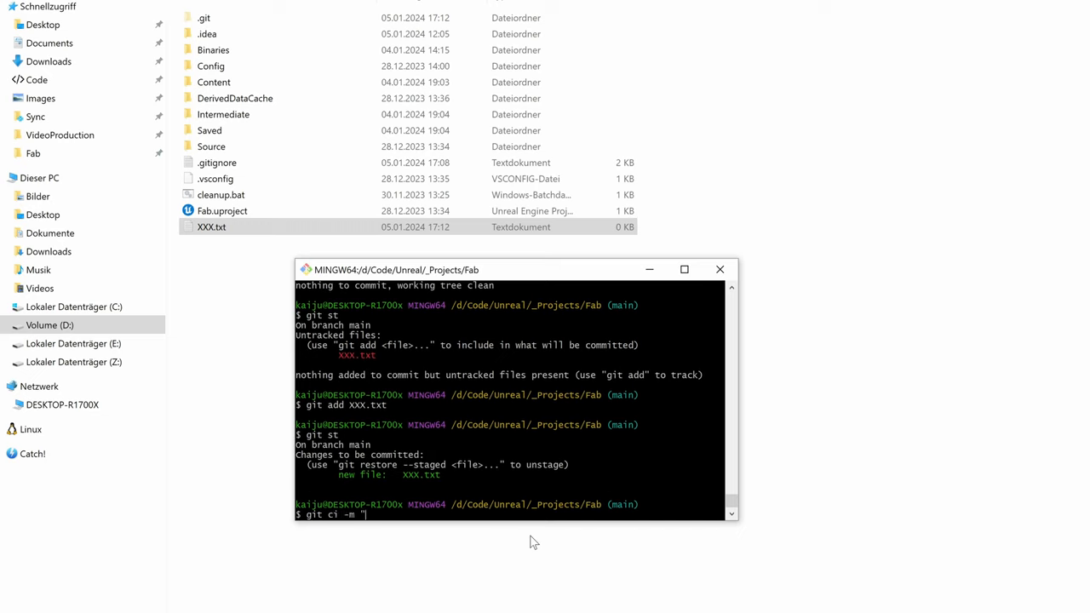
pyautogui.write('2nd commit"')
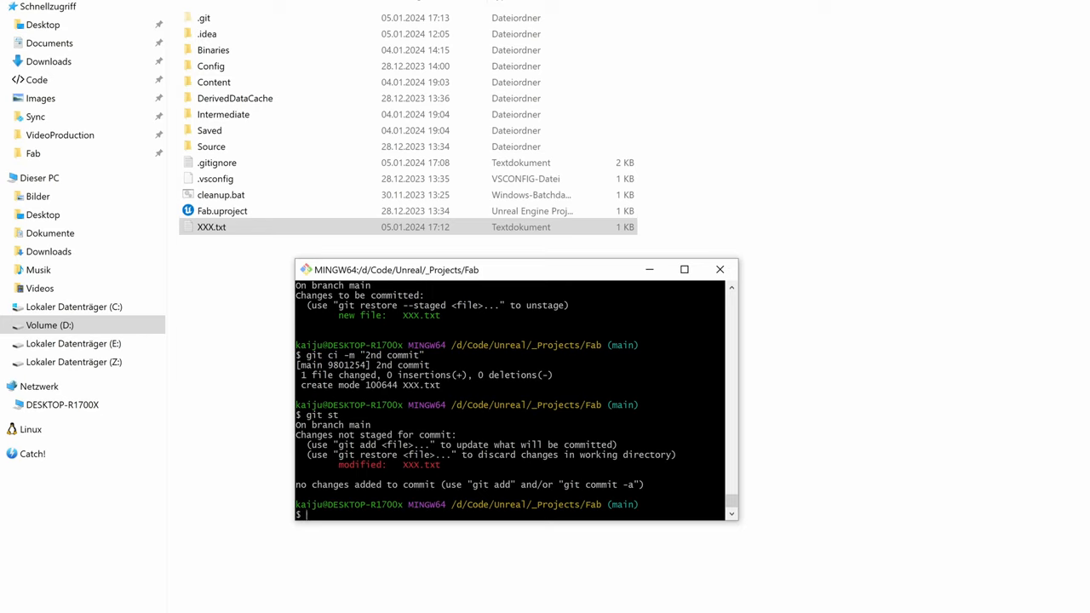
# - Stage all changes and amend them into '2nd commit'
pyautogui.write('git')
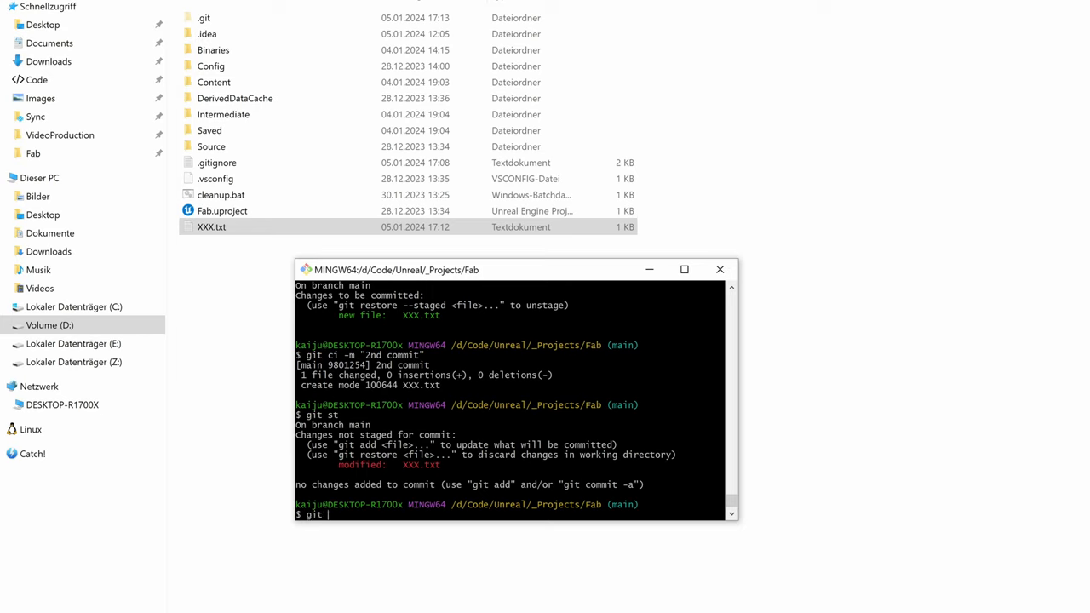
pyautogui.write('add .')
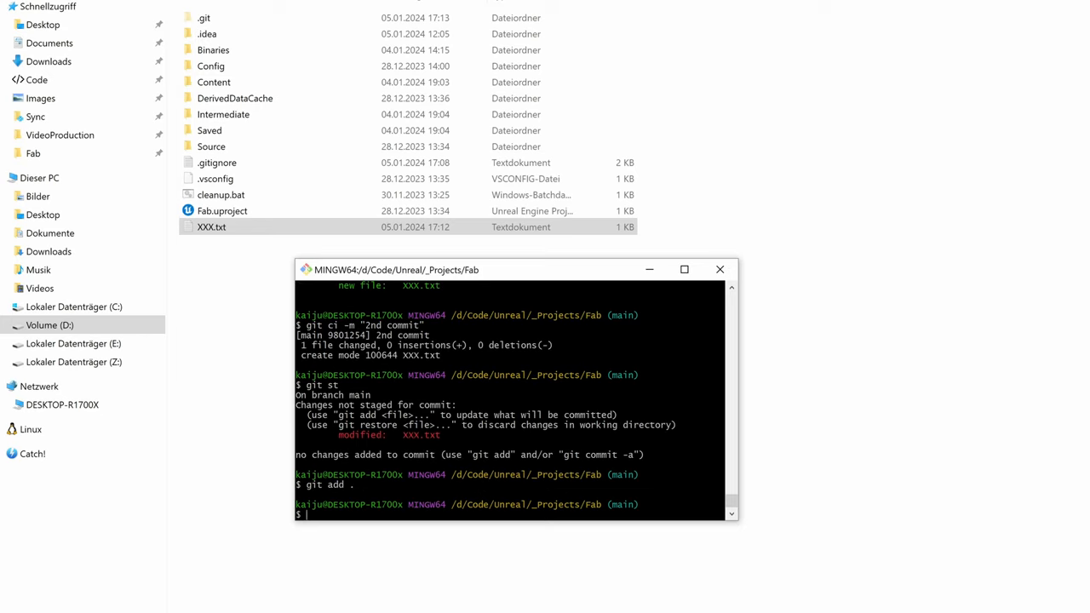
pyautogui.write('git')
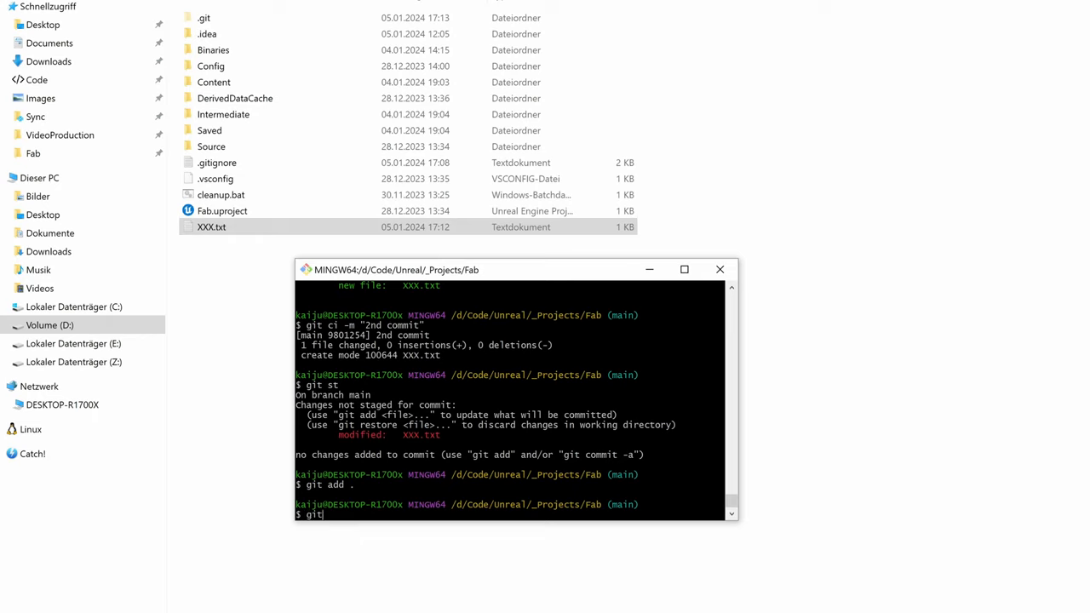
pyautogui.write('ci --amend -m "2')
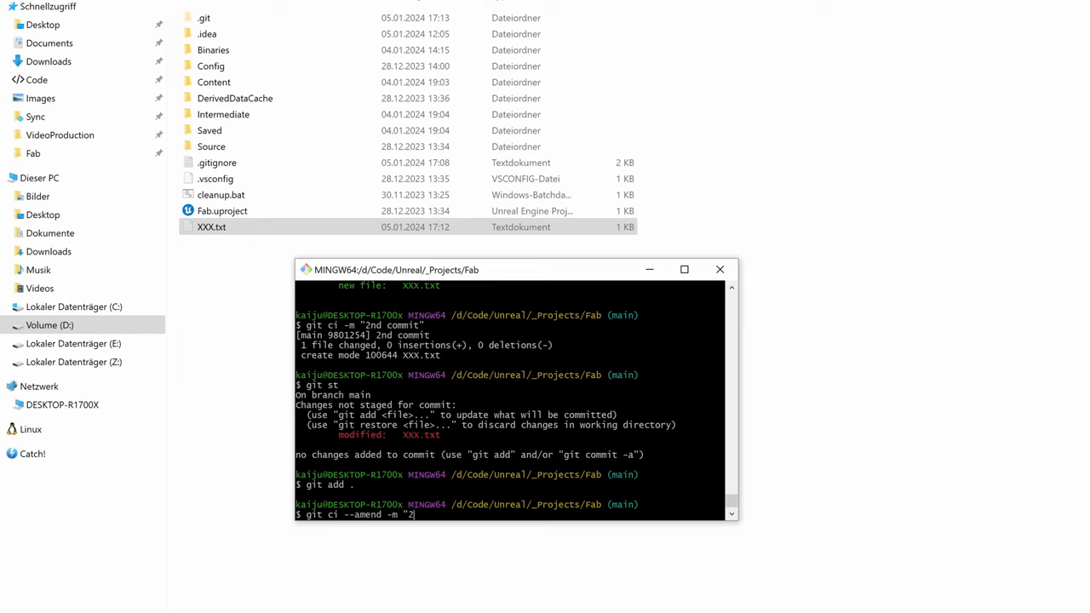
pyautogui.write('nd co')
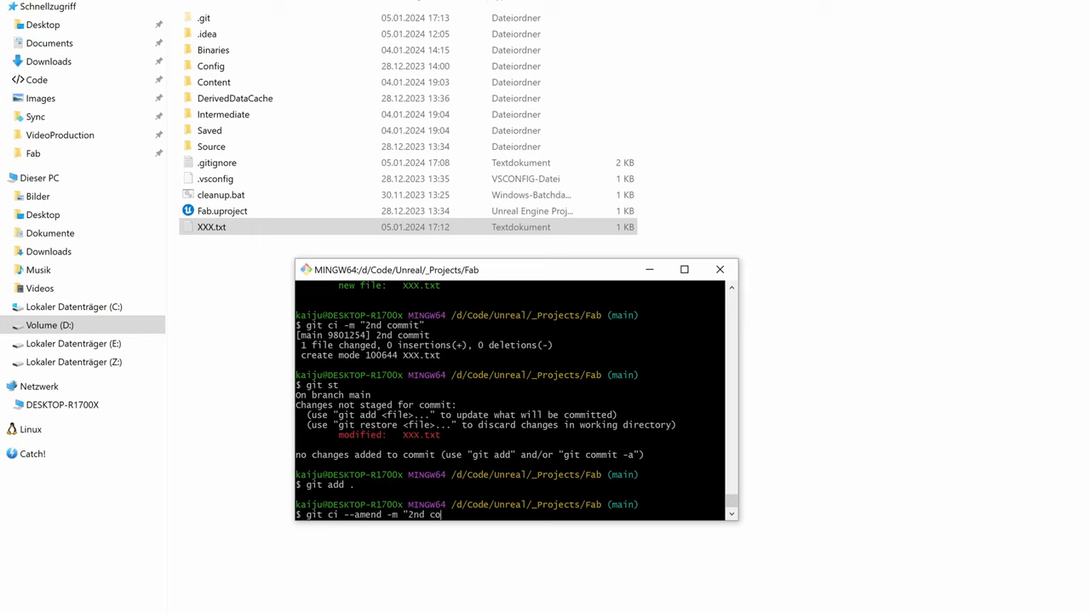
pyautogui.write('mmit"')
pyautogui.write('git log')
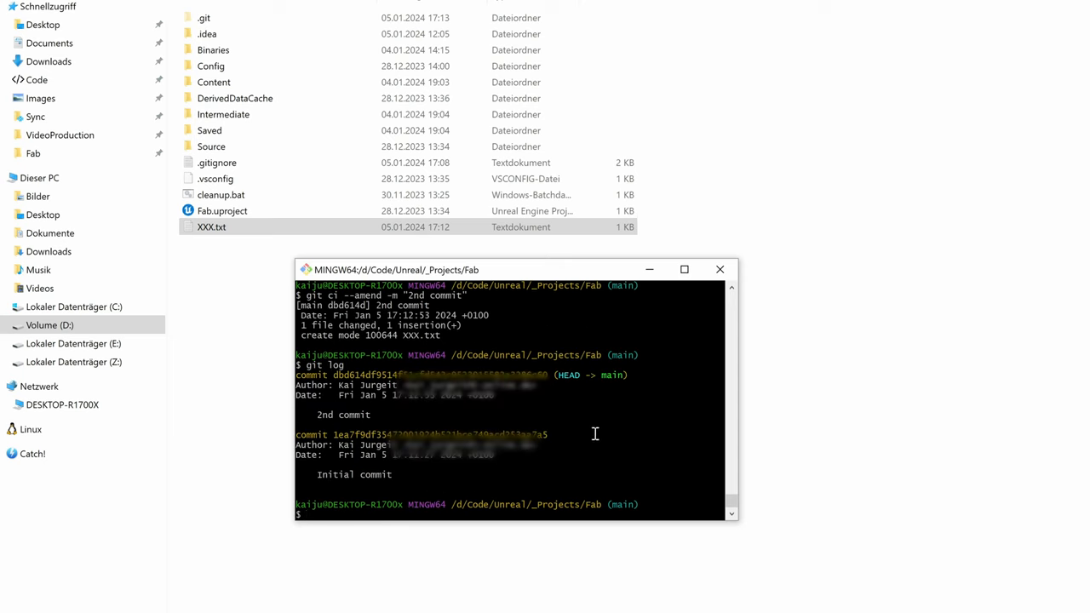
# - Check out the Initial commit by its copied hash
pyautogui.doubleClick(358, 434)
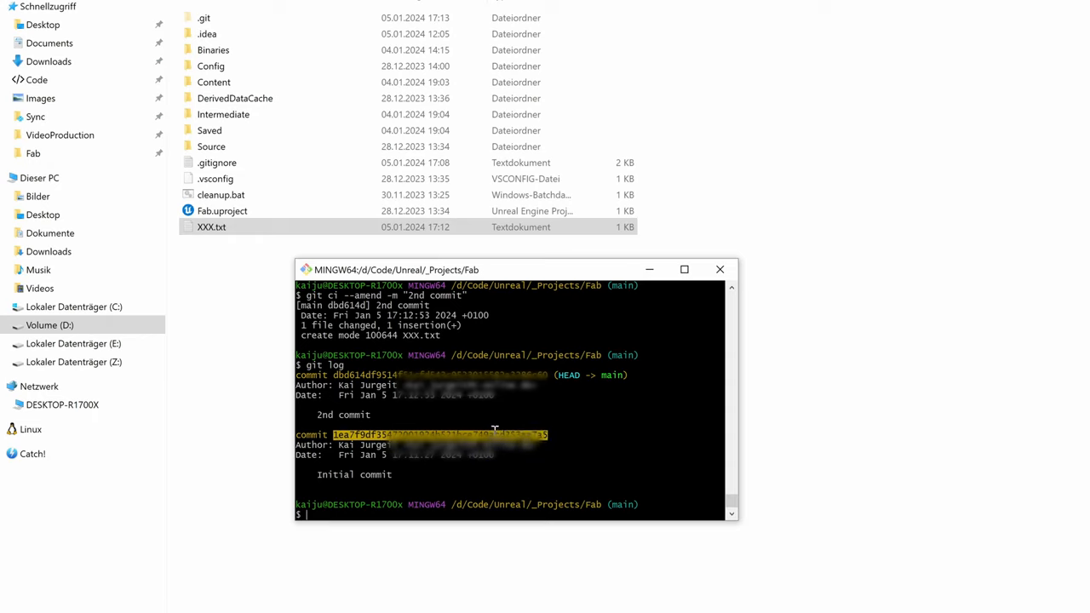
pyautogui.rightClick(494, 430)
pyautogui.write('git che')
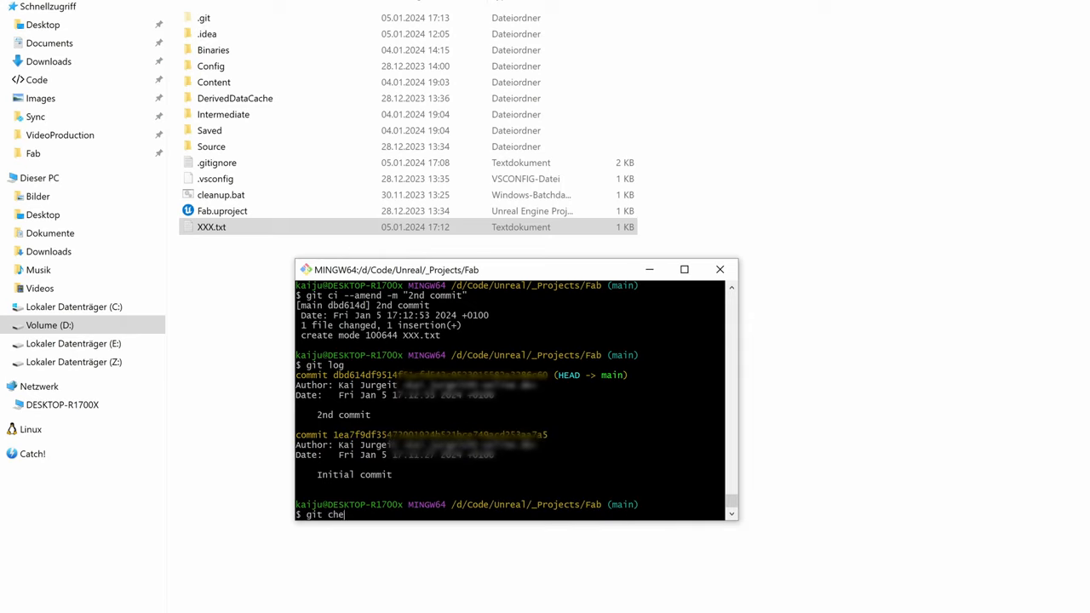
pyautogui.rightClick(440, 515)
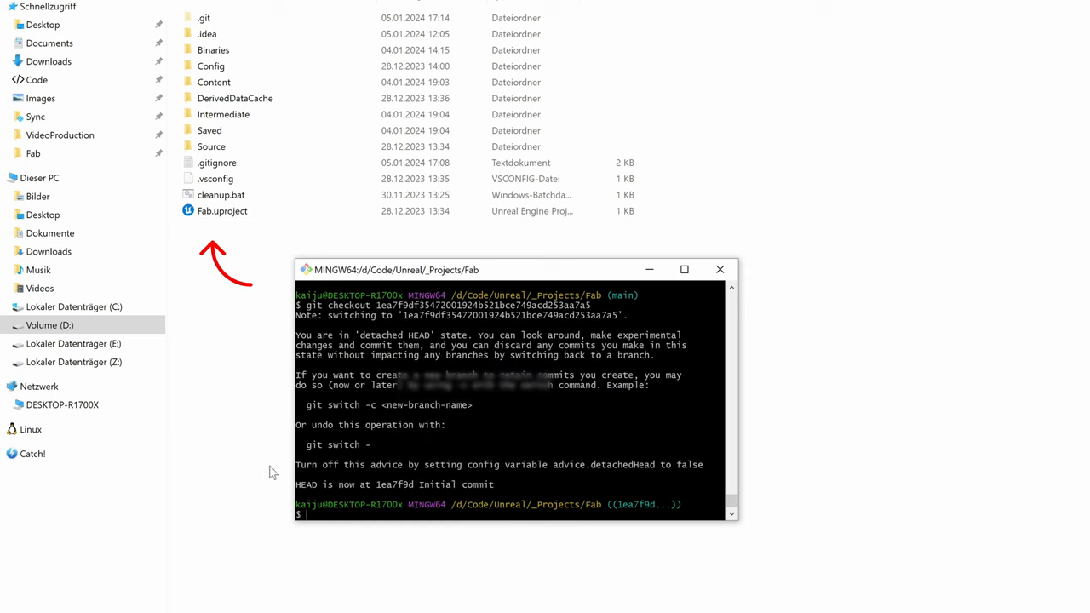
pyautogui.write('git che')
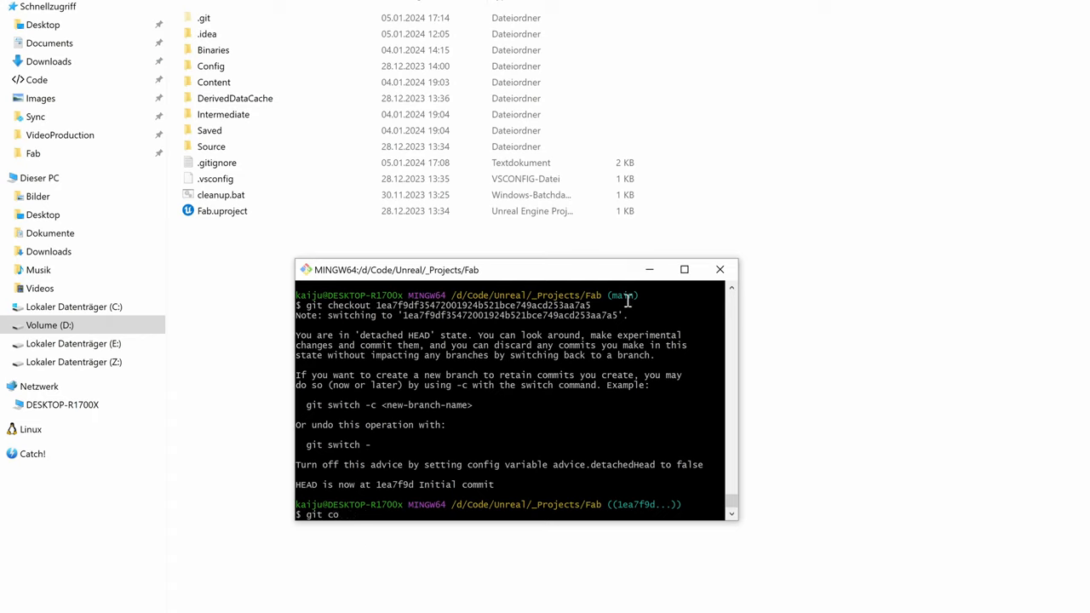
# - Return to branch main, restoring XXX.txt, and close Git Bash
pyautogui.write('main')
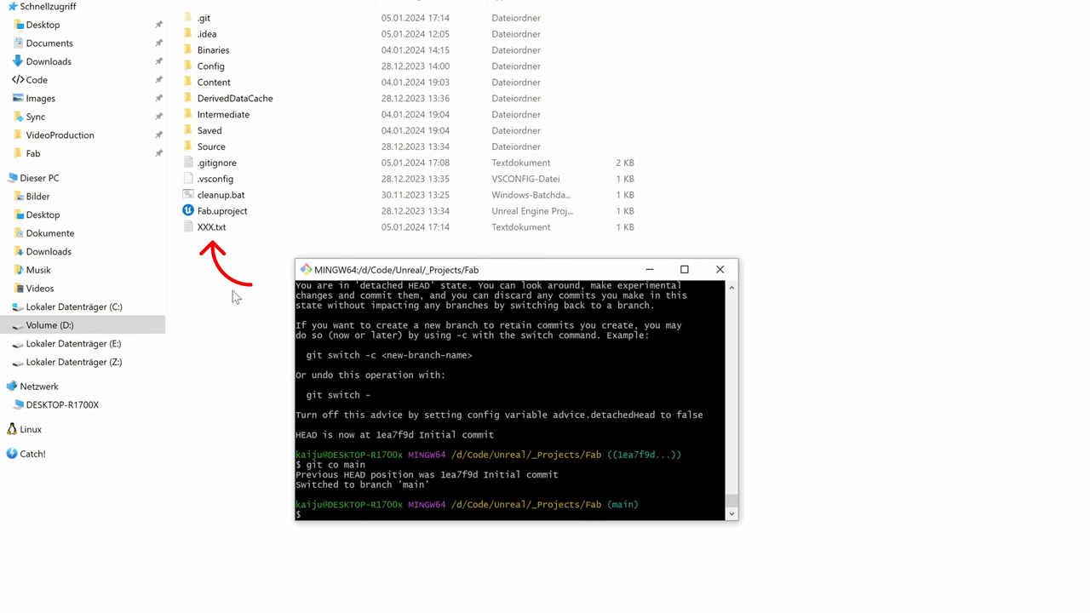
pyautogui.moveTo(410, 566)
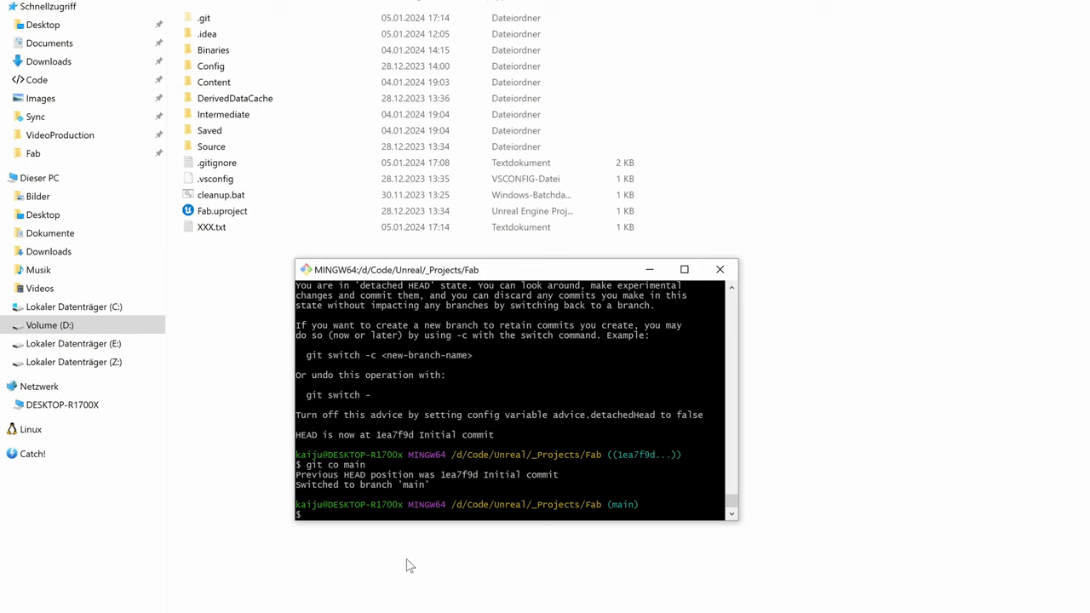
pyautogui.write('git ci --amend -m "2nd commit"')
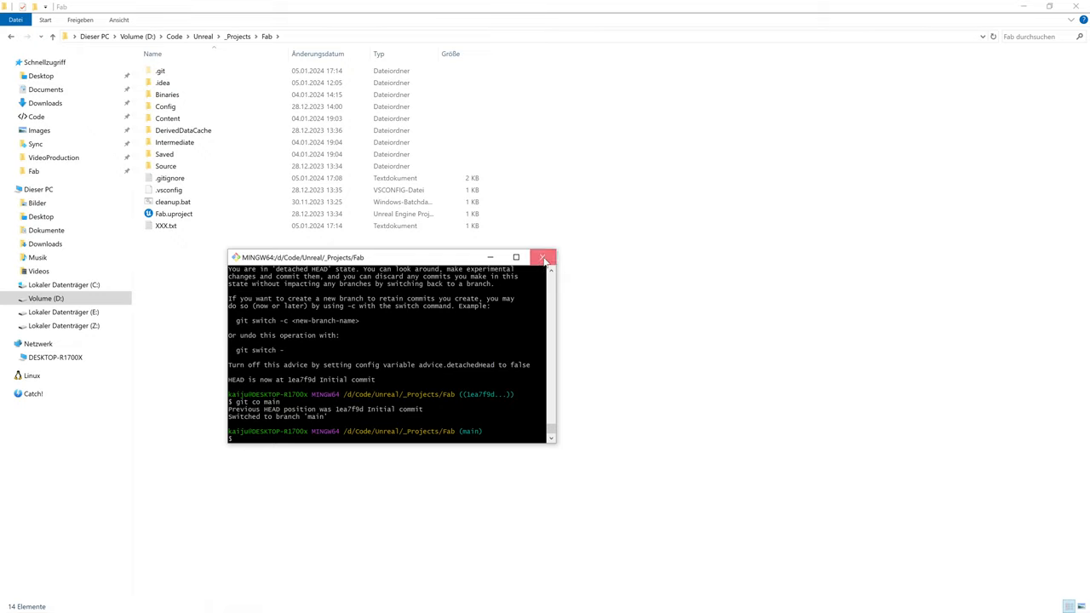
pyautogui.click(544, 257)
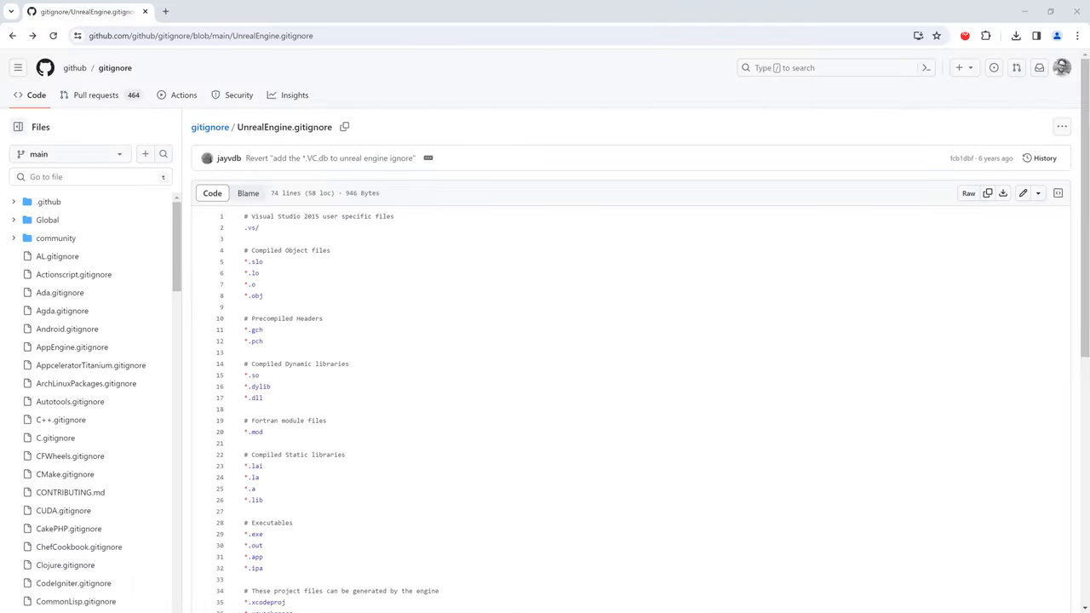
# - Create a public GitHub repository named UE5CppTutorials with no README, .gitignore or license
pyautogui.click(200, 36)
pyautogui.write('github.com/new')
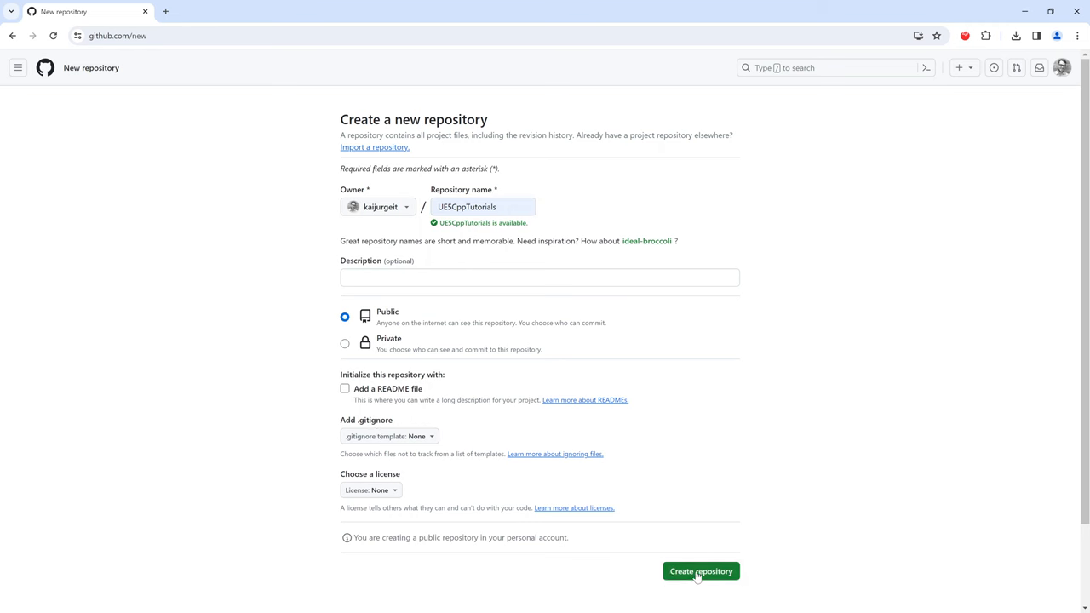
pyautogui.click(700, 571)
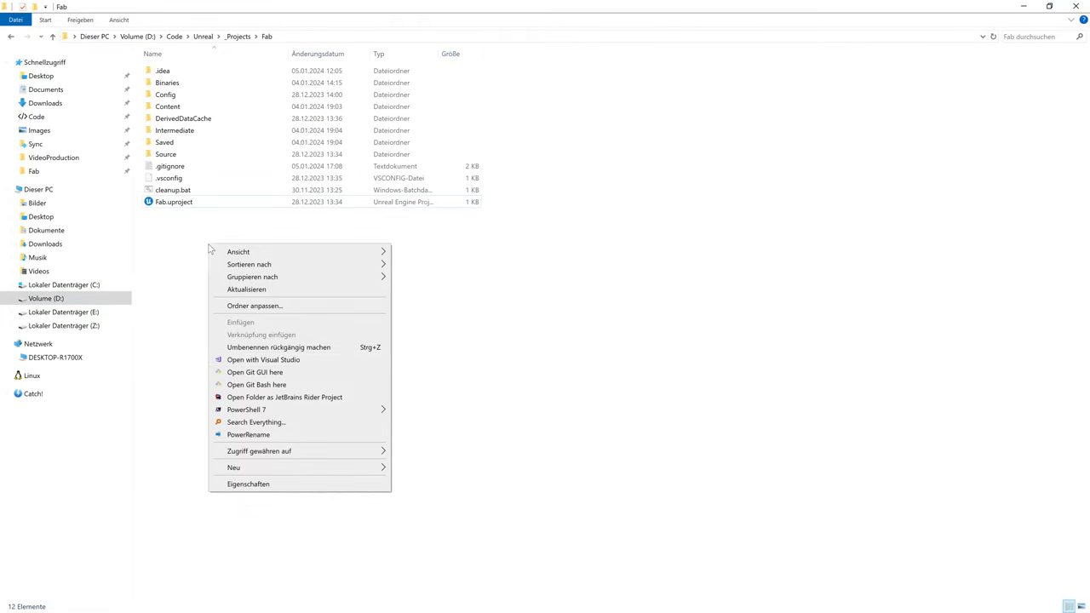
# - Add a README file and a new text document for LICENSE to the Fab folder
pyautogui.click(234, 467)
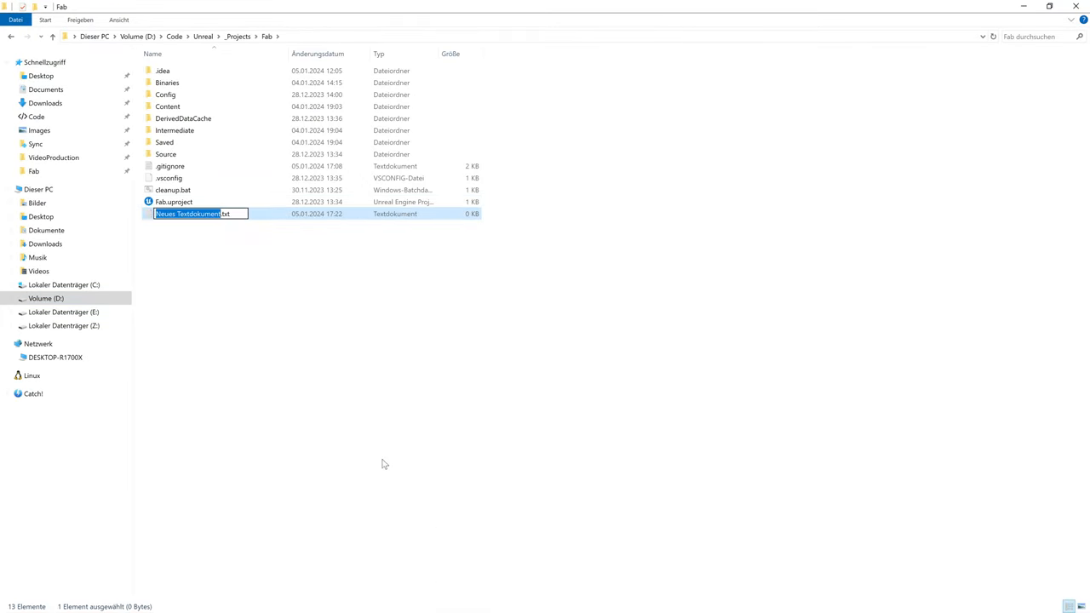
pyautogui.write('README.md')
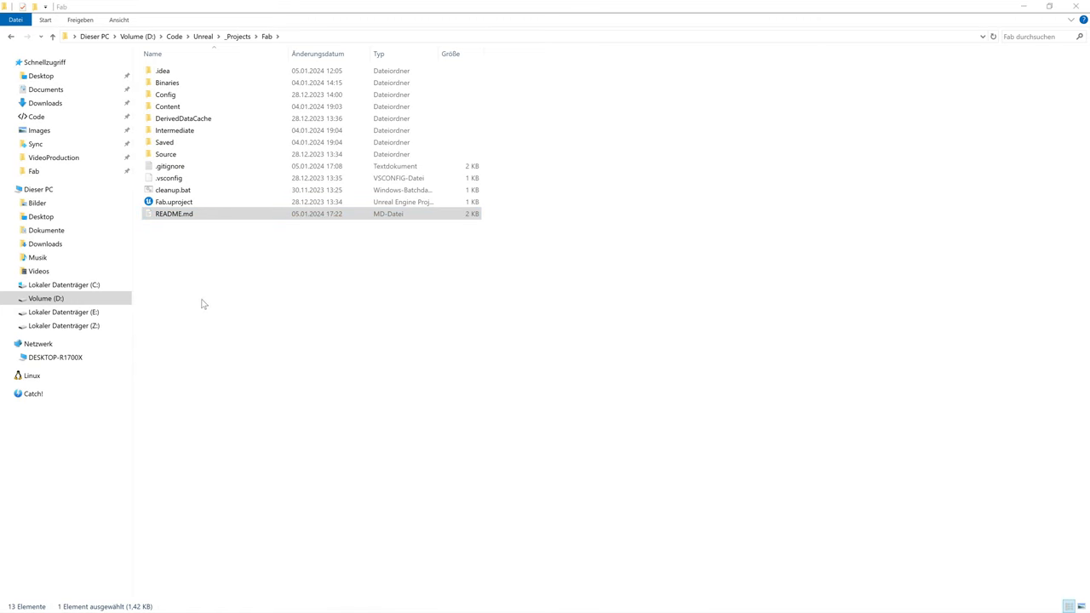
pyautogui.rightClick(203, 304)
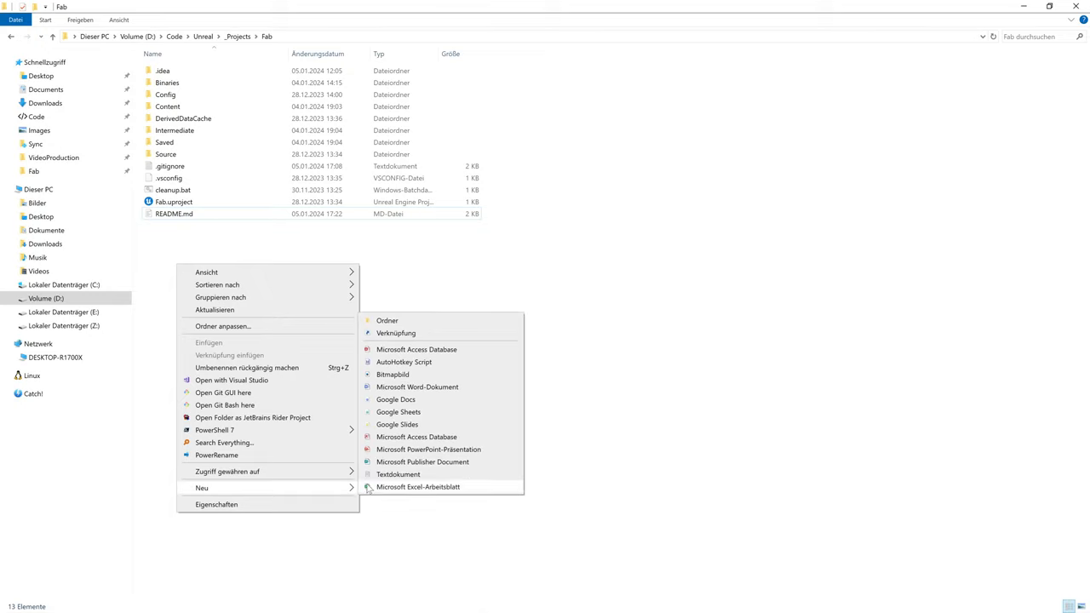
pyautogui.click(398, 475)
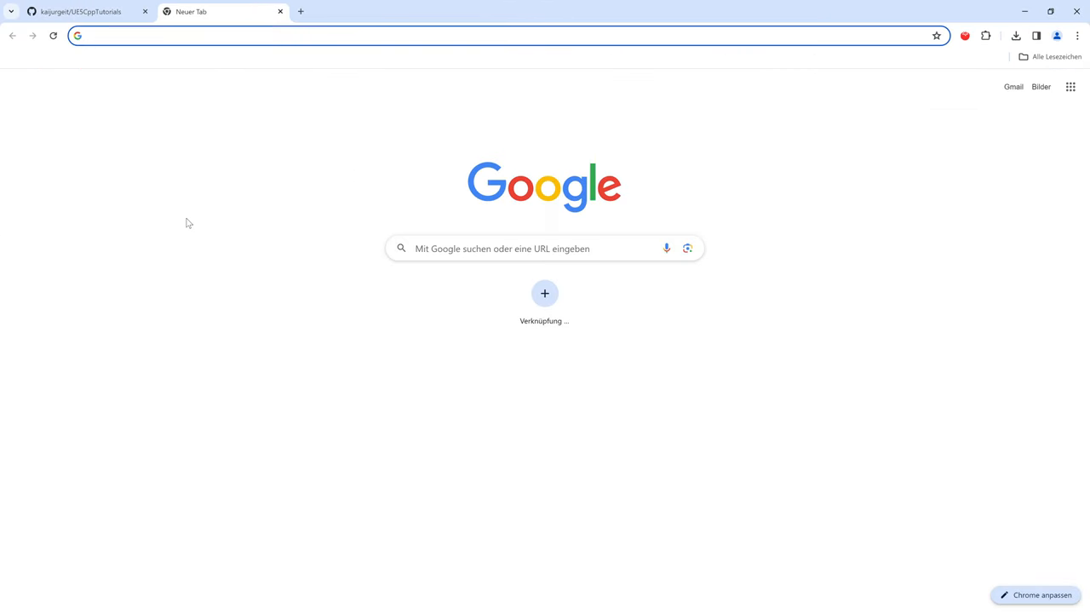
# - Search 'mit license' and open The MIT License page on opensource.org
pyautogui.write('mit license')
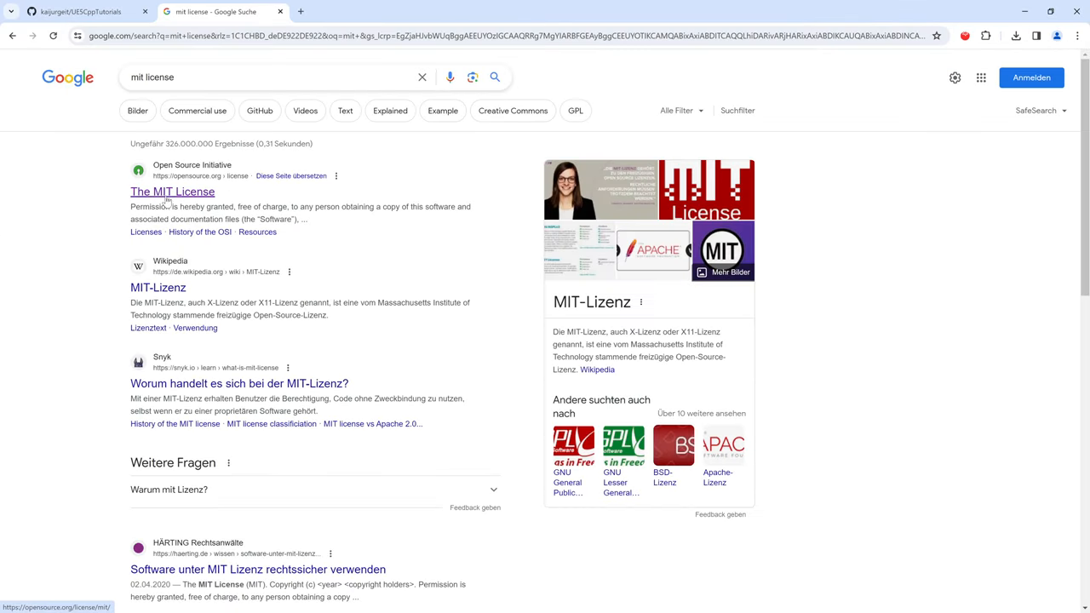
pyautogui.click(172, 192)
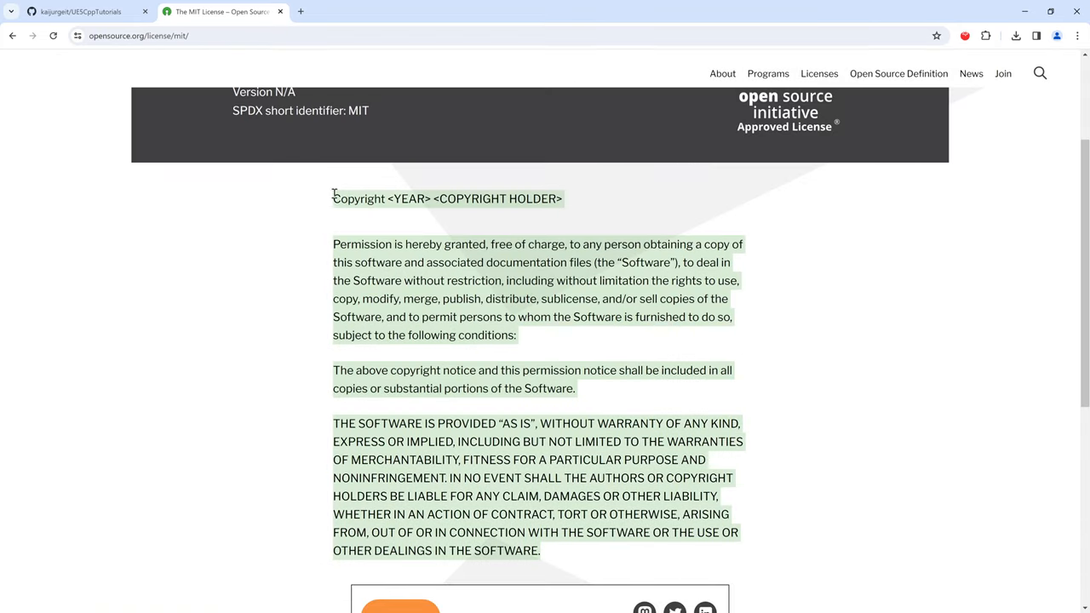
pyautogui.click(81, 11)
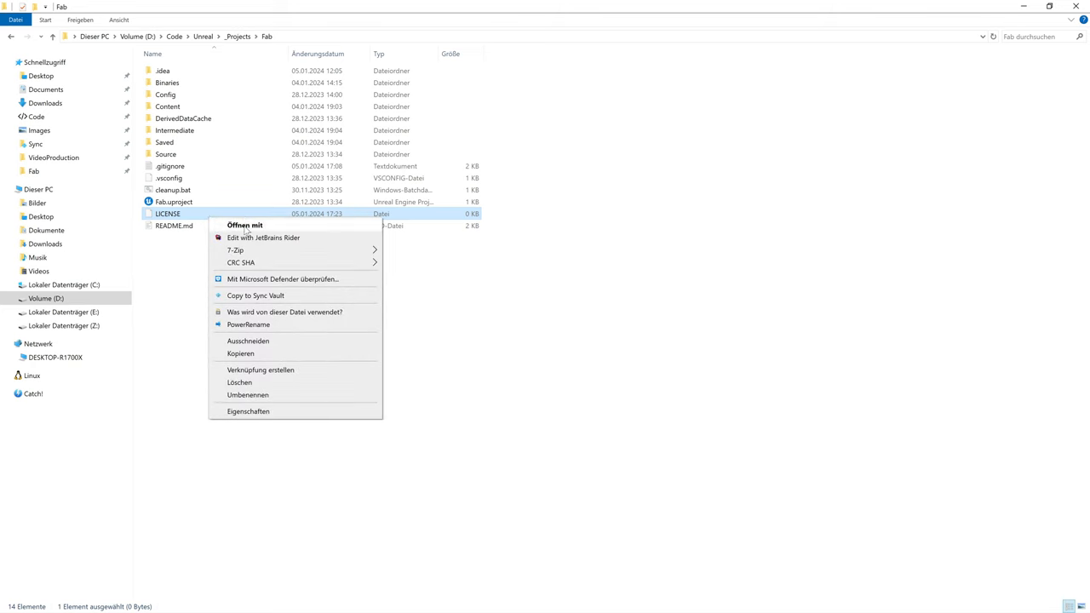
# - Fill LICENSE in Notepad with the MIT text and copyright '2024 Kai Jurgeit'
pyautogui.click(245, 225)
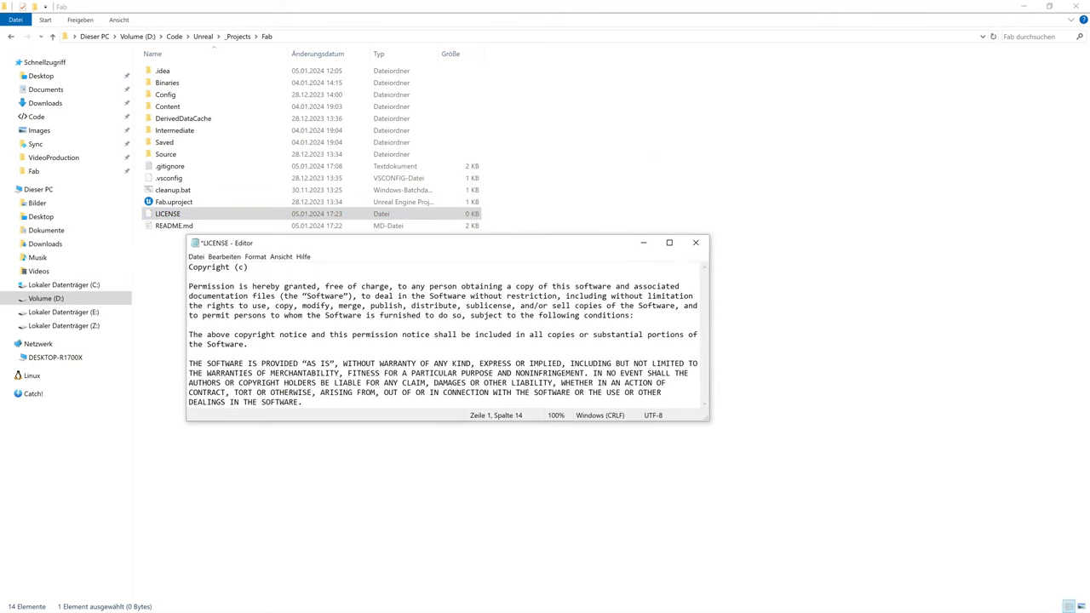
pyautogui.write('2024 Kai Jurgeit')
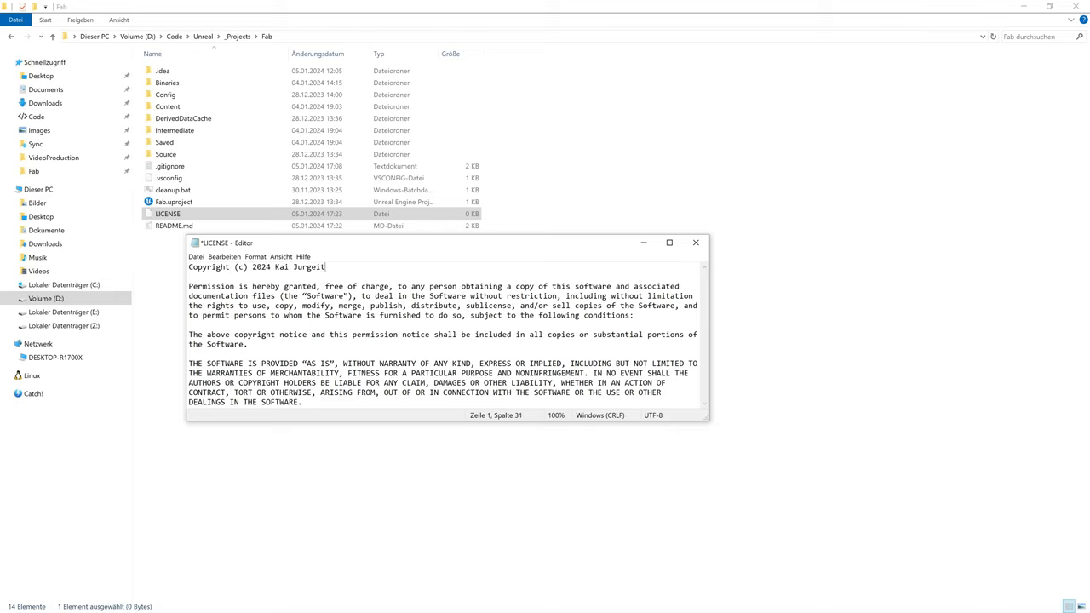
pyautogui.rightClick(174, 271)
pyautogui.write('.git')
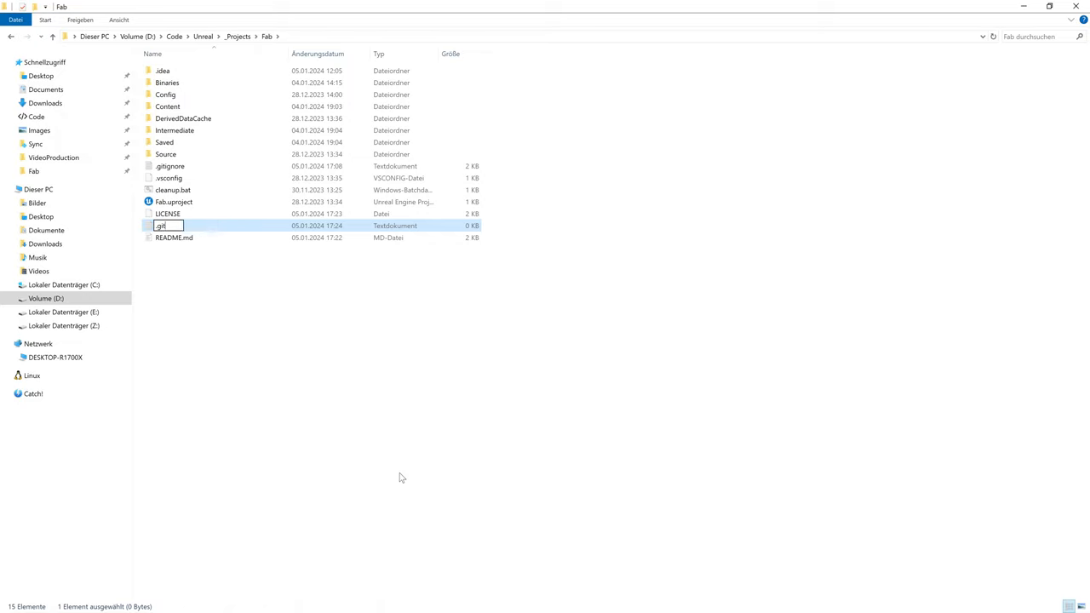
# - Create .gitattributes with LFS rules for Content/Fab .uasset and .umap files and save it
pyautogui.press('Enter')
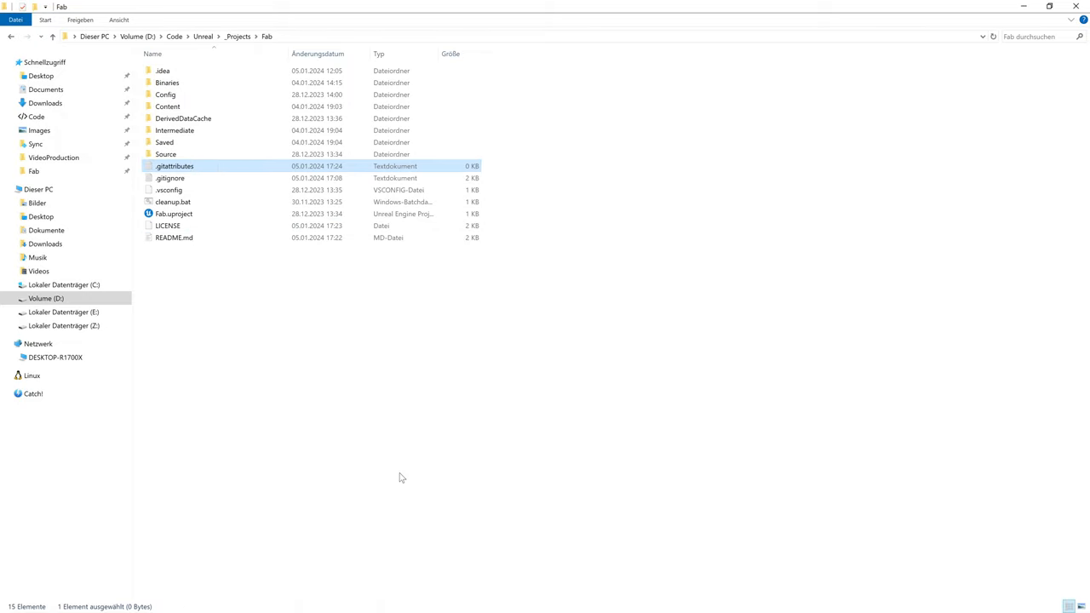
pyautogui.doubleClick(175, 166)
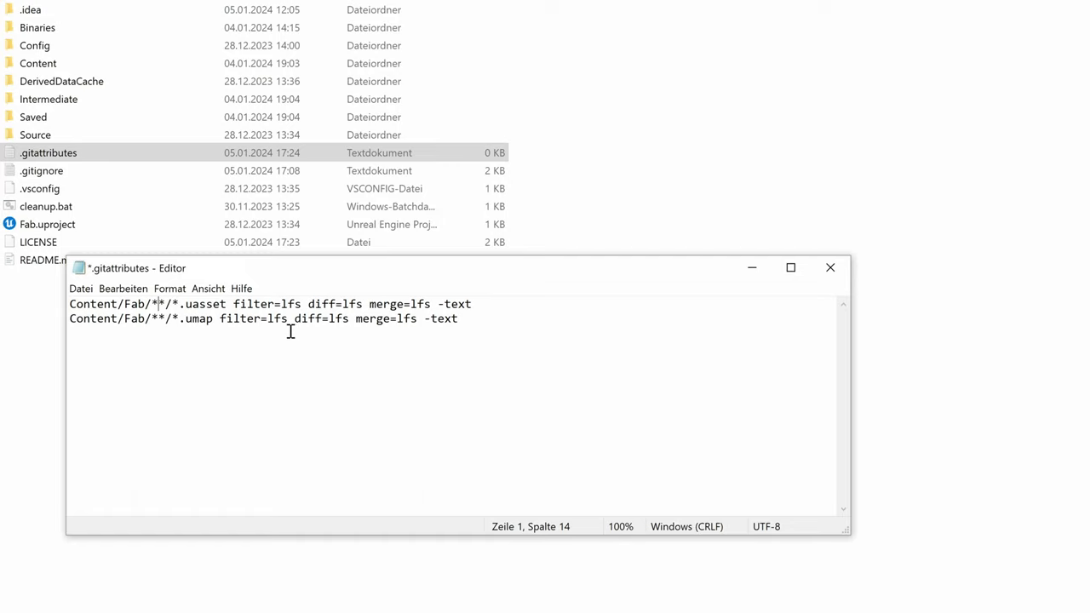
pyautogui.doubleClick(354, 304)
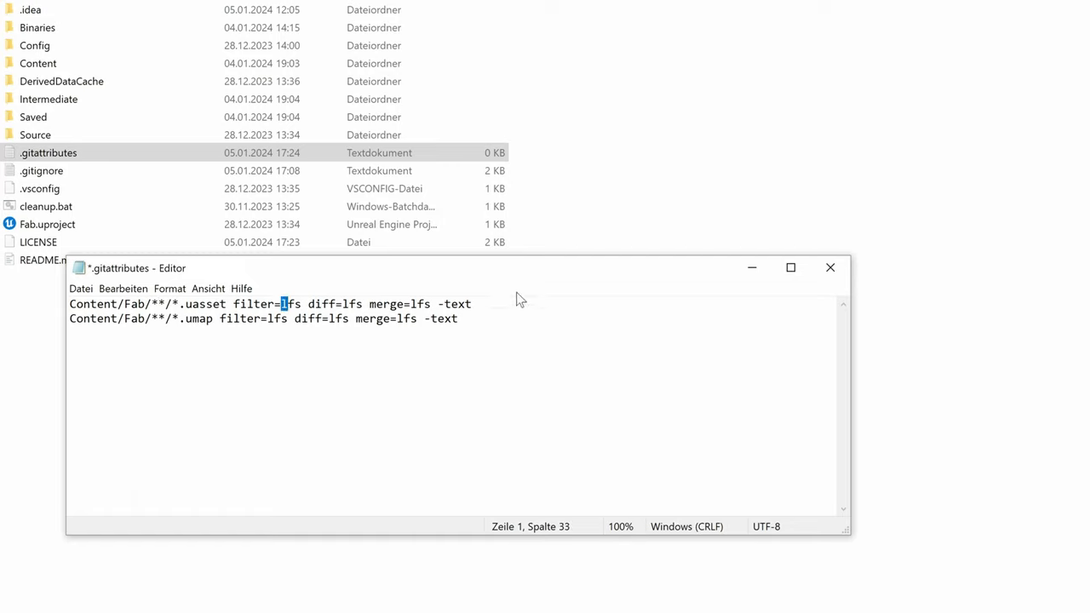
pyautogui.moveTo(754, 305)
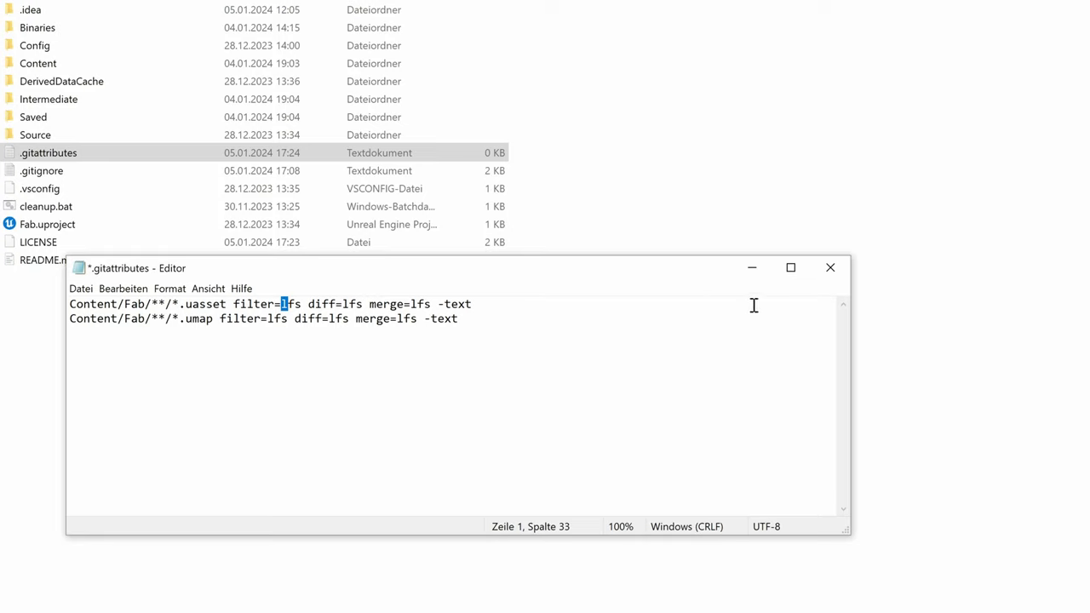
pyautogui.click(830, 268)
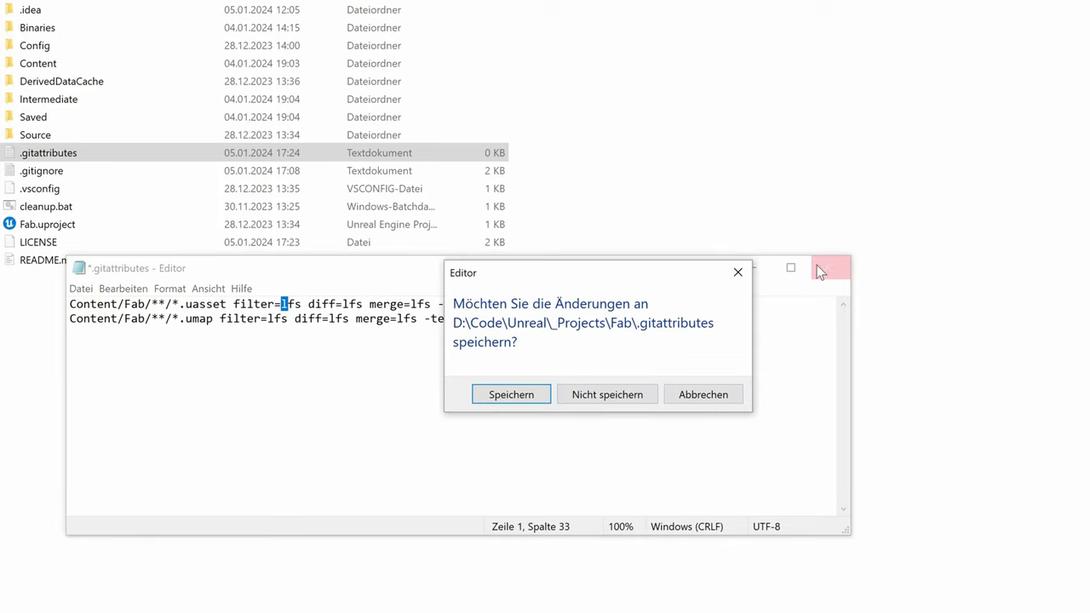
pyautogui.click(510, 395)
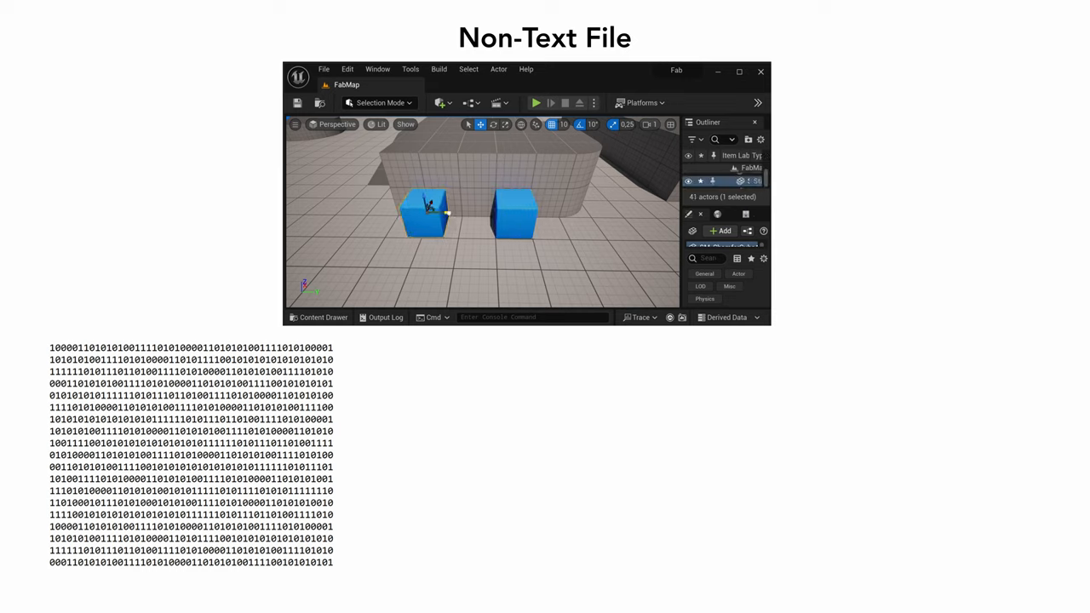
pyautogui.click(324, 69)
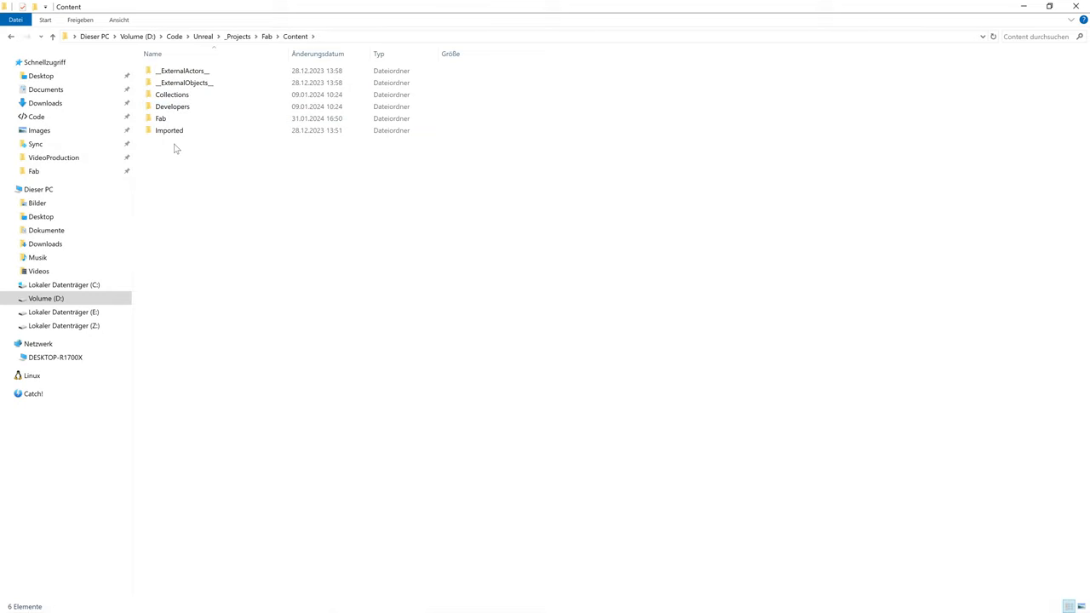
# - Browse into Content's Imported folder, then return to the Fab project root
pyautogui.click(168, 130)
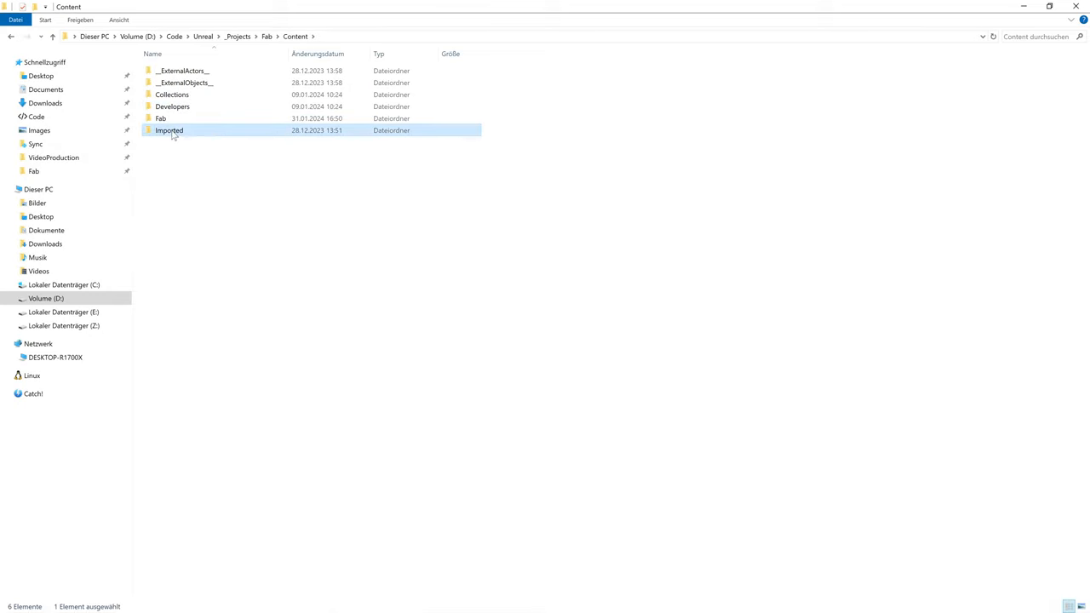
pyautogui.doubleClick(169, 130)
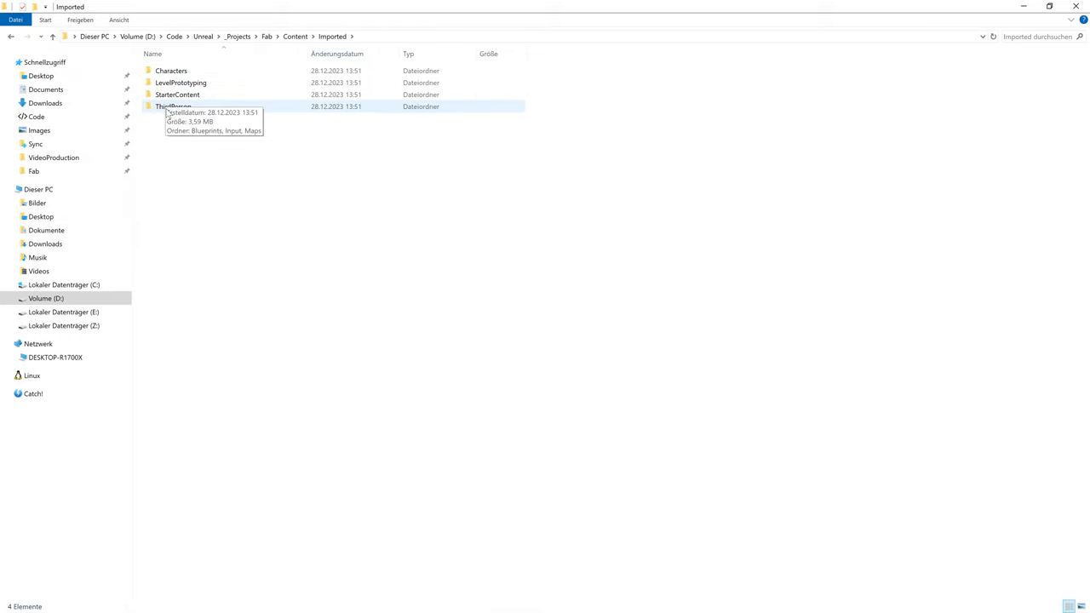
pyautogui.moveTo(169, 136)
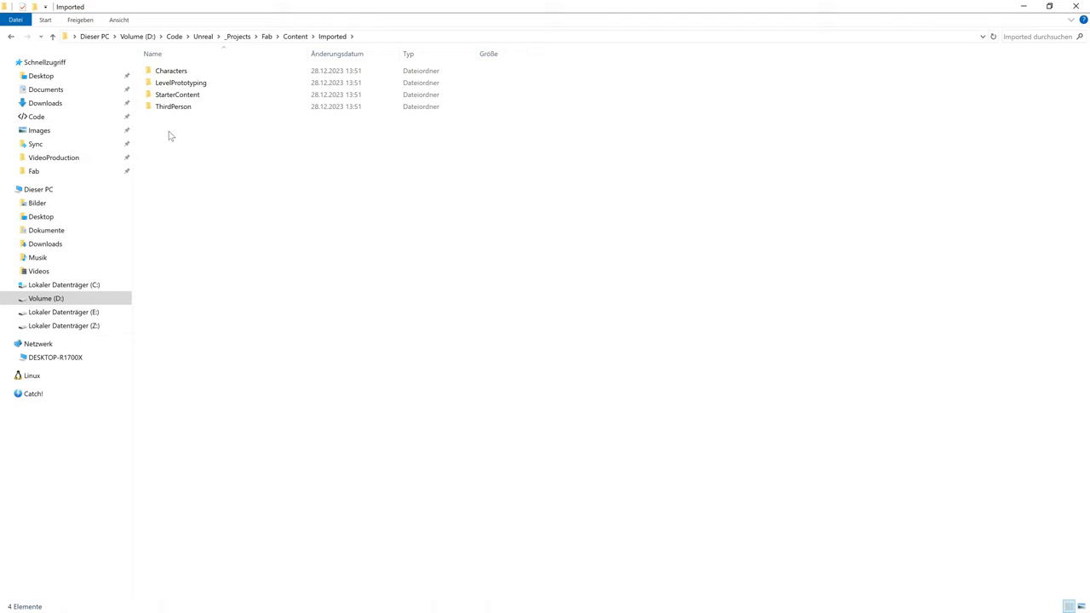
pyautogui.moveTo(173, 135)
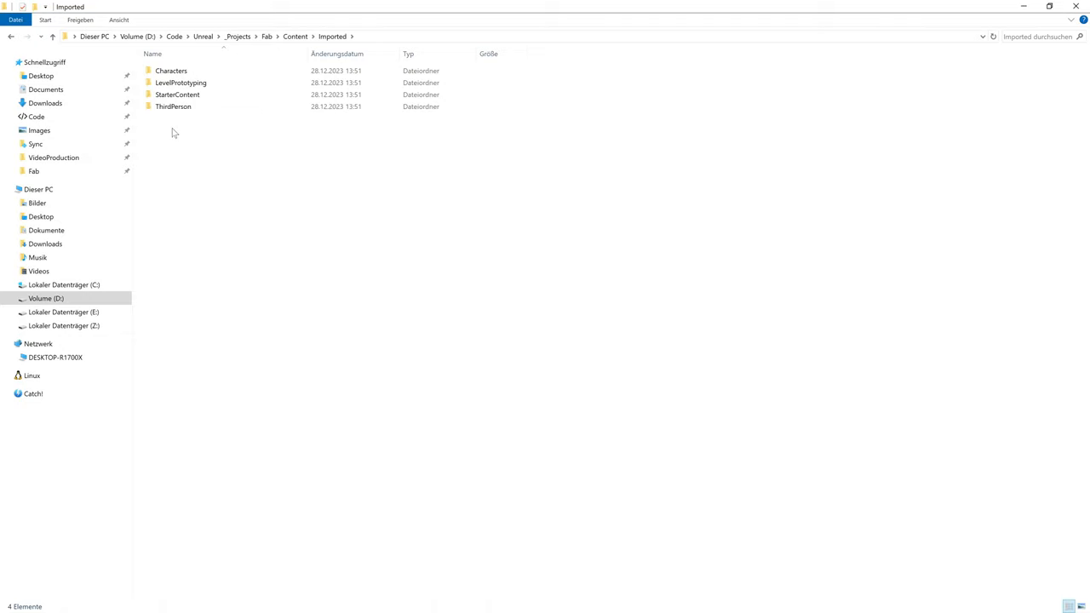
pyautogui.click(267, 36)
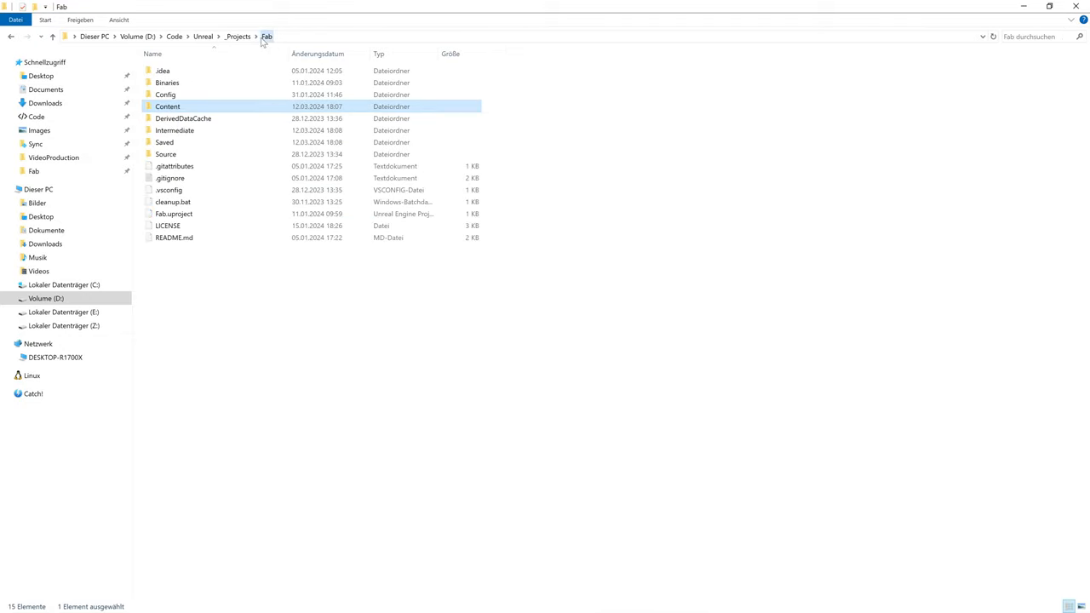
pyautogui.moveTo(166, 154)
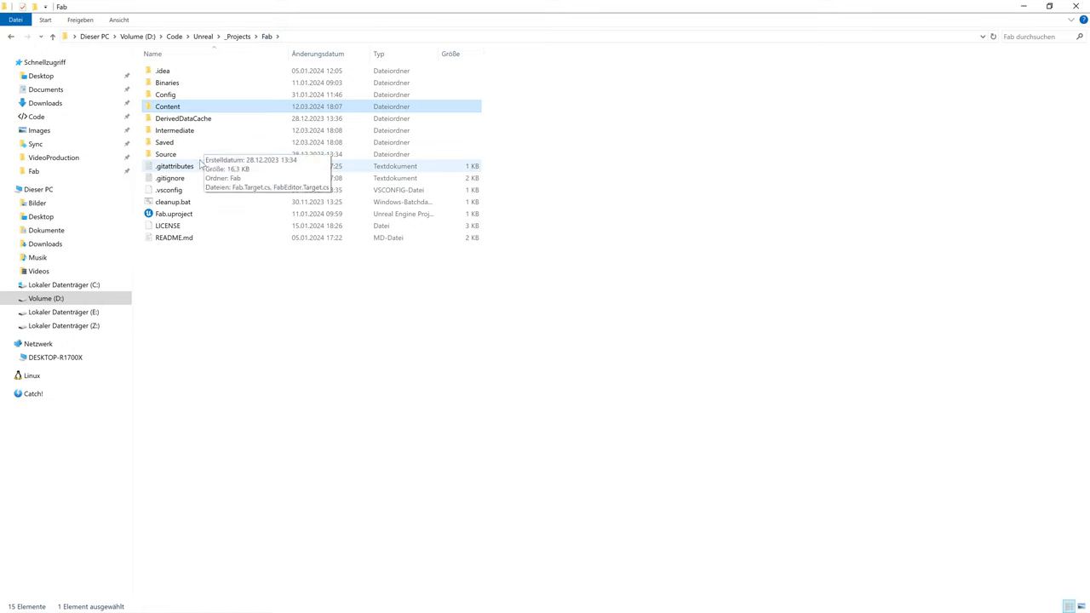
pyautogui.click(285, 286)
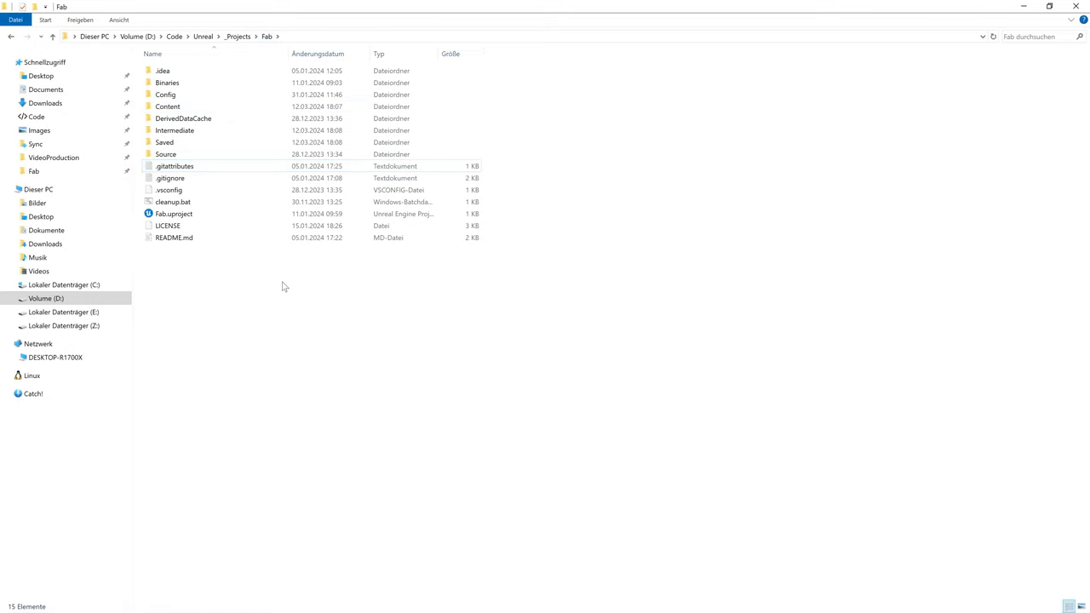
pyautogui.moveTo(302, 309)
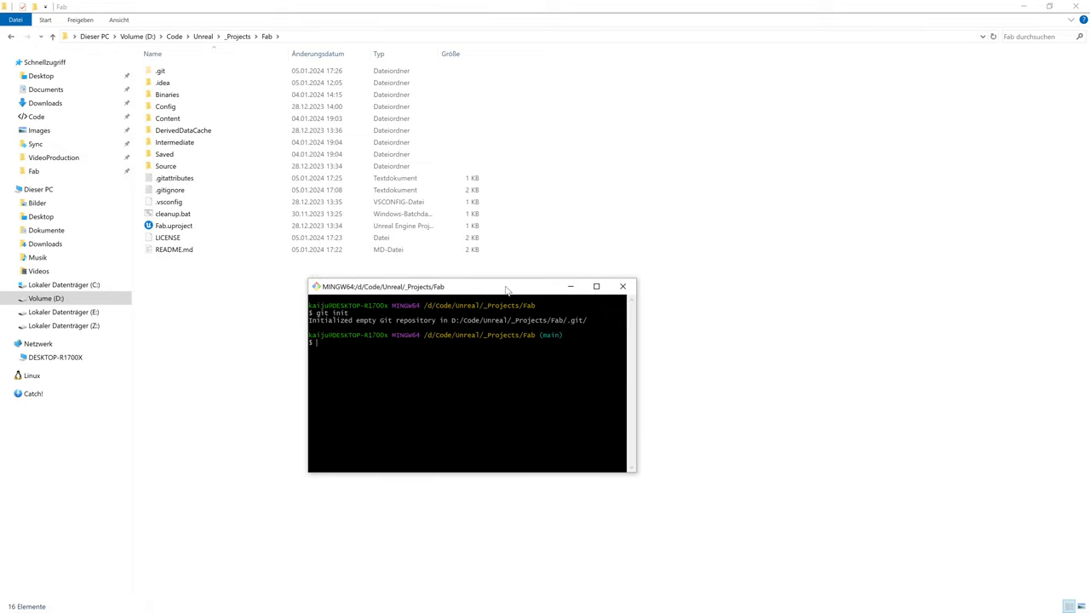
# - Install Git LFS in the Fab repository and stage all files with git add
pyautogui.write('git')
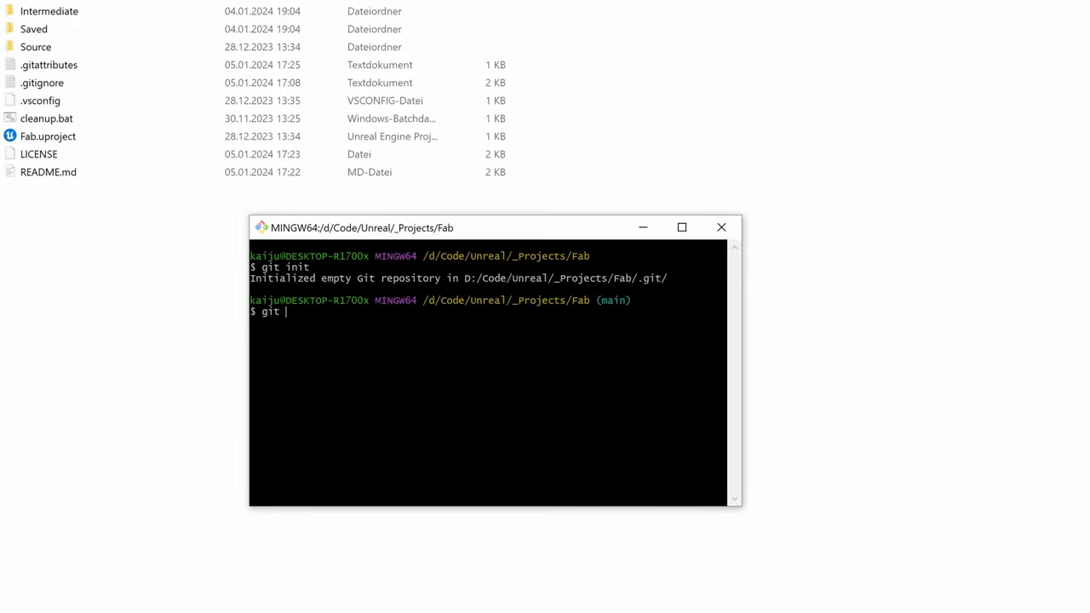
pyautogui.write('lfs install')
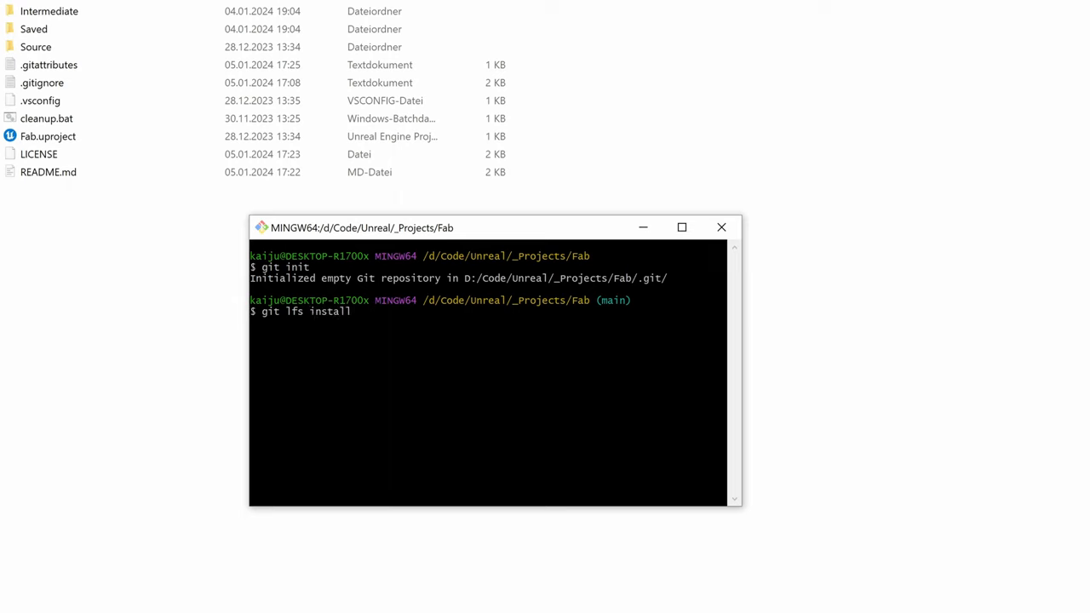
pyautogui.write('git add .')
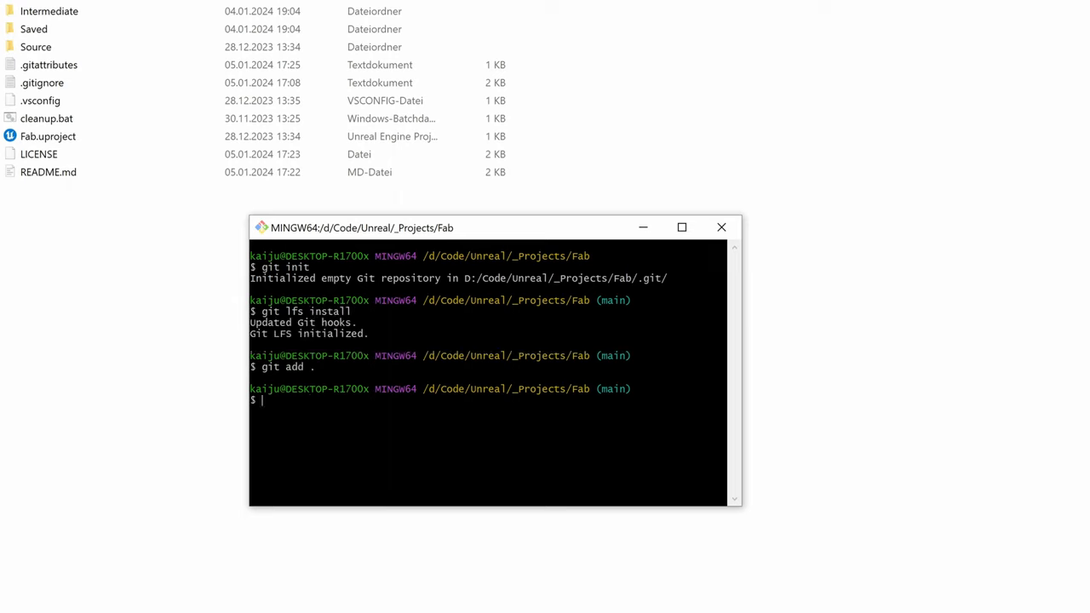
# - Commit as '1.3 Unreal Engine 5 C++ | Project Setup | Git and GitHub' and check status
pyautogui.write('git comm')
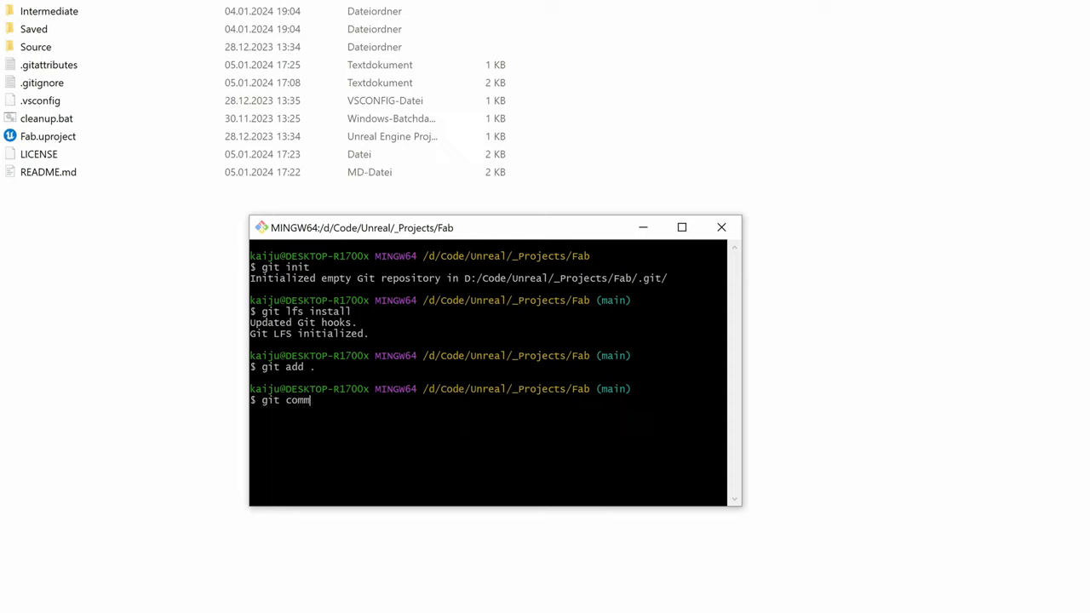
pyautogui.write('git ci -m')
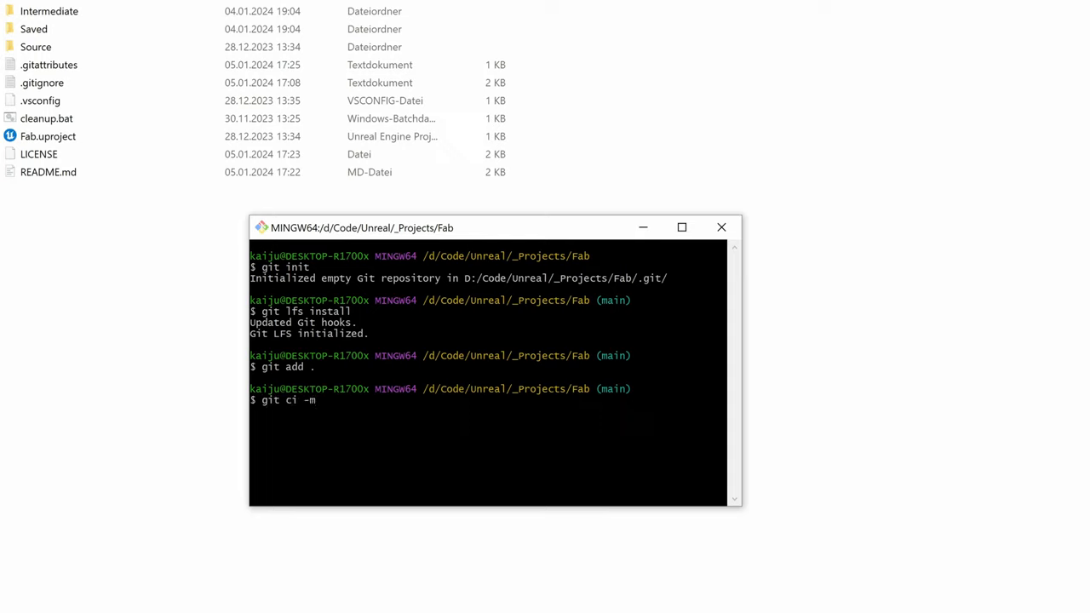
pyautogui.write('"1.3 Unreal Engine 5 C++ | Proje')
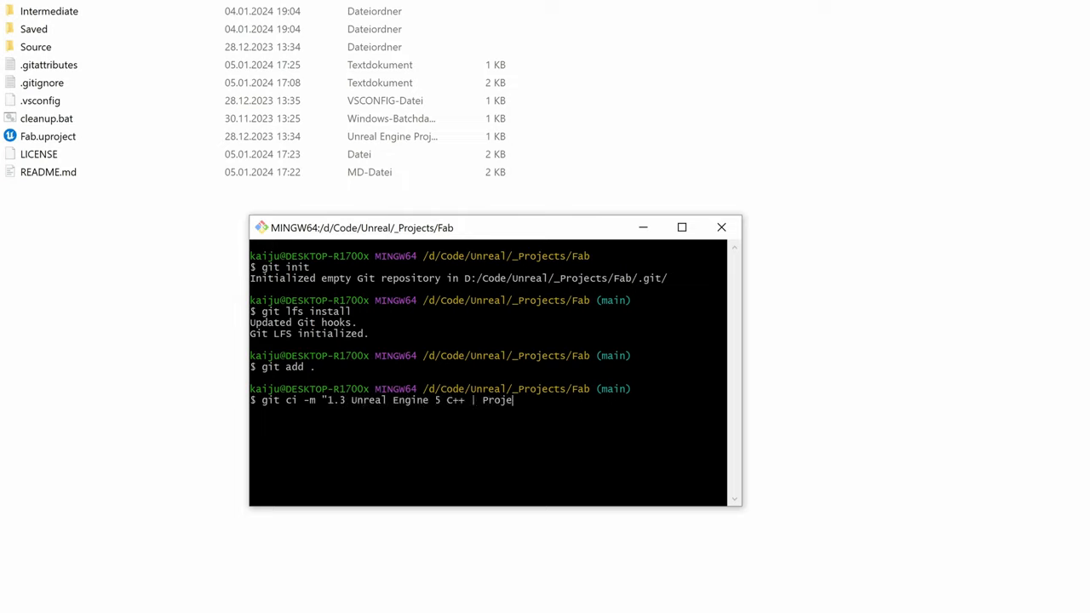
pyautogui.write('ct Setup ||')
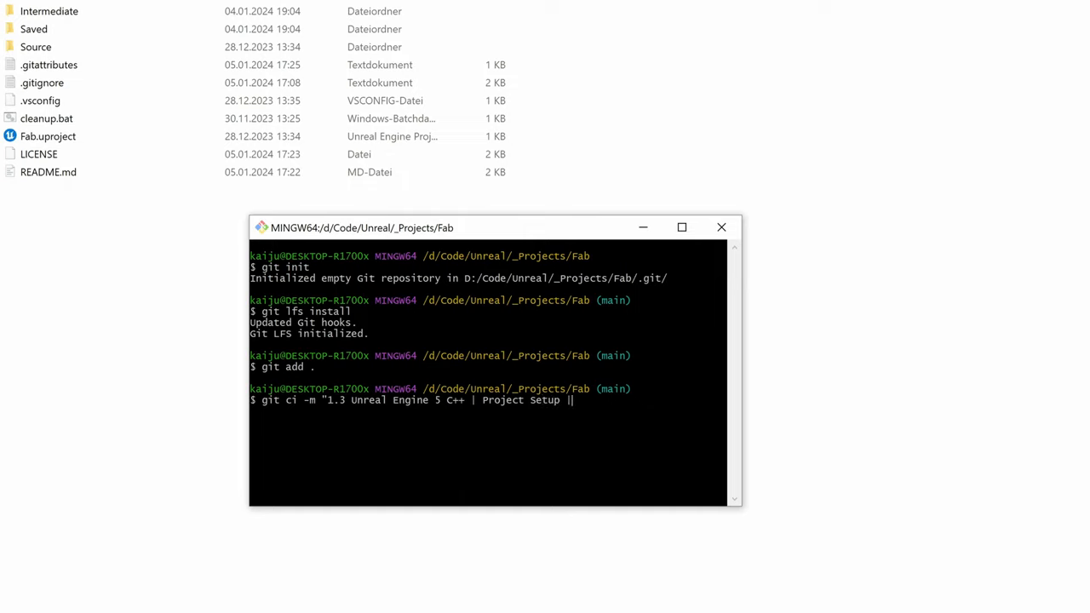
pyautogui.write('Git and Gi')
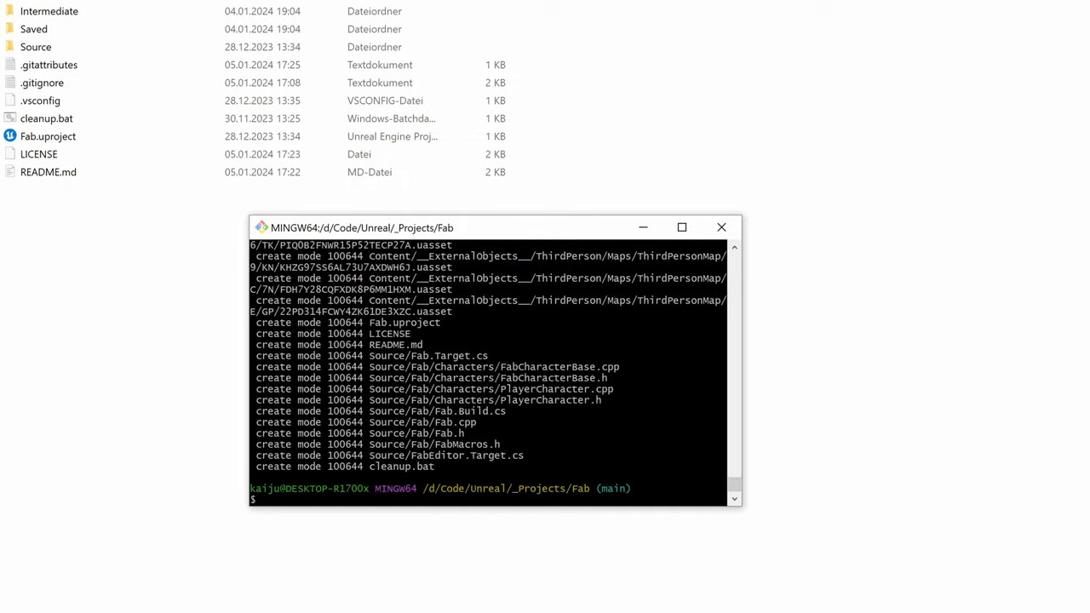
pyautogui.write('git s')
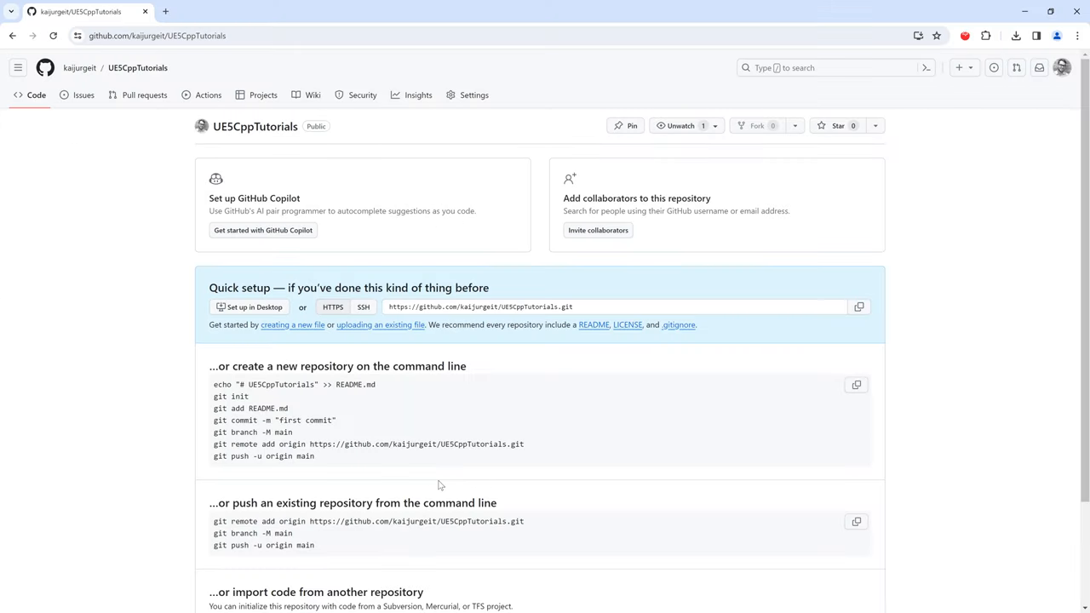
pyautogui.moveTo(254, 400)
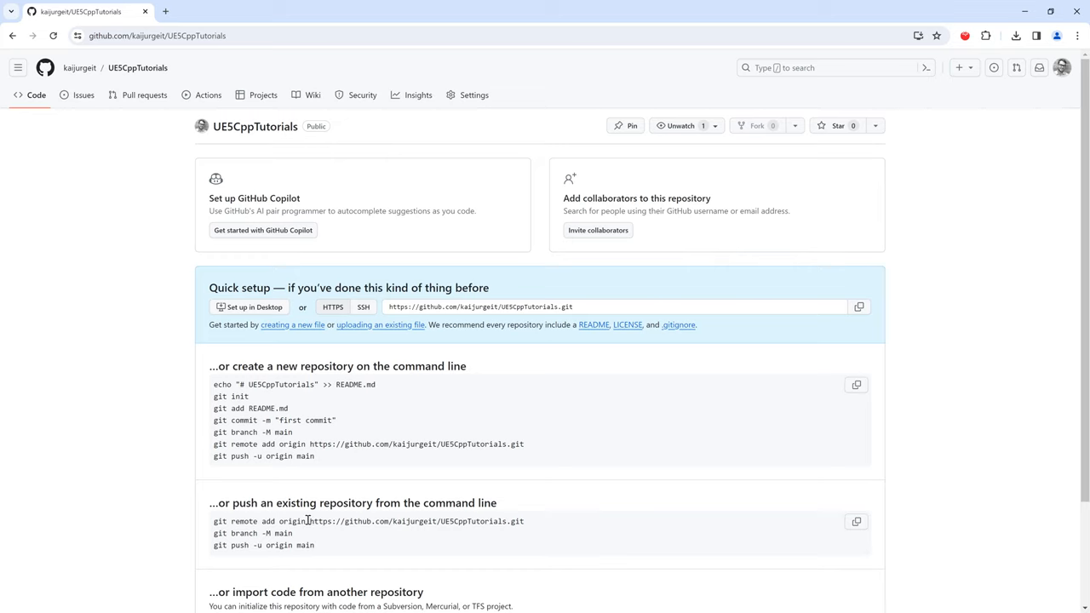
pyautogui.moveTo(346, 552)
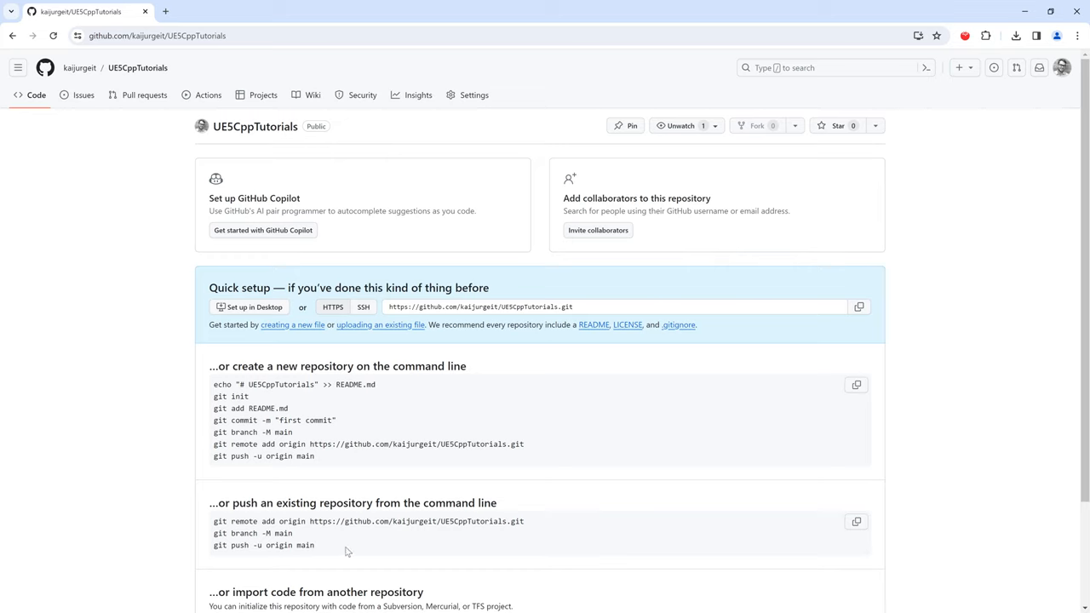
# - Copy GitHub's push-existing-repository commands and paste them into Git Bash
pyautogui.moveTo(214, 521); pyautogui.dragTo(314, 545)
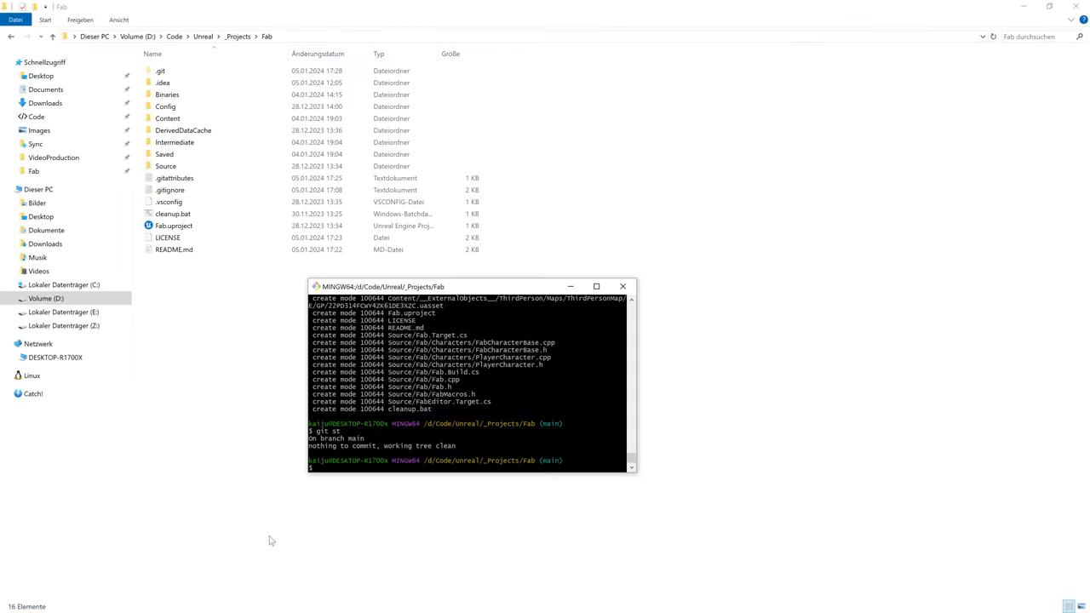
pyautogui.rightClick(338, 474)
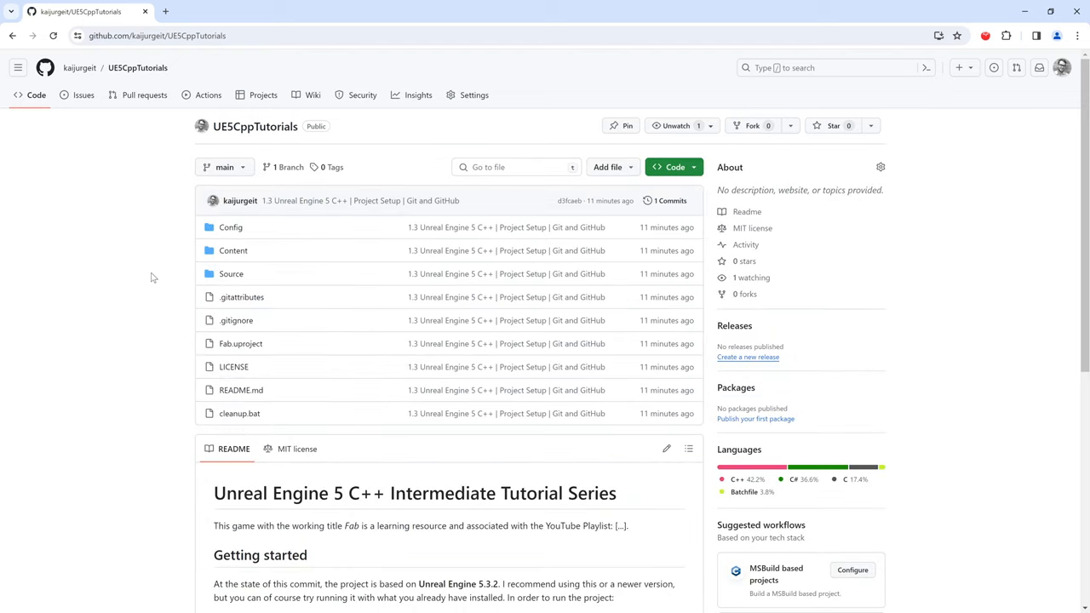
# - Open Content/Fab/Characters/Player/BP_PlayerCharacter.uasset in the GitHub repository browser
pyautogui.scroll(-3)
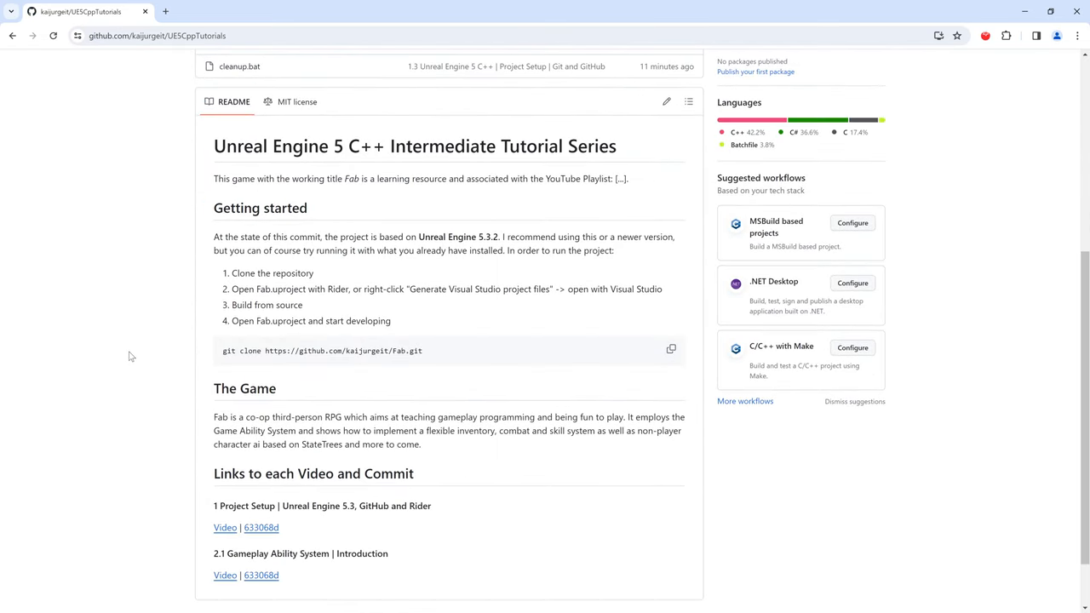
pyautogui.moveTo(146, 492)
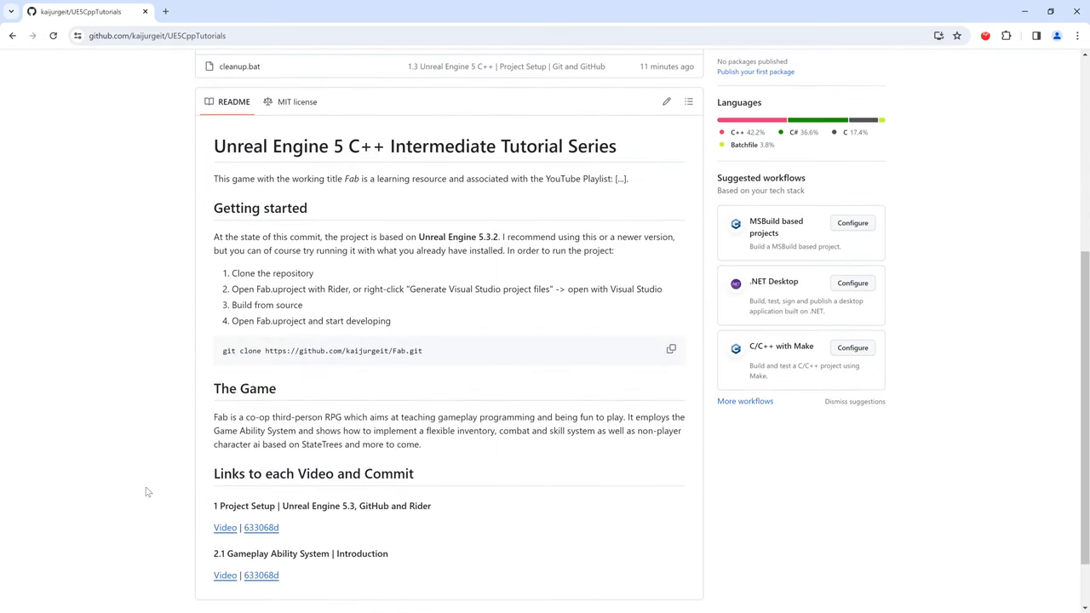
pyautogui.moveTo(225, 527)
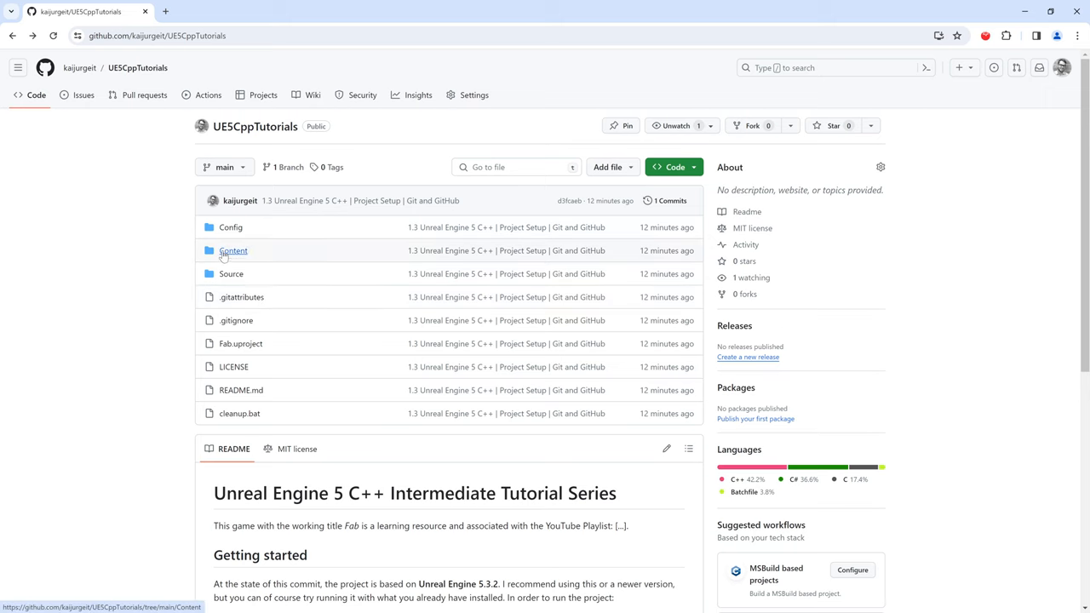
pyautogui.click(234, 251)
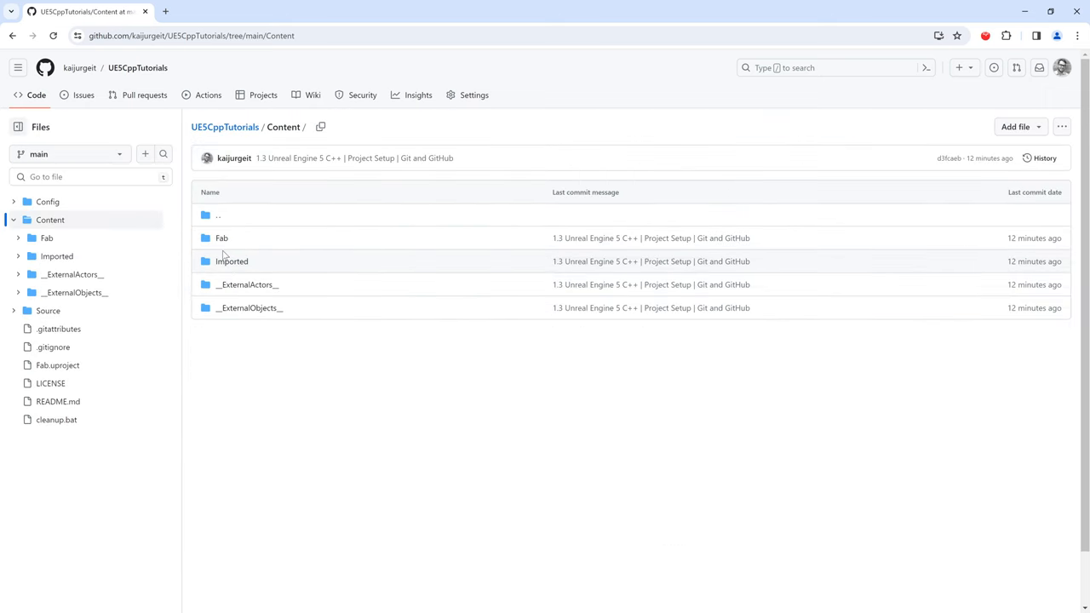
pyautogui.click(222, 237)
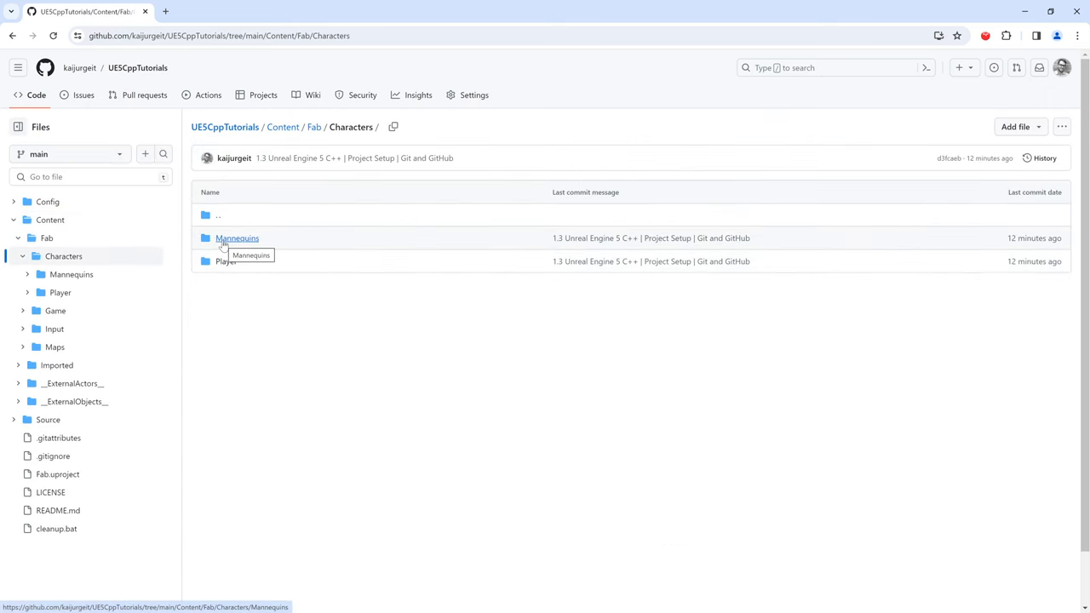
pyautogui.click(226, 260)
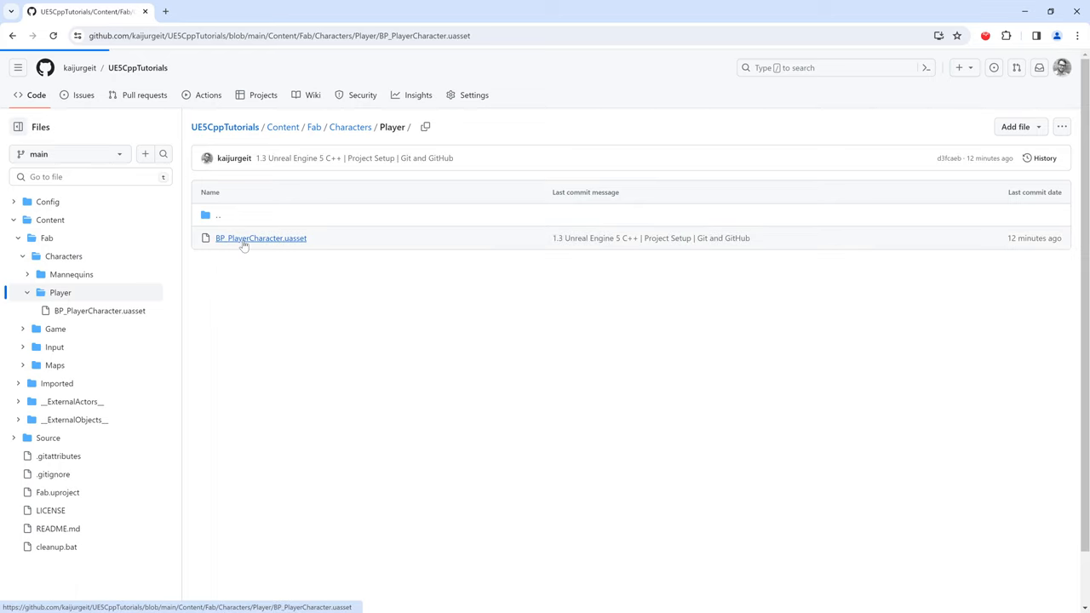
pyautogui.click(261, 238)
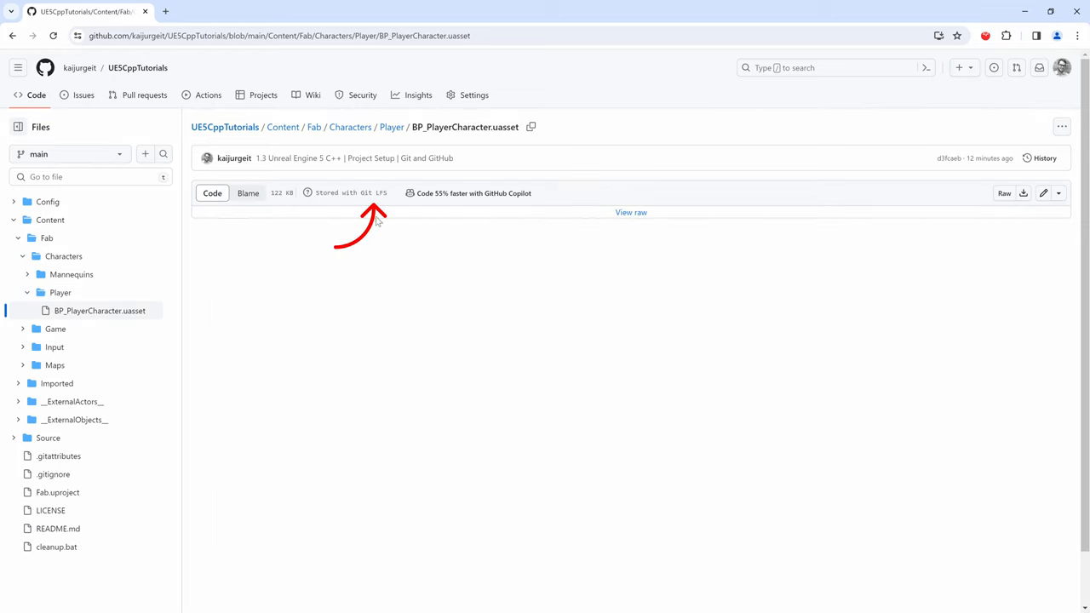
# - Navigate back to Content and open Imported Mannequins' SKM_Manny.uasset mesh
pyautogui.click(315, 127)
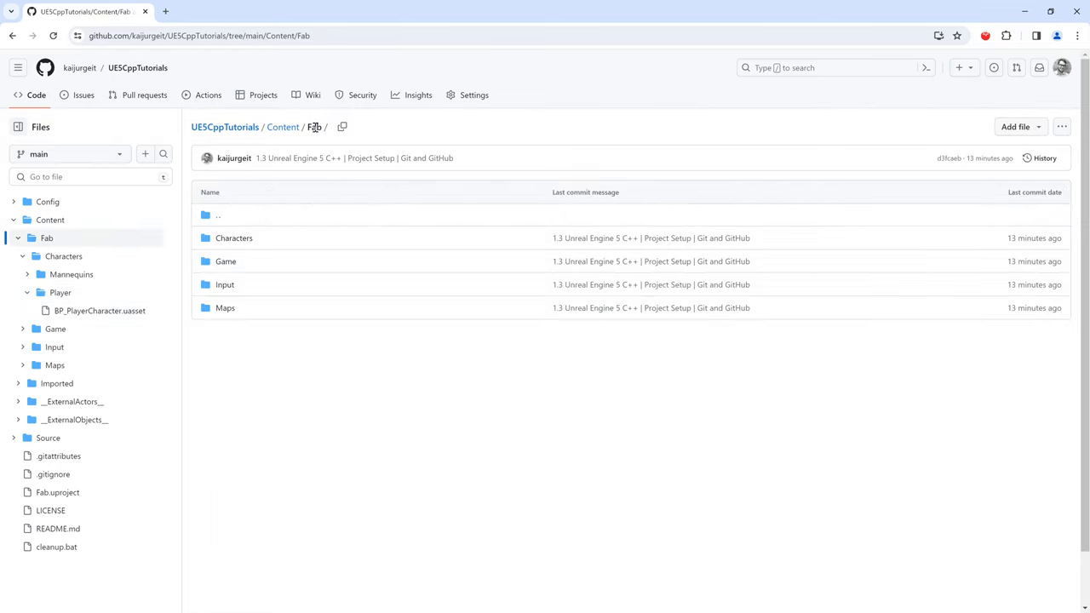
pyautogui.click(282, 126)
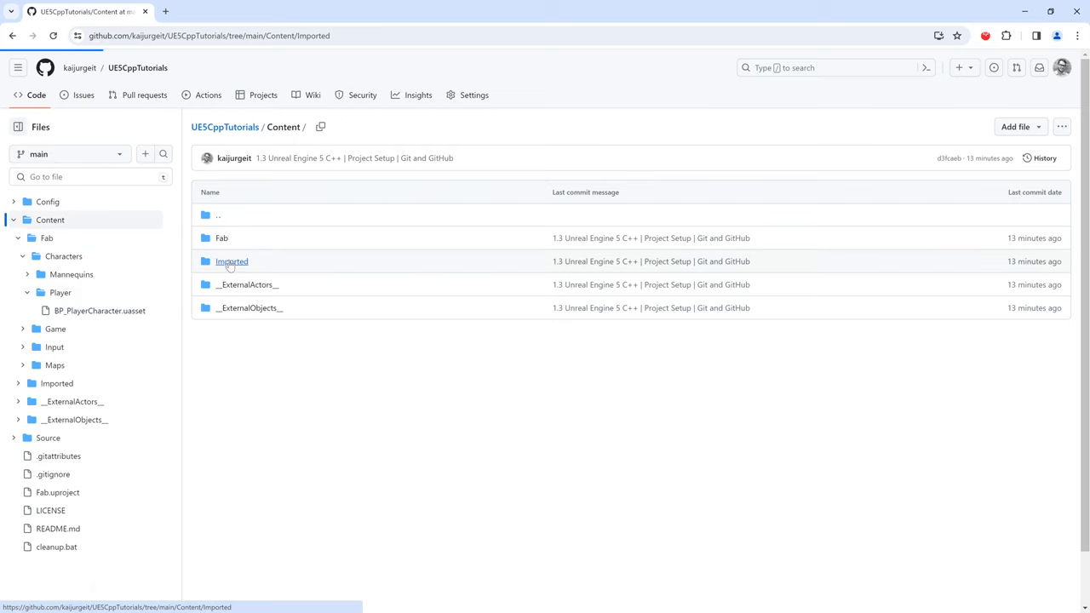
pyautogui.click(231, 262)
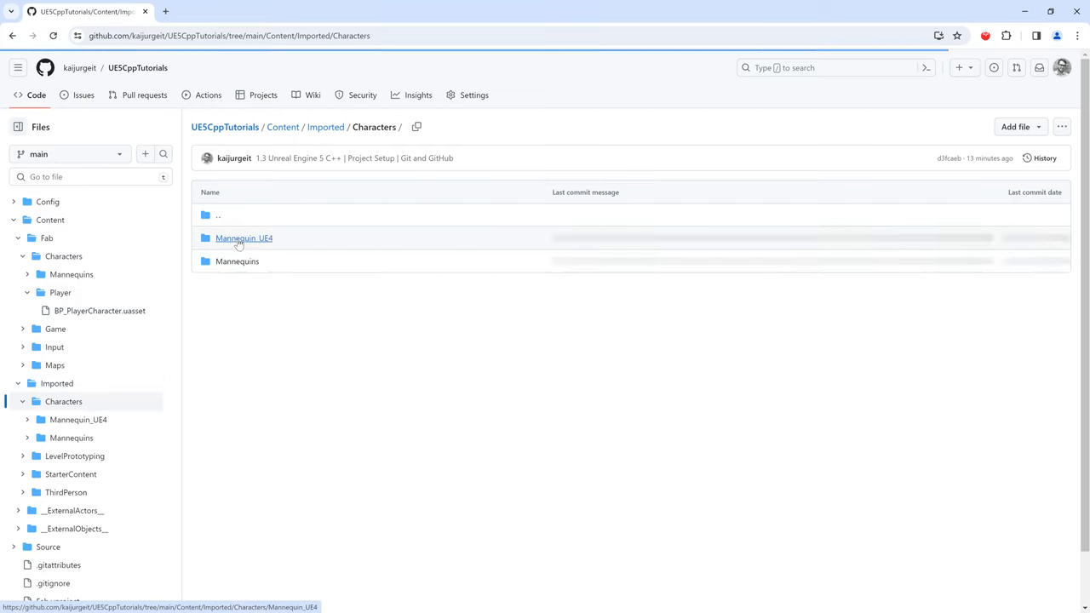
pyautogui.click(237, 262)
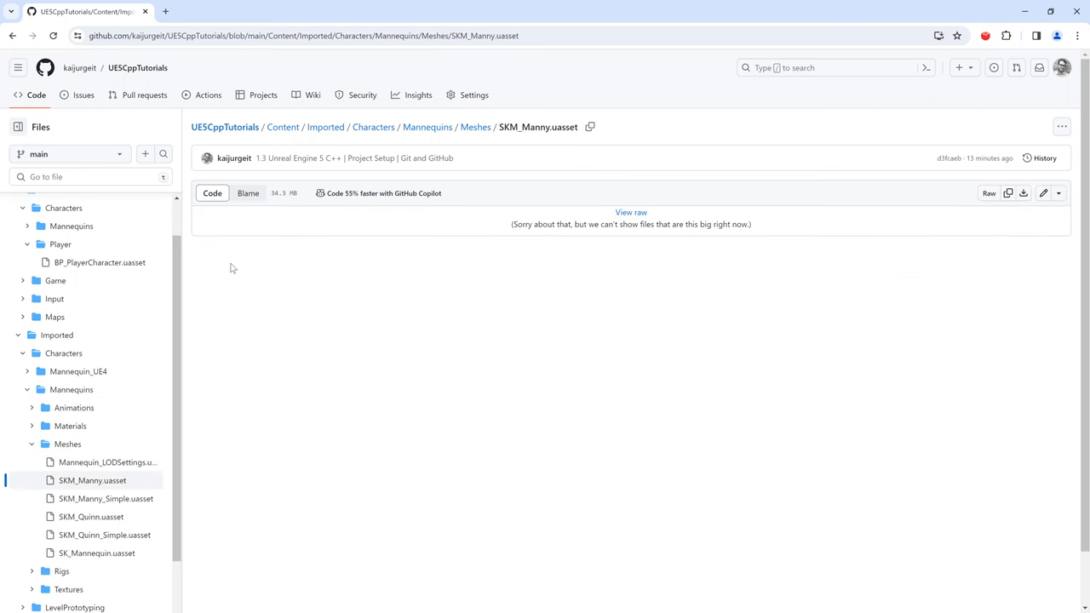
pyautogui.moveTo(373, 216)
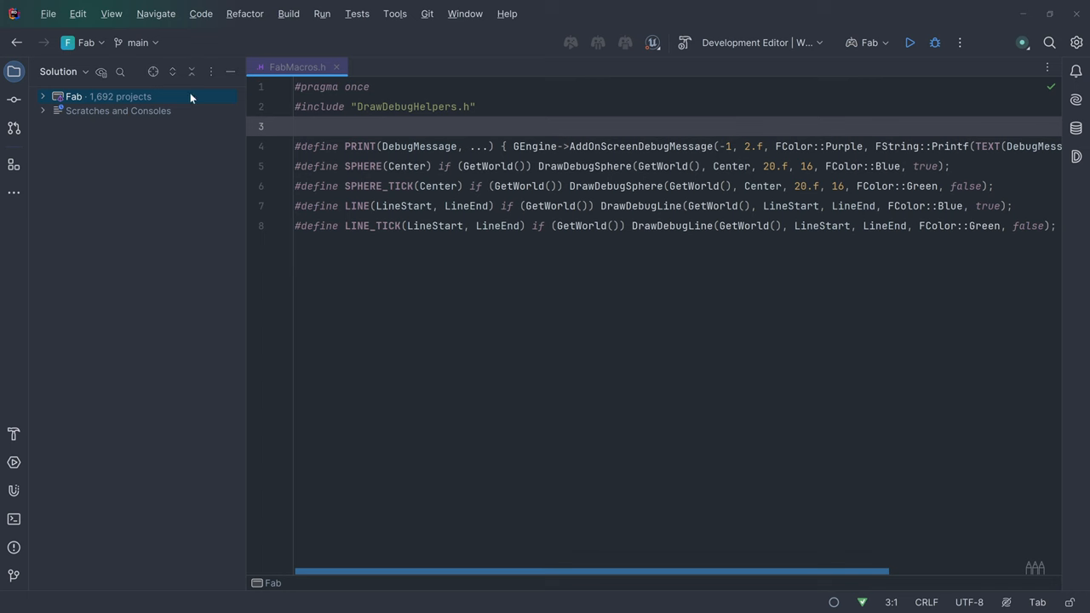
# - Add a '// comment' line to FabMacros.h, then roll the change back
pyautogui.click(12, 100)
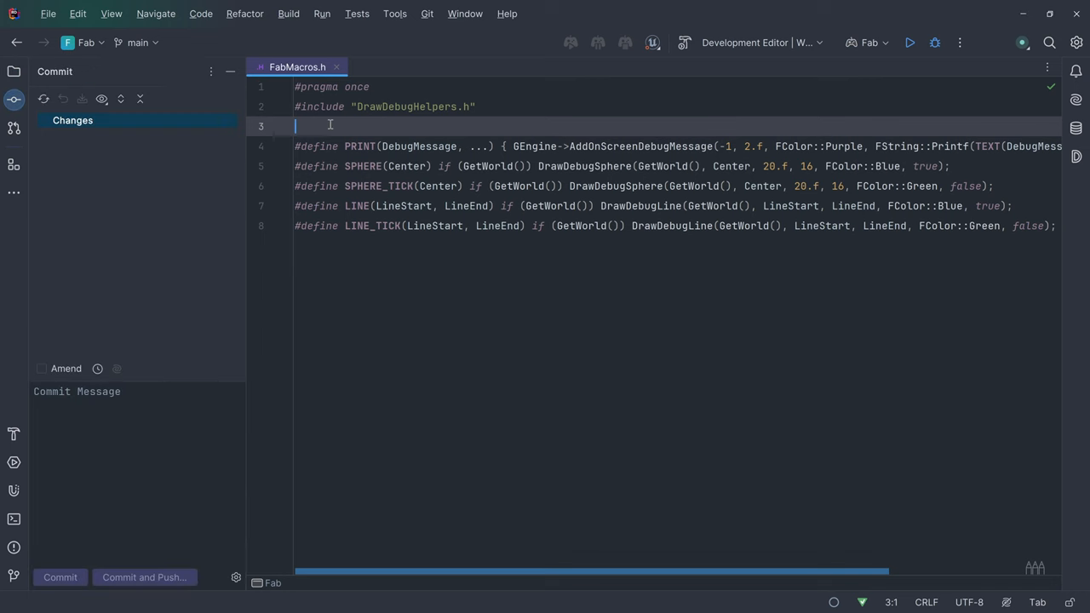
pyautogui.write('// comment')
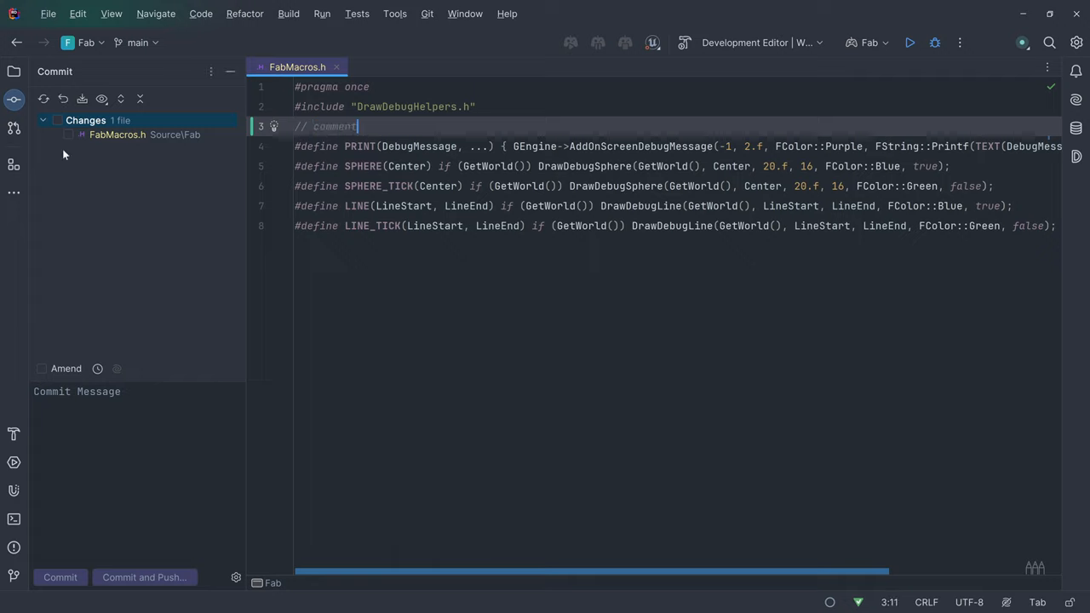
pyautogui.click(62, 99)
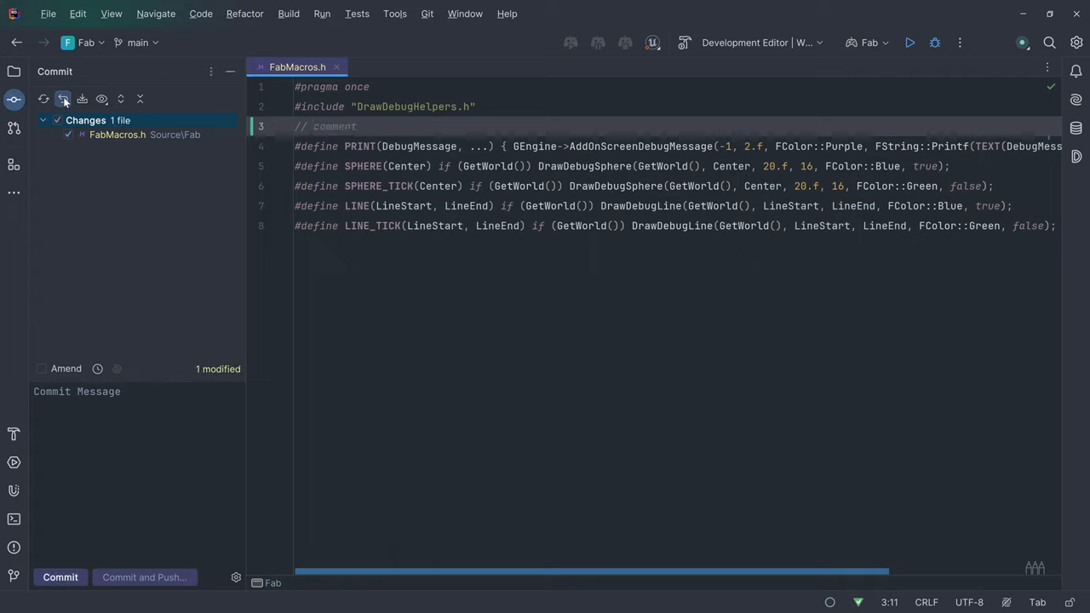
pyautogui.click(62, 99)
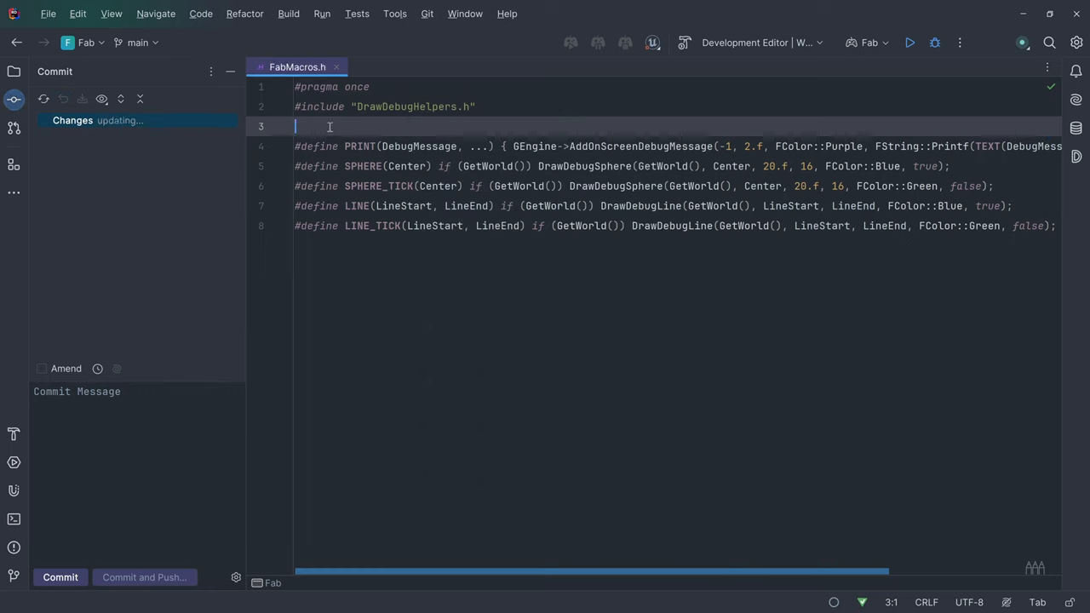
# - Retype '// comment', include all changes, and enter '2nd commit' as the message
pyautogui.write('// comment')
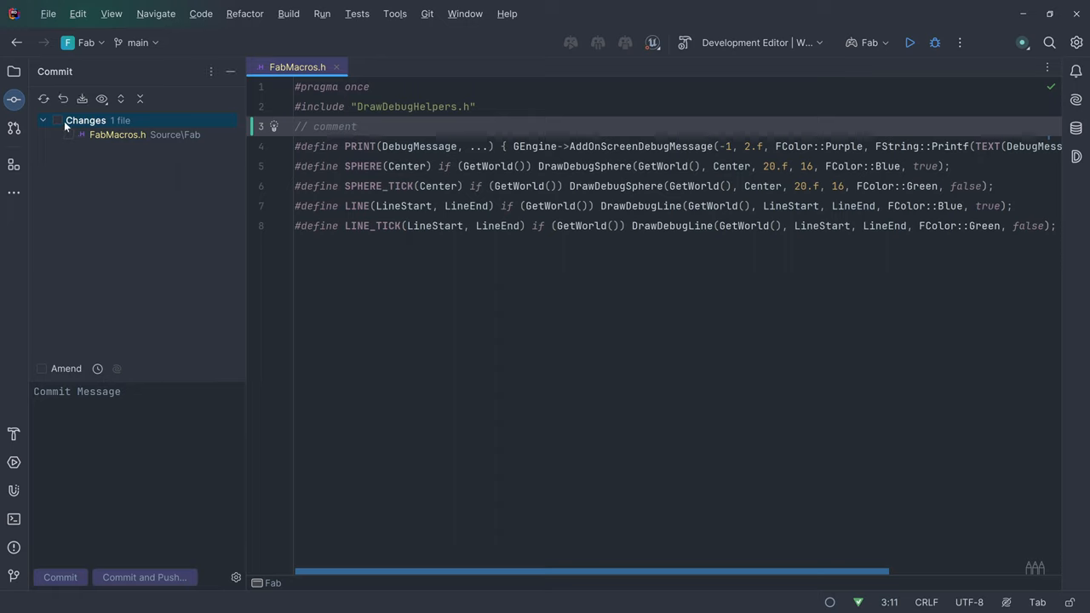
pyautogui.click(57, 120)
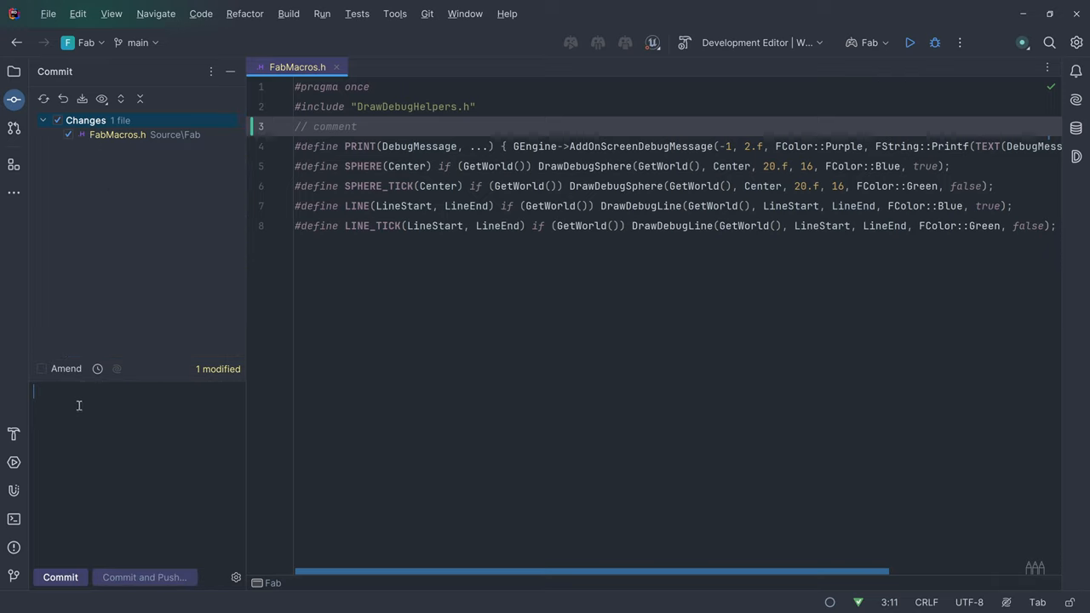
pyautogui.write('2nd commit')
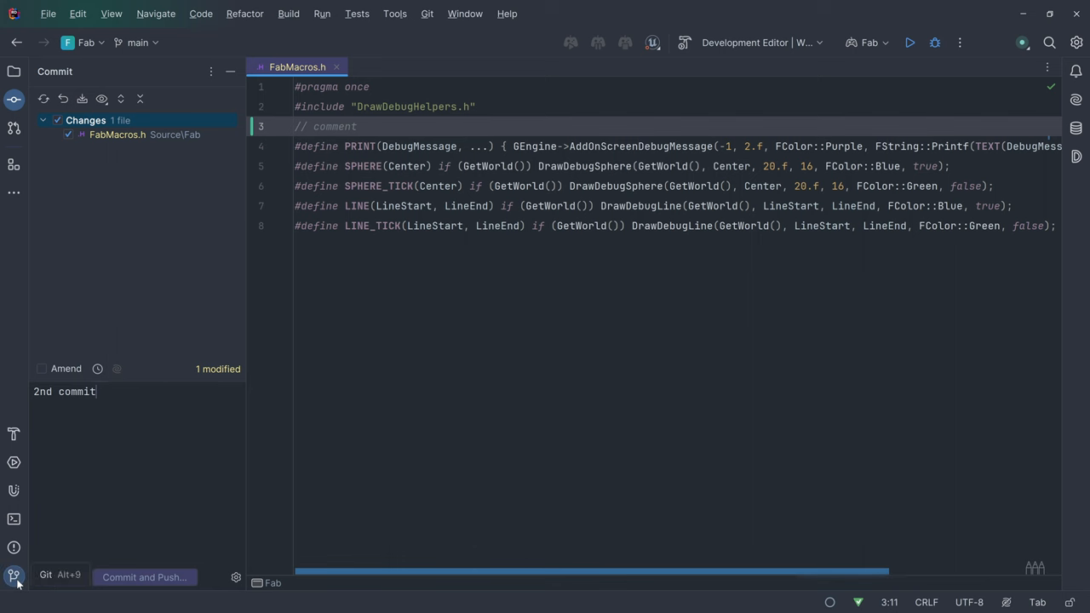
# - Open the Git log and browse the 2nd commit and Project Setup commit details
pyautogui.click(13, 575)
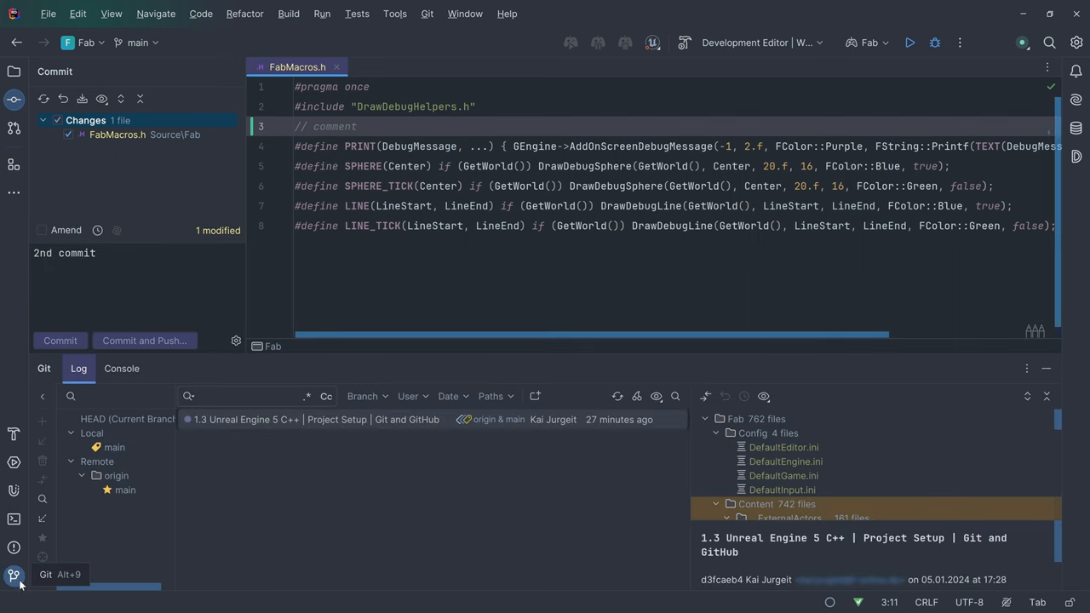
pyautogui.click(60, 339)
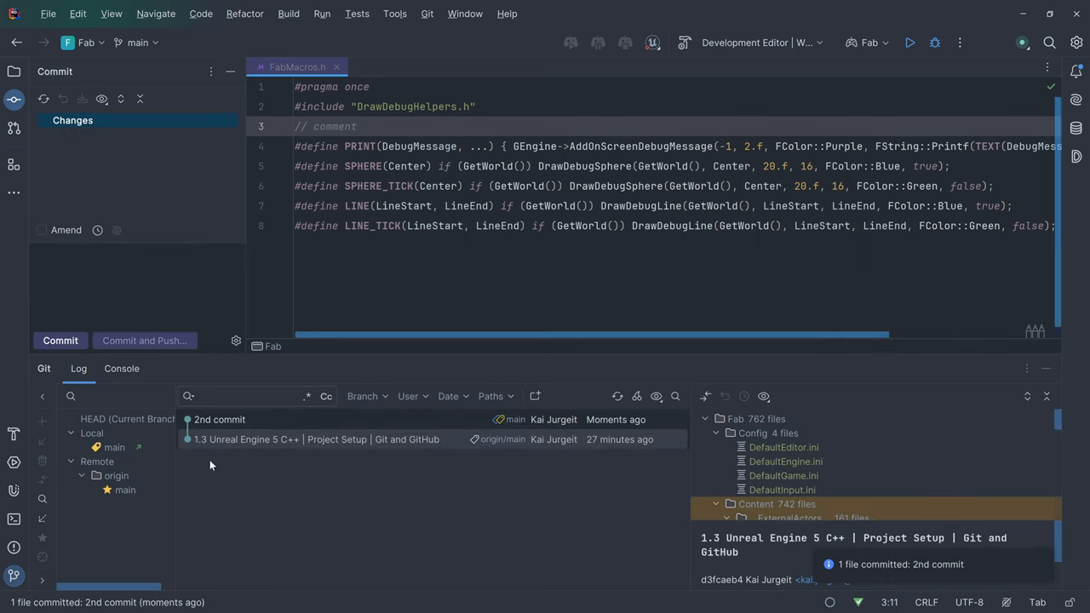
pyautogui.click(340, 438)
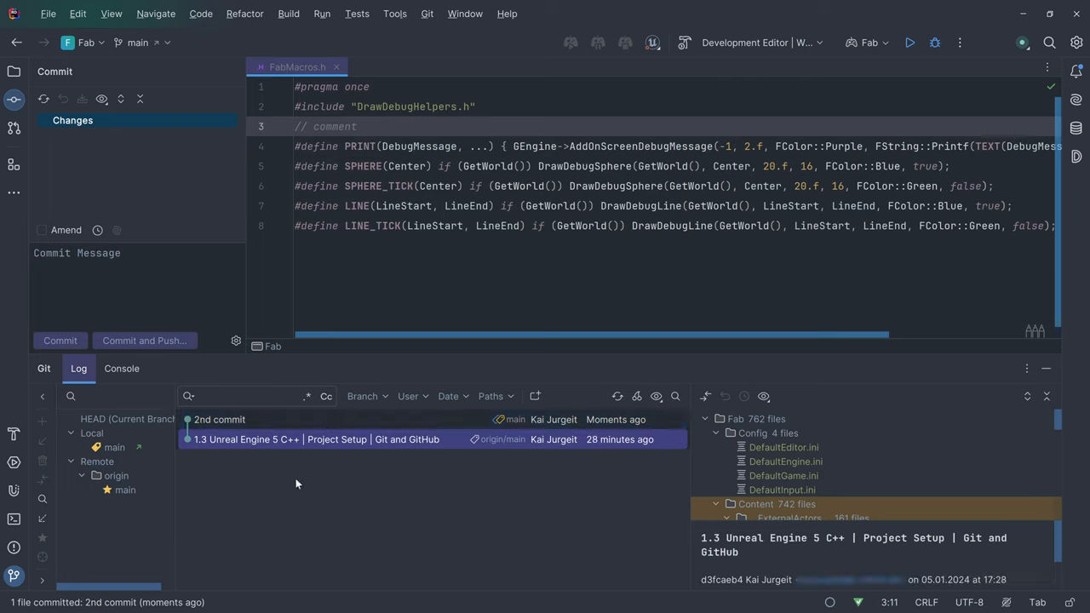
pyautogui.moveTo(314, 447)
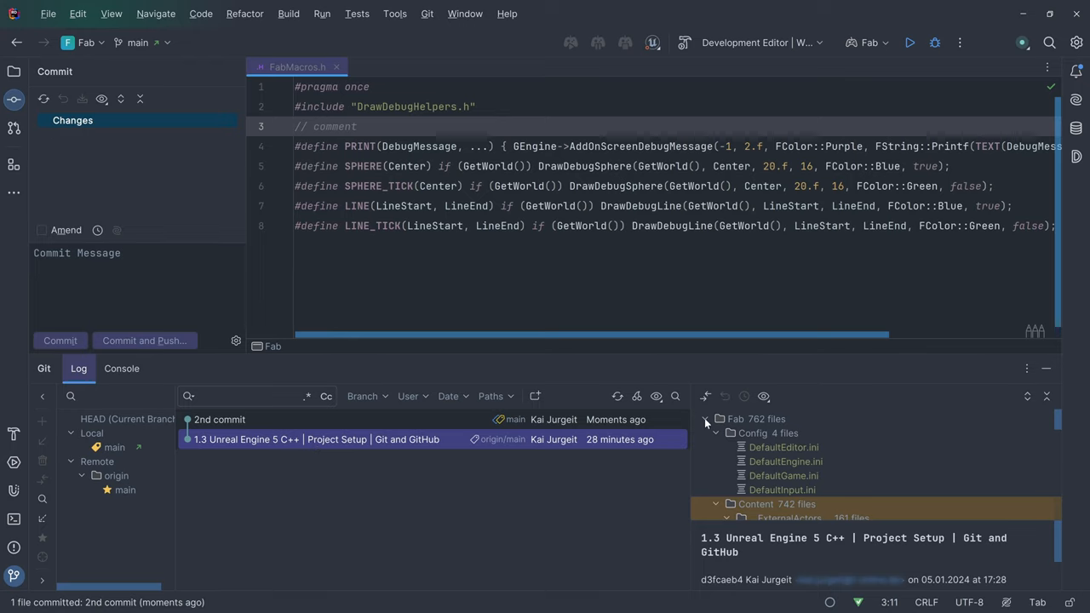
pyautogui.click(716, 430)
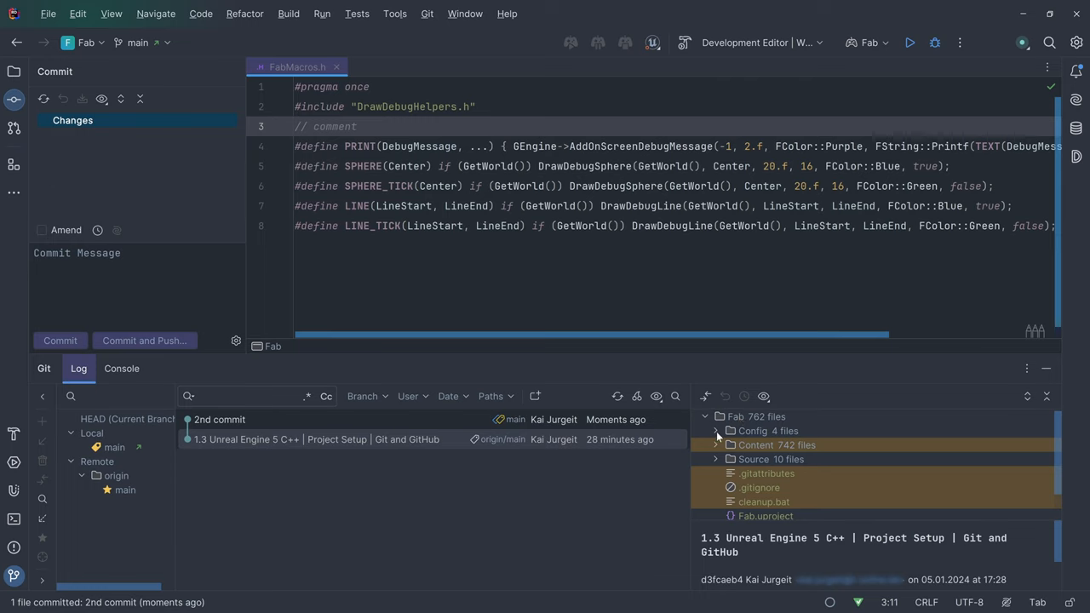
# - Review the FabMacros.h diff from the 2nd commit, then close the comparison
pyautogui.click(220, 419)
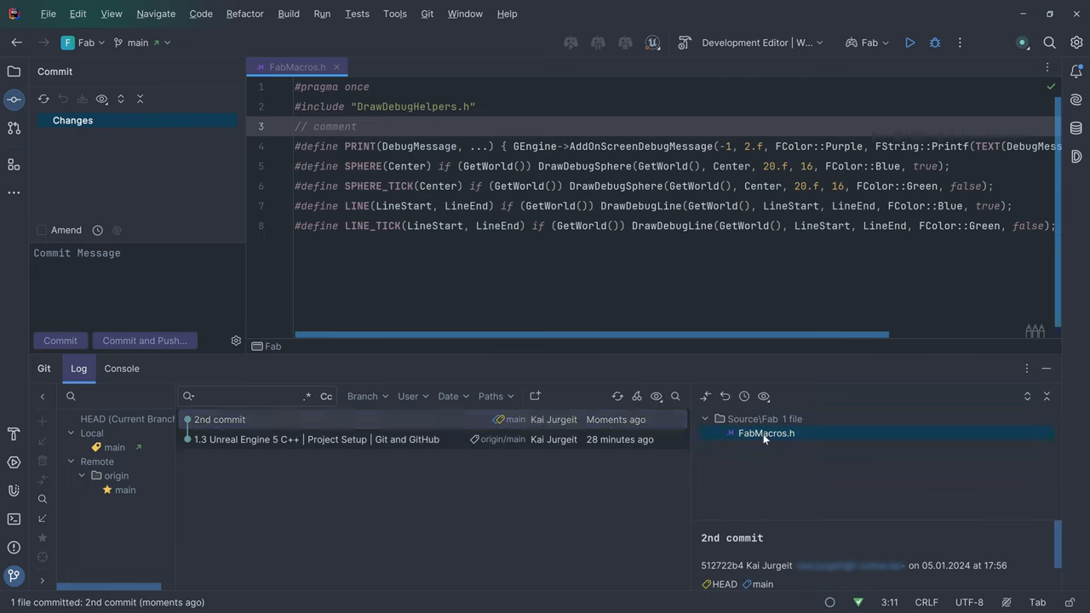
pyautogui.rightClick(765, 433)
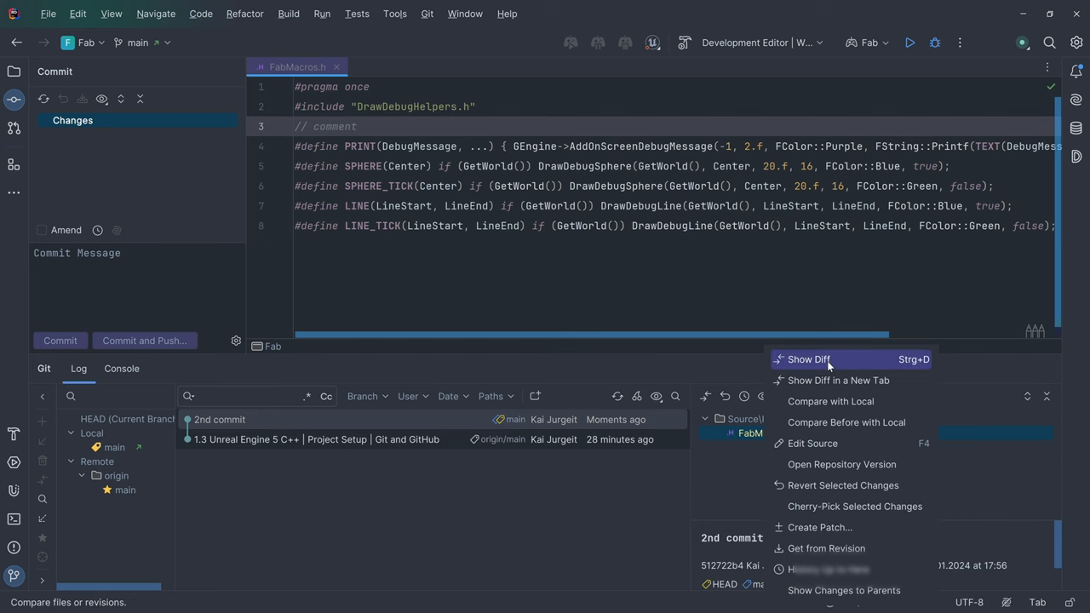
pyautogui.click(808, 359)
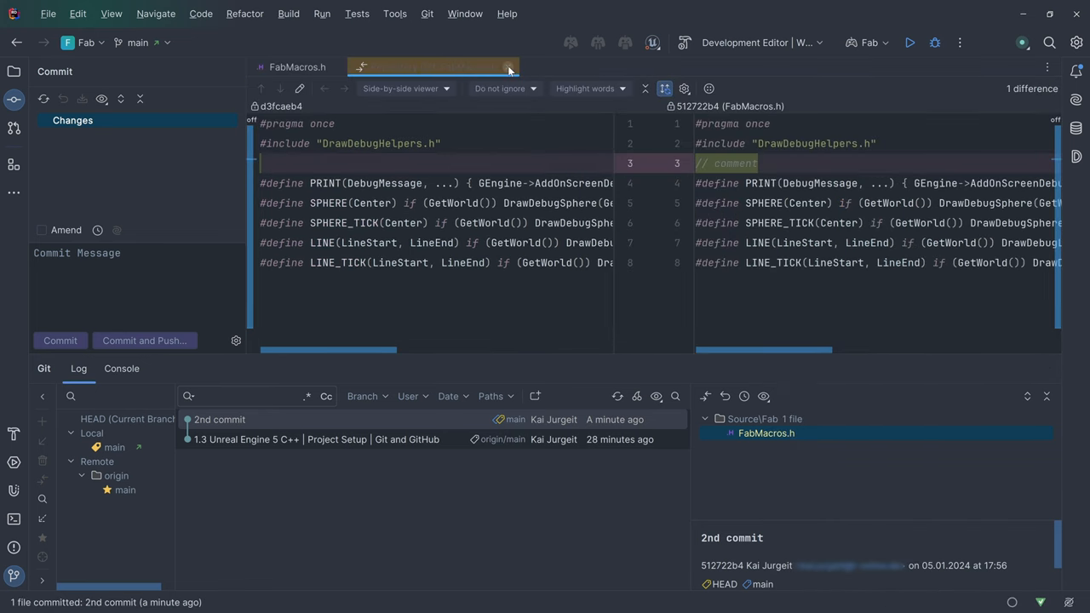
pyautogui.click(509, 66)
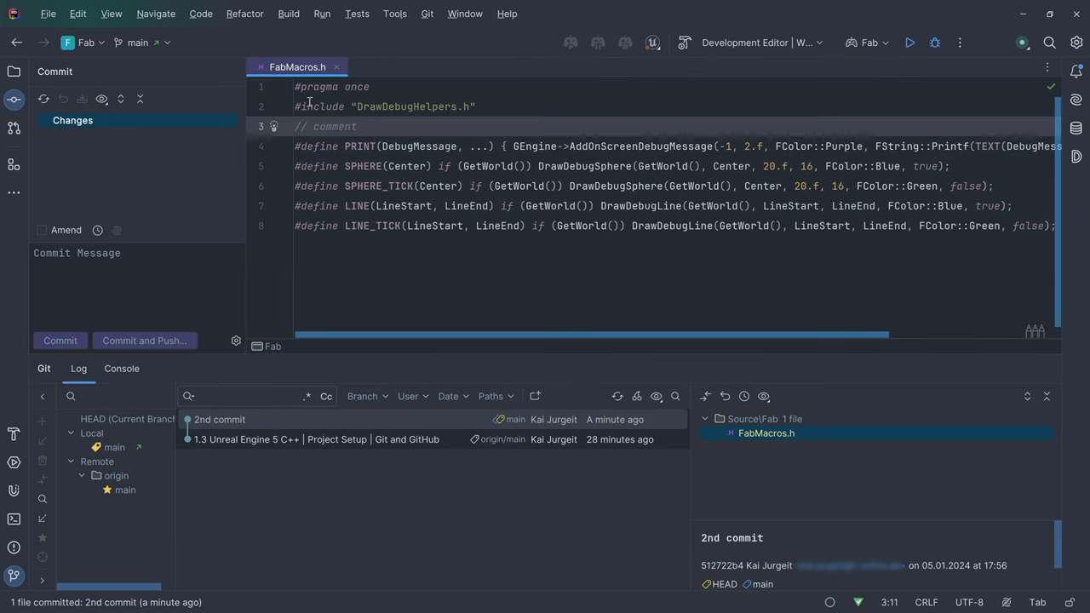
# - Show Git Blame author annotations for FabMacros.h from its editor tab's context menu
pyautogui.rightClick(297, 67)
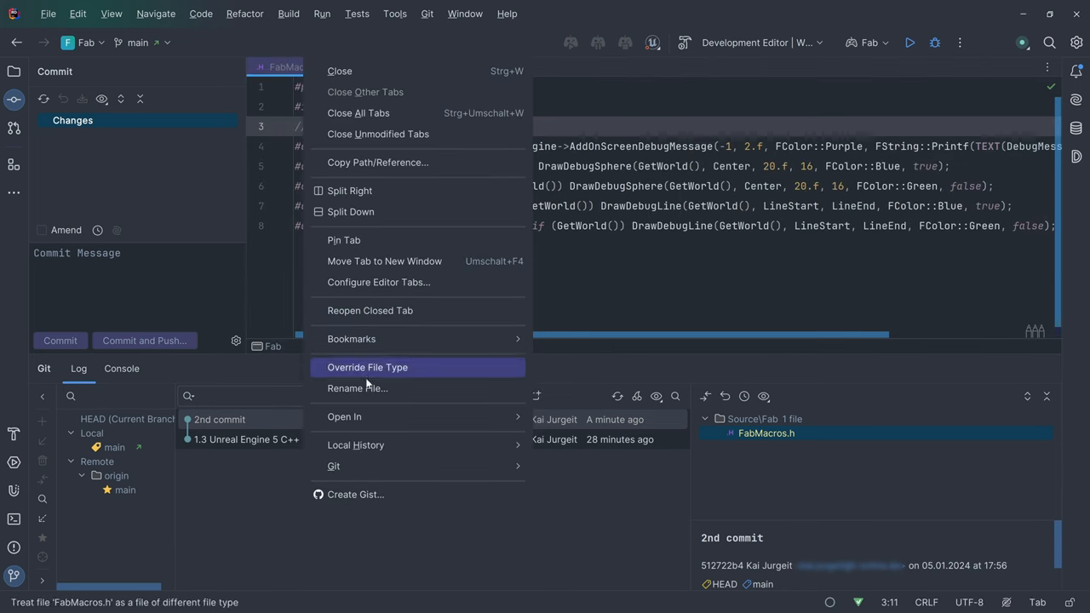
pyautogui.moveTo(333, 466)
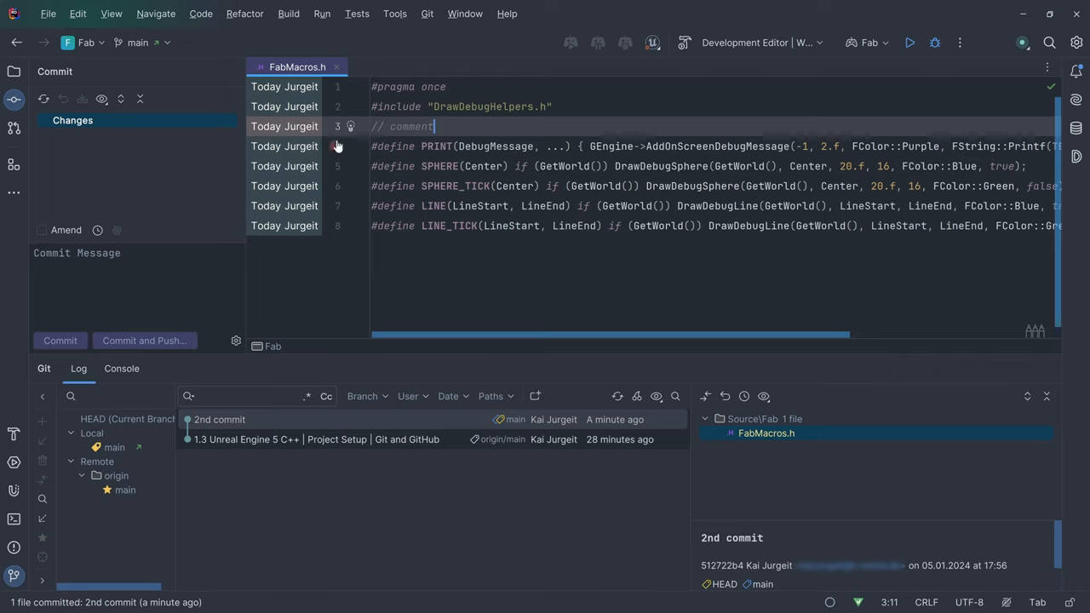
pyautogui.moveTo(284, 126)
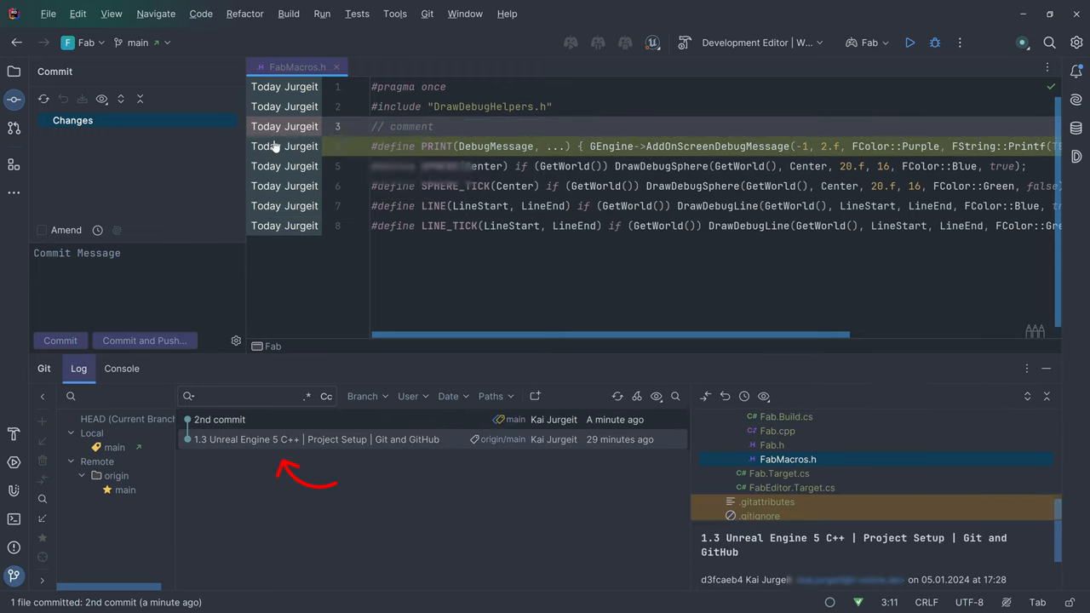
pyautogui.moveTo(284, 146)
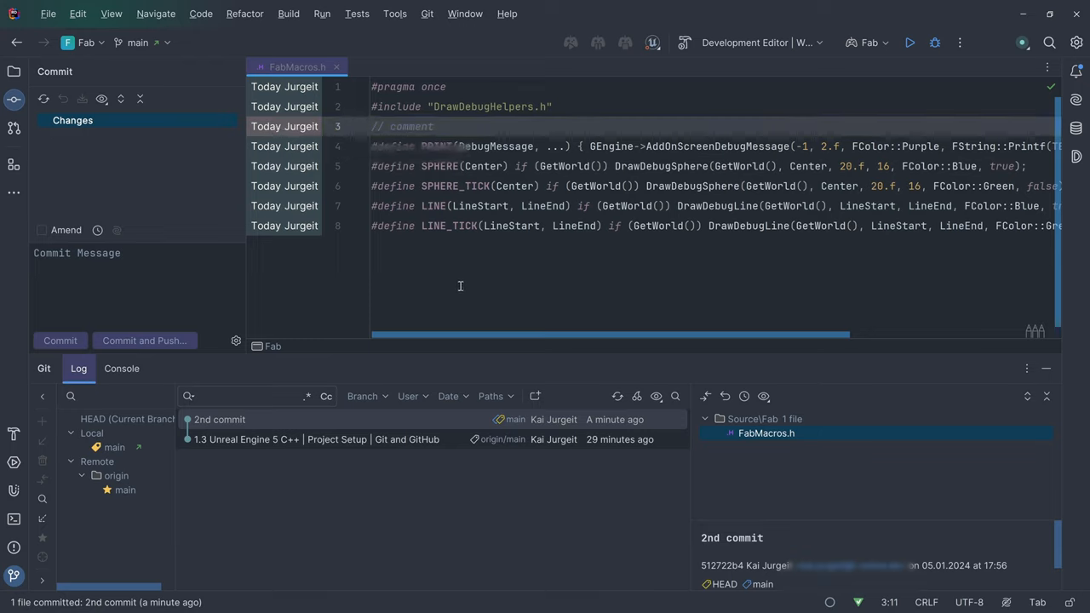
pyautogui.moveTo(377, 423)
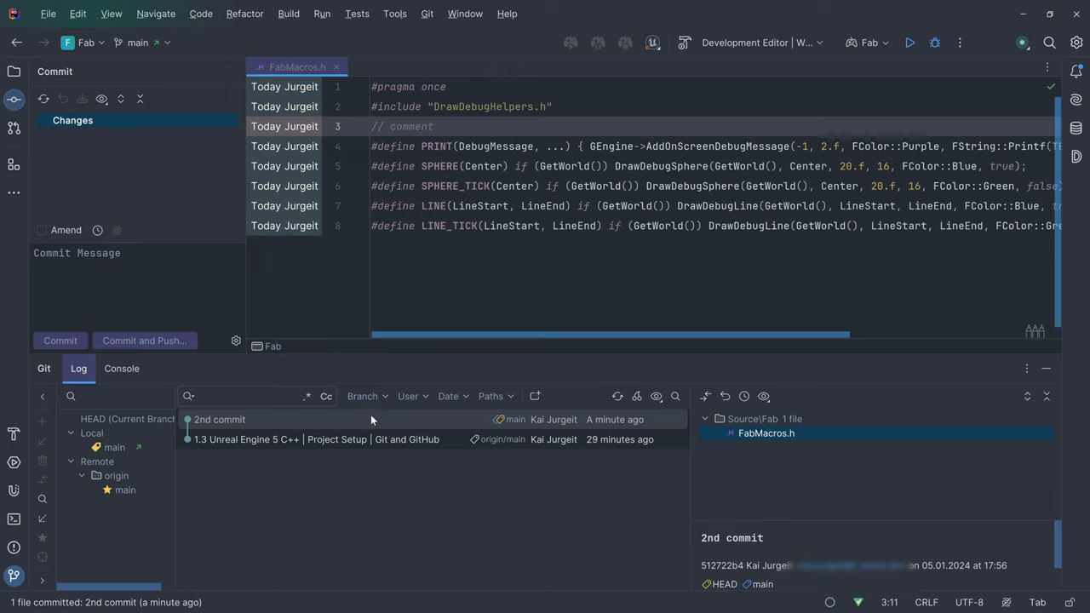
pyautogui.moveTo(345, 428)
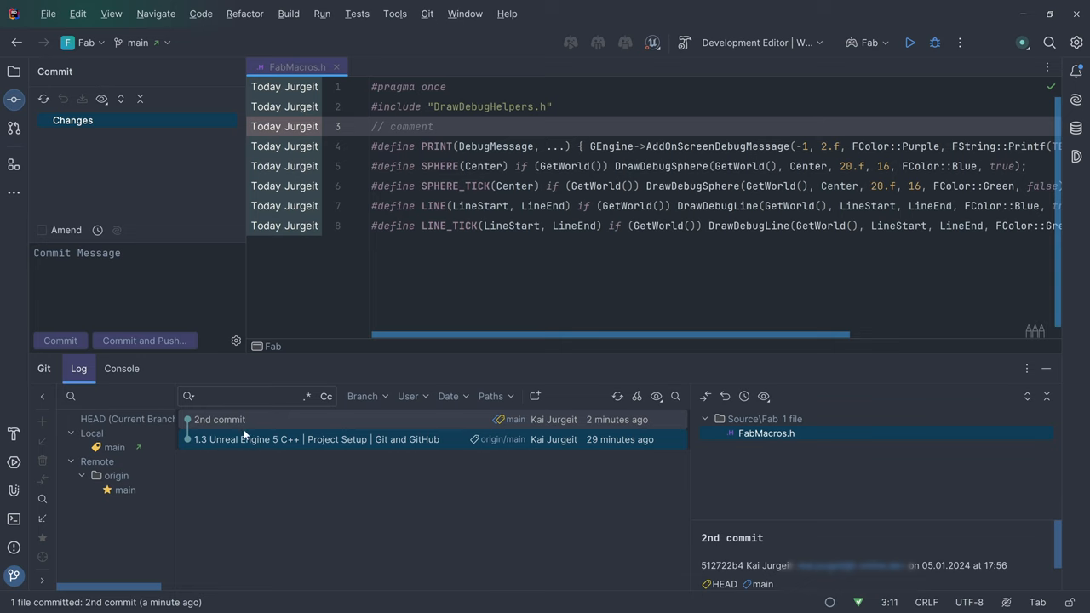
# - Undo the 2nd commit and roll back the FabMacros.h comment change
pyautogui.rightClick(219, 420)
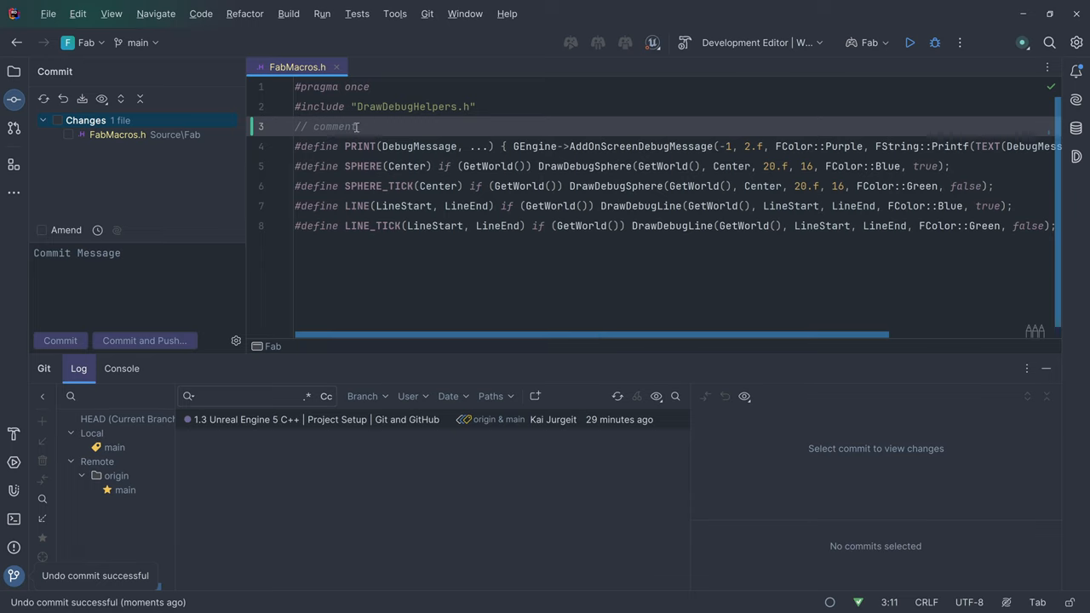
pyautogui.click(63, 99)
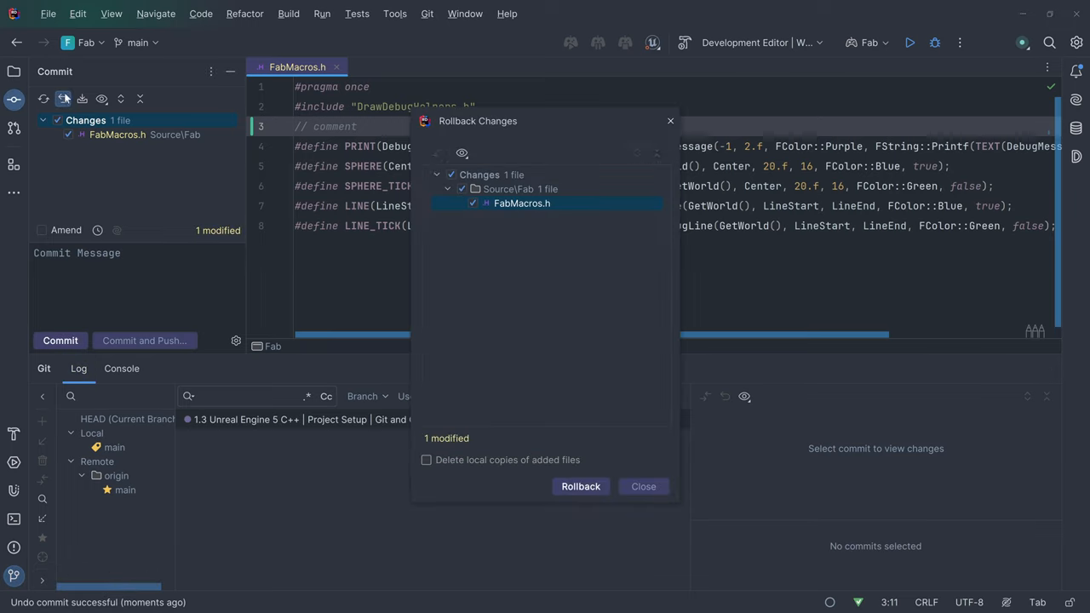
pyautogui.click(580, 487)
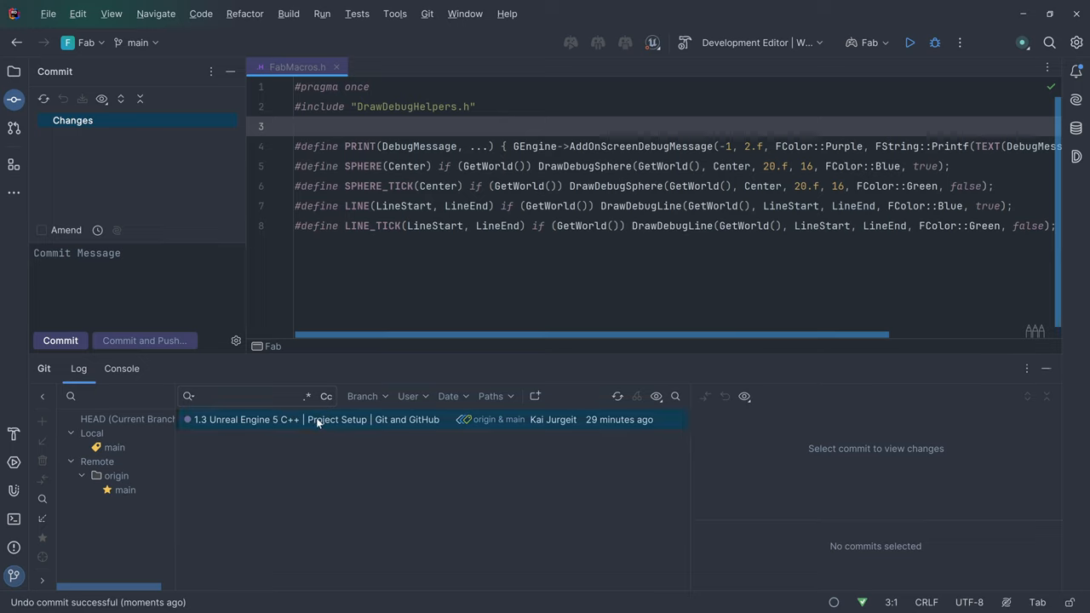
pyautogui.rightClick(316, 419)
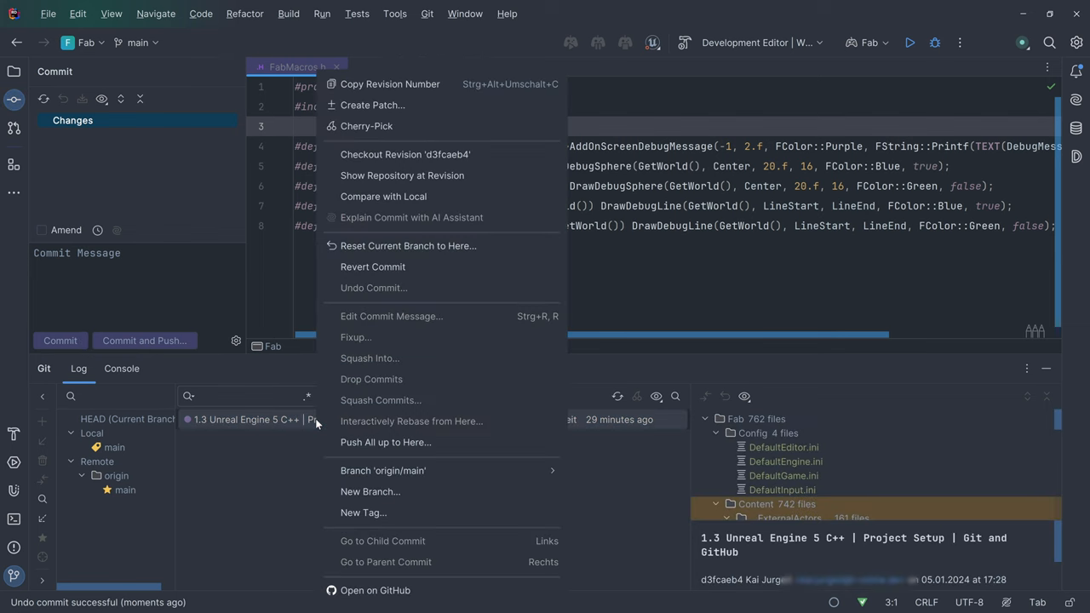
pyautogui.moveTo(366, 462)
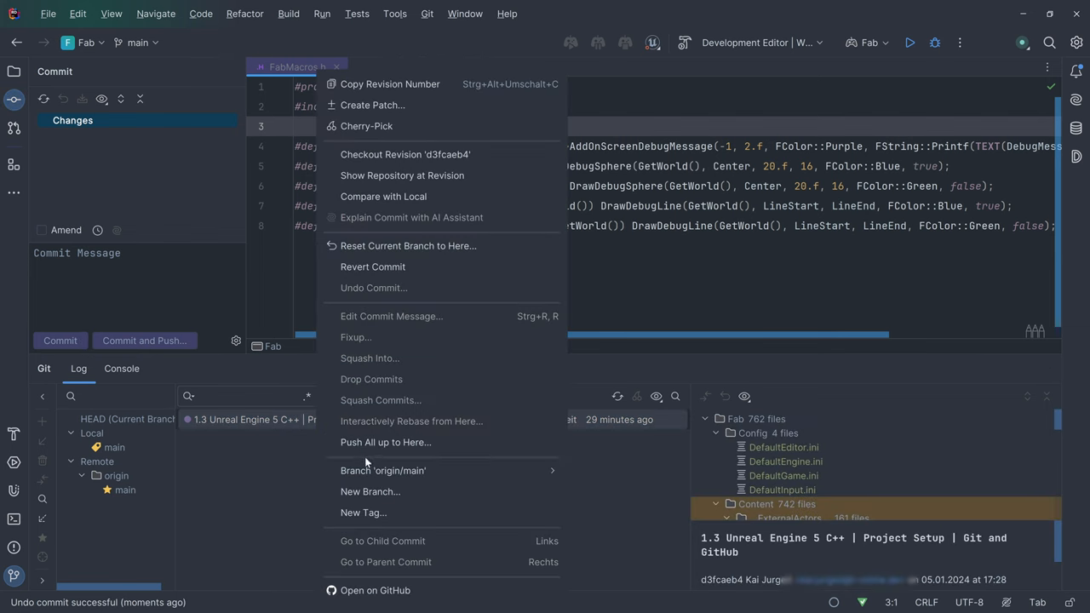
pyautogui.moveTo(382, 470)
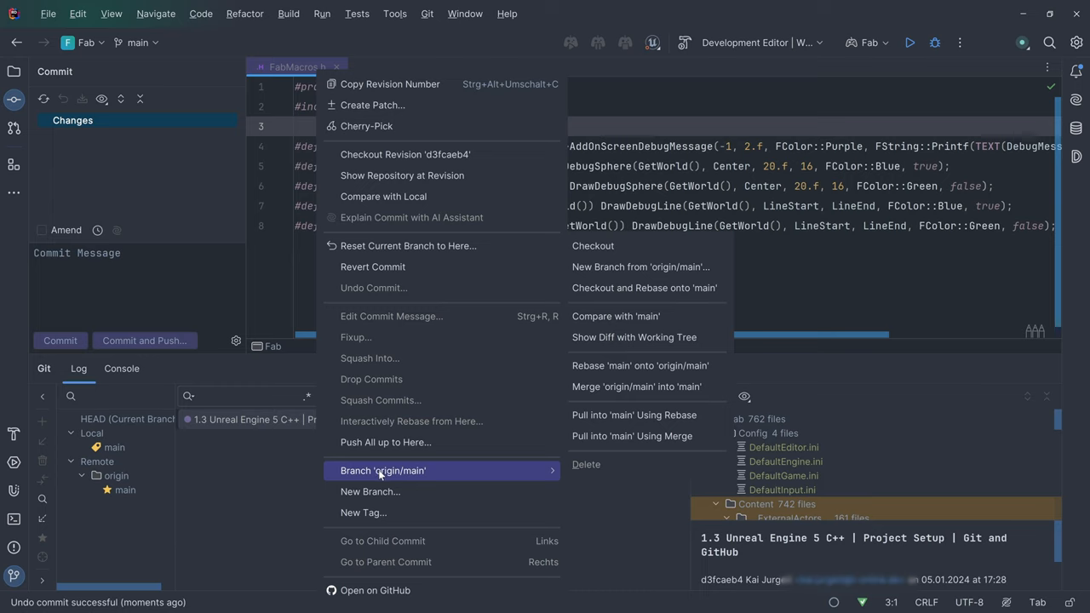
pyautogui.moveTo(453, 474)
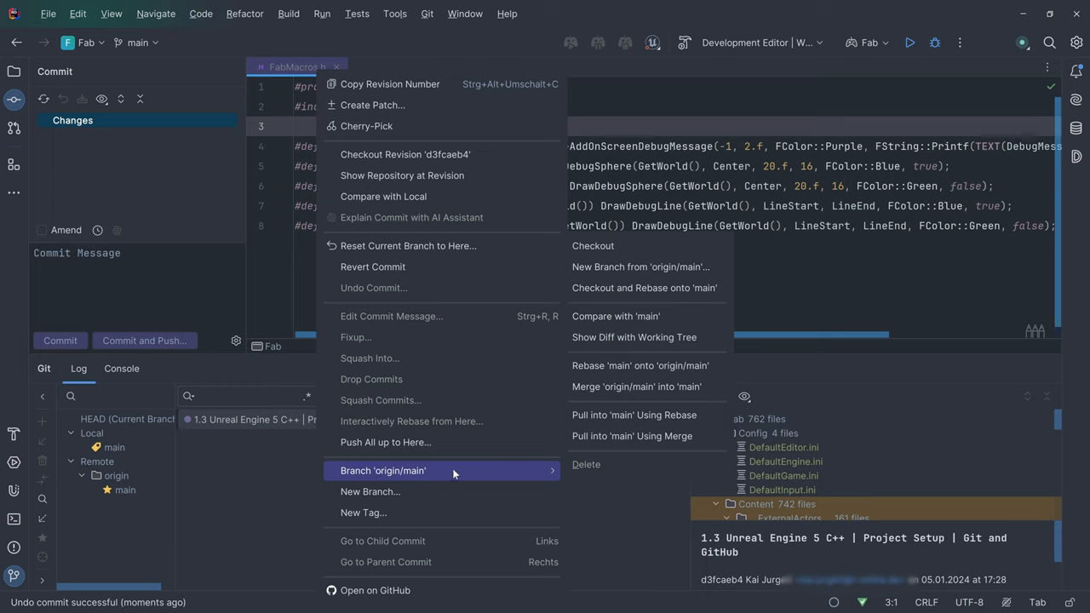
pyautogui.moveTo(645, 361)
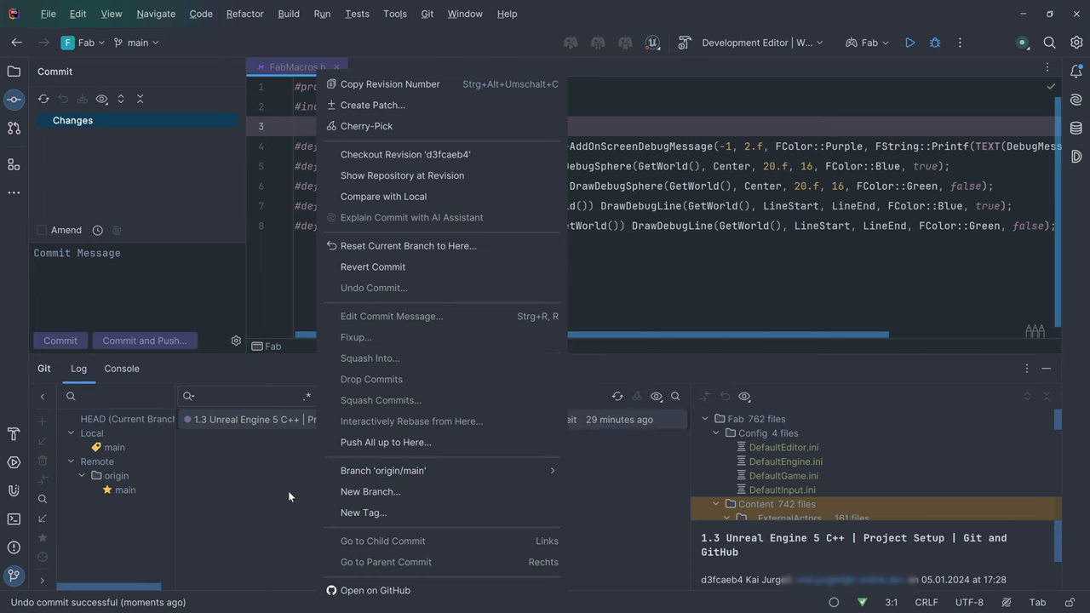
pyautogui.click(517, 478)
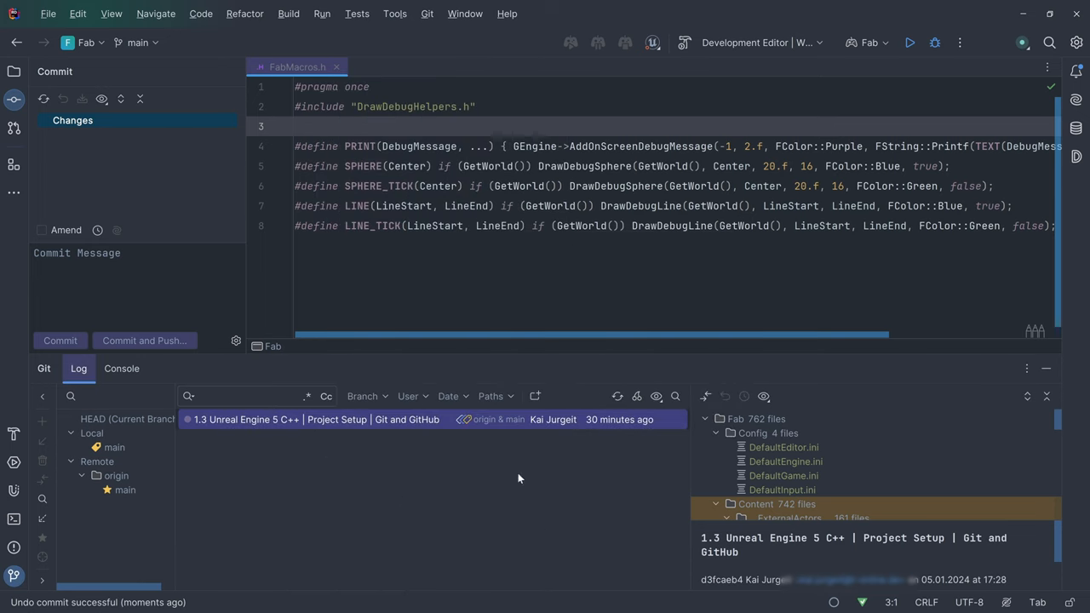
pyautogui.rightClick(316, 419)
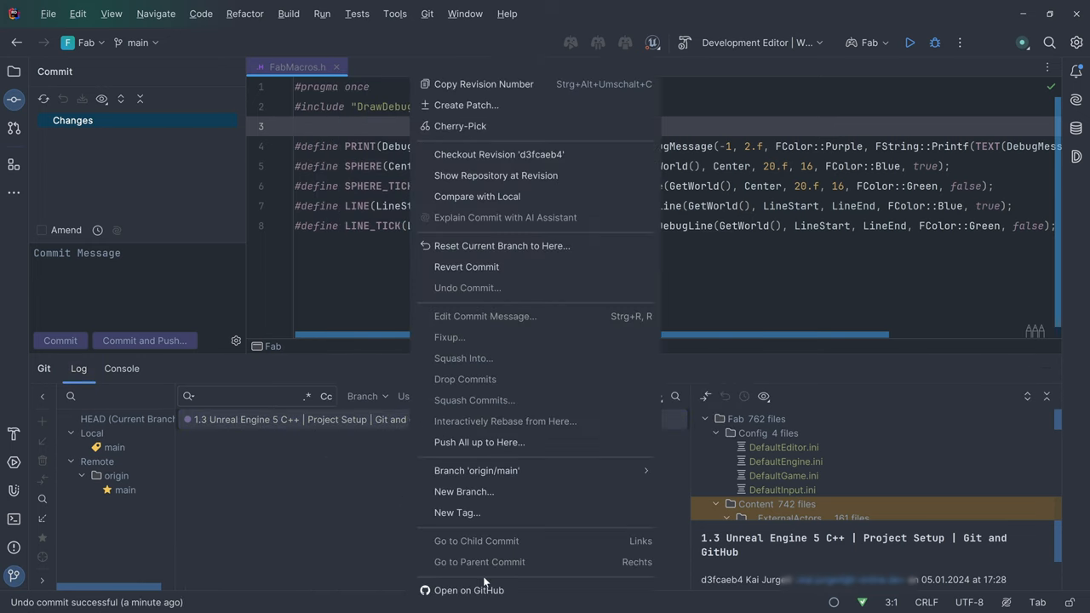
# - Open the Project Setup commit on GitHub to review its 762 changed files
pyautogui.click(469, 590)
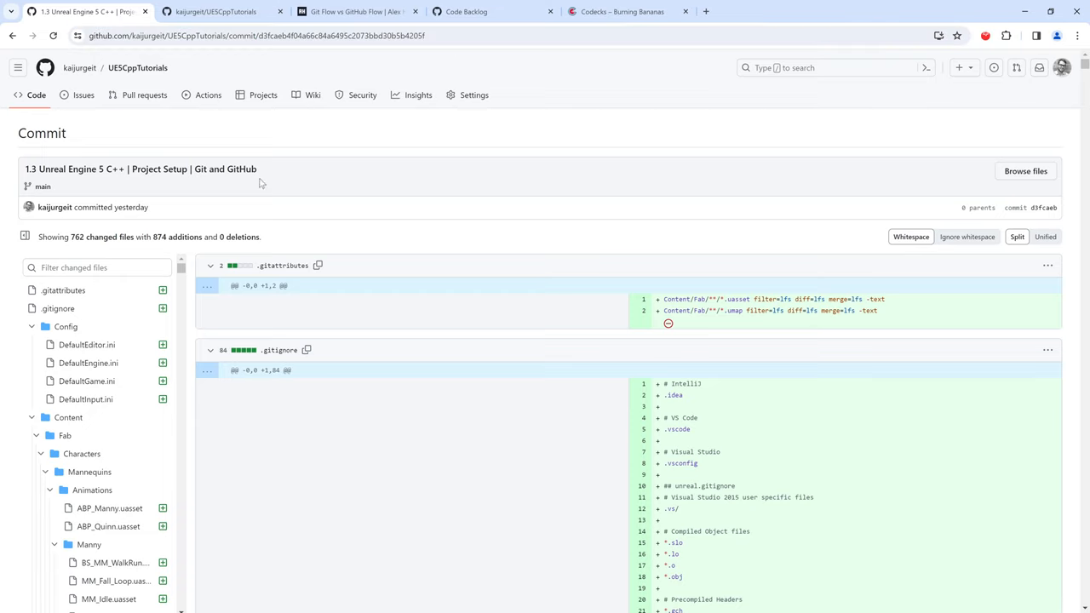
pyautogui.moveTo(44, 222)
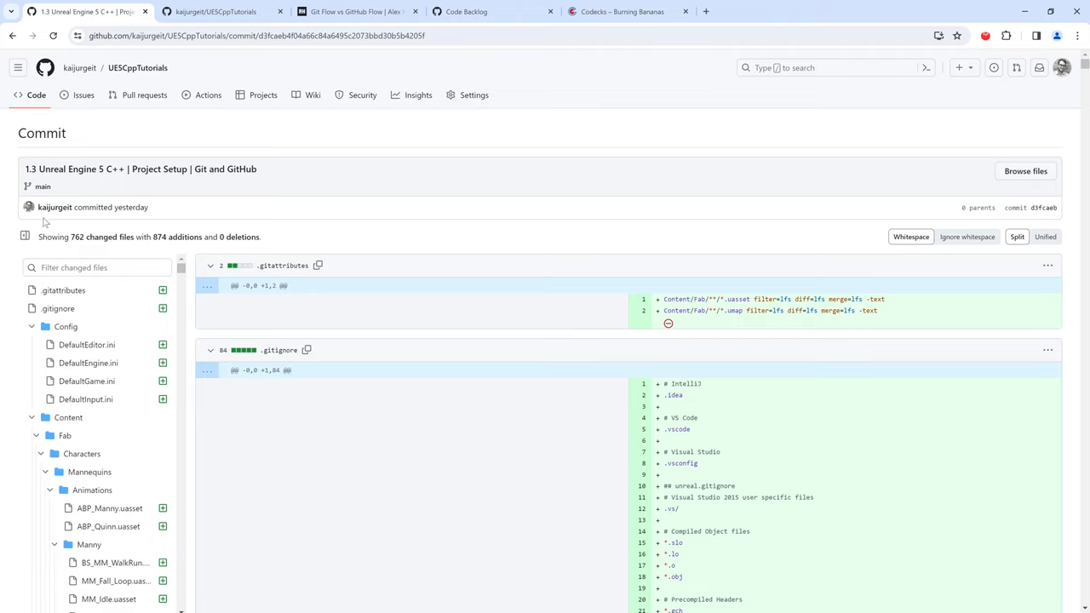
pyautogui.moveTo(49, 228)
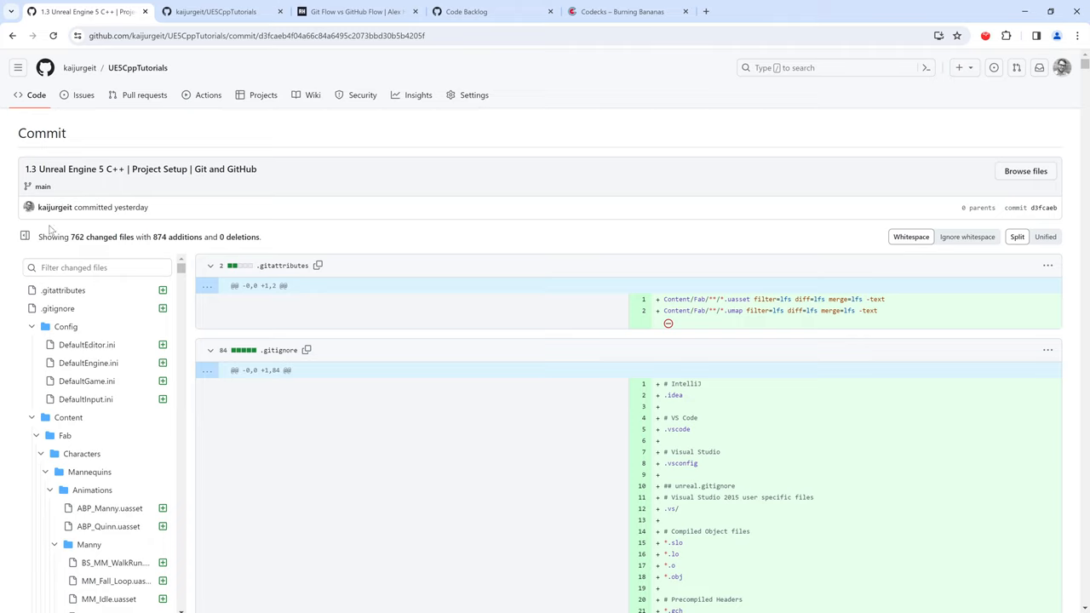
pyautogui.moveTo(169, 250)
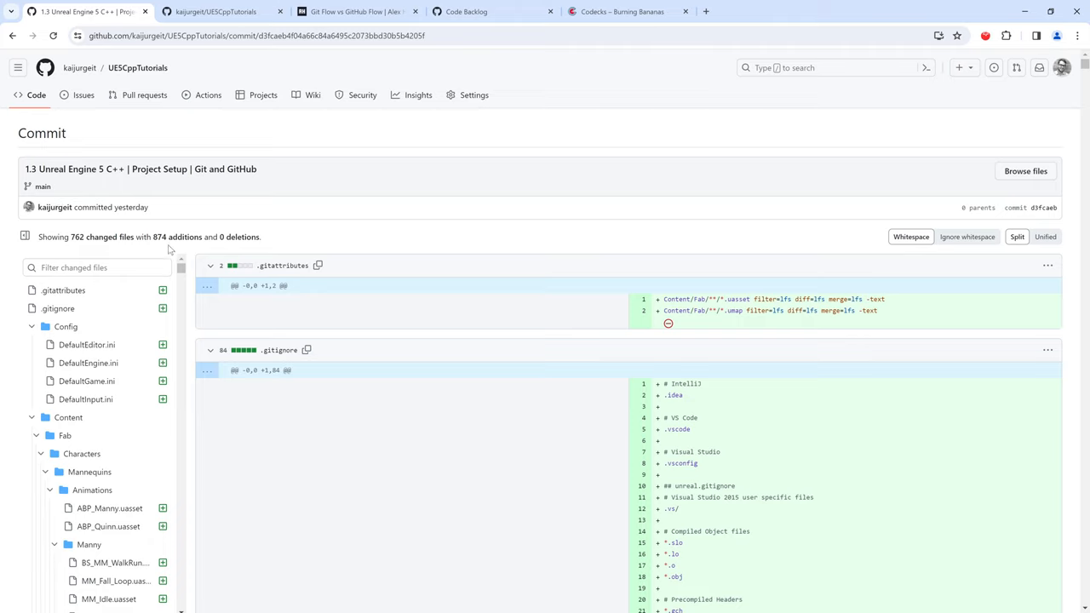
pyautogui.moveTo(269, 250)
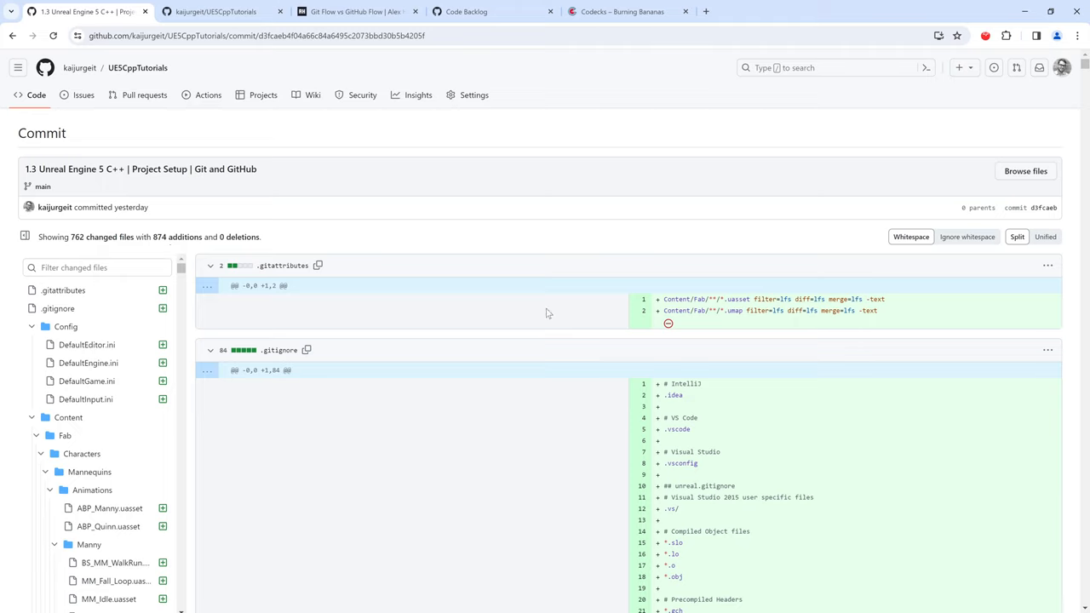
pyautogui.moveTo(1044, 219)
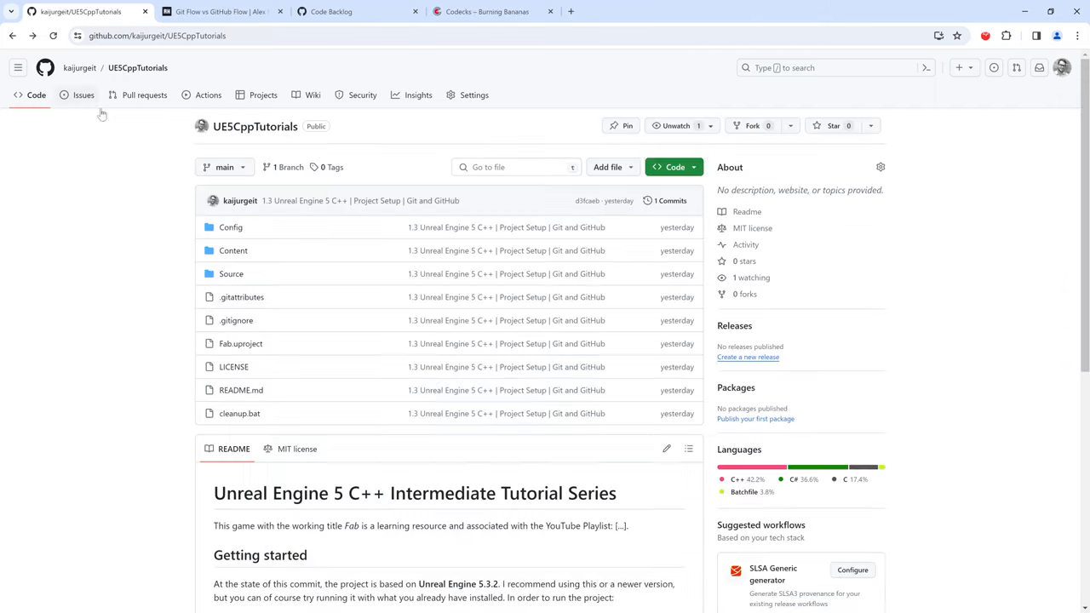
# - Review the UE5CppTutorials Code tab: single commit, Fab project files and README
pyautogui.click(669, 200)
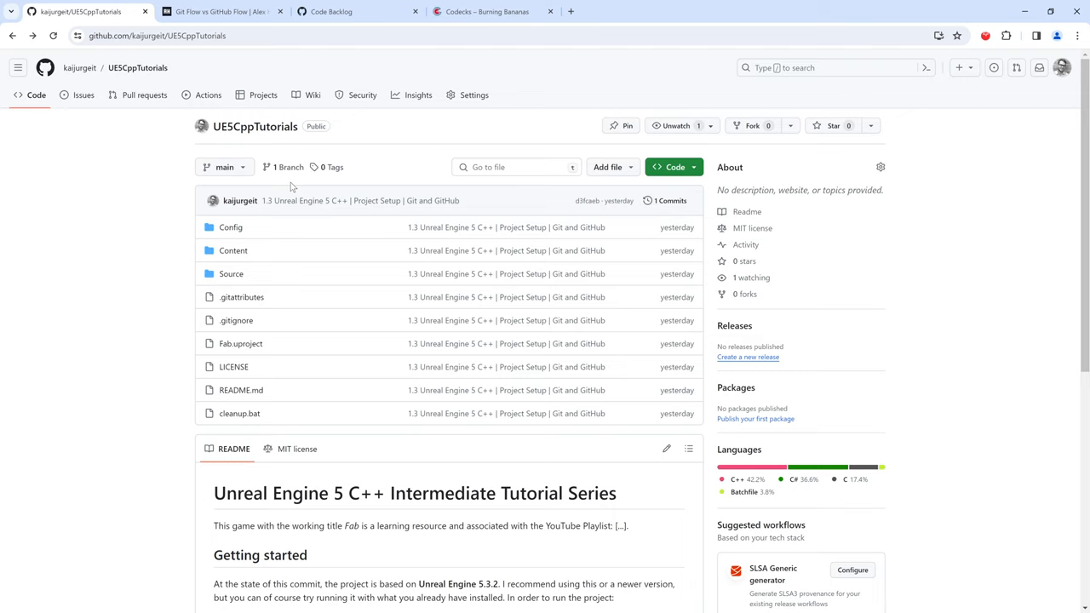
pyautogui.moveTo(142, 133)
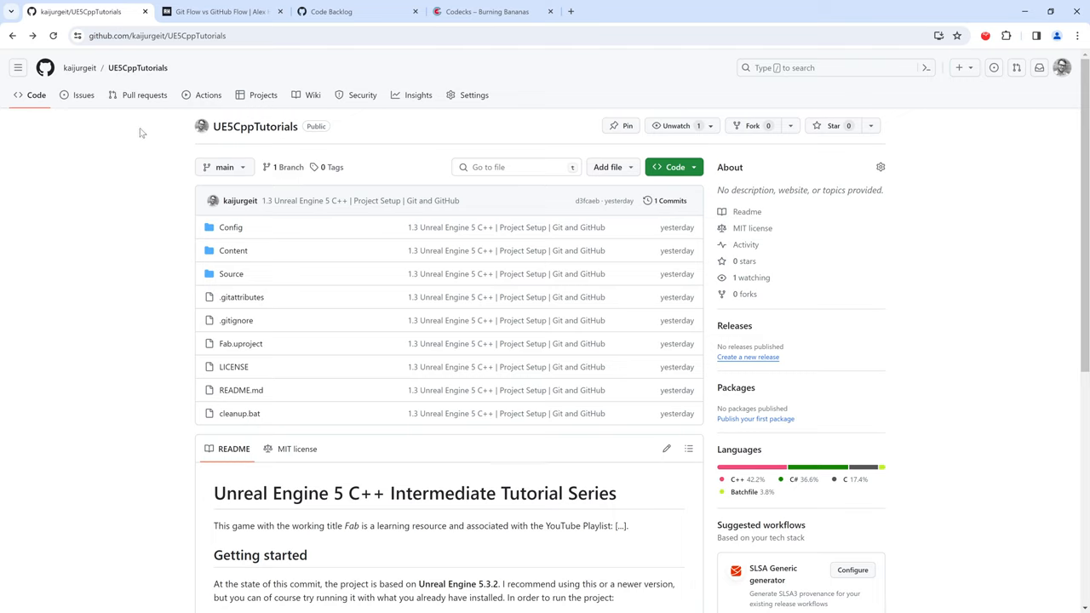
pyautogui.moveTo(174, 120)
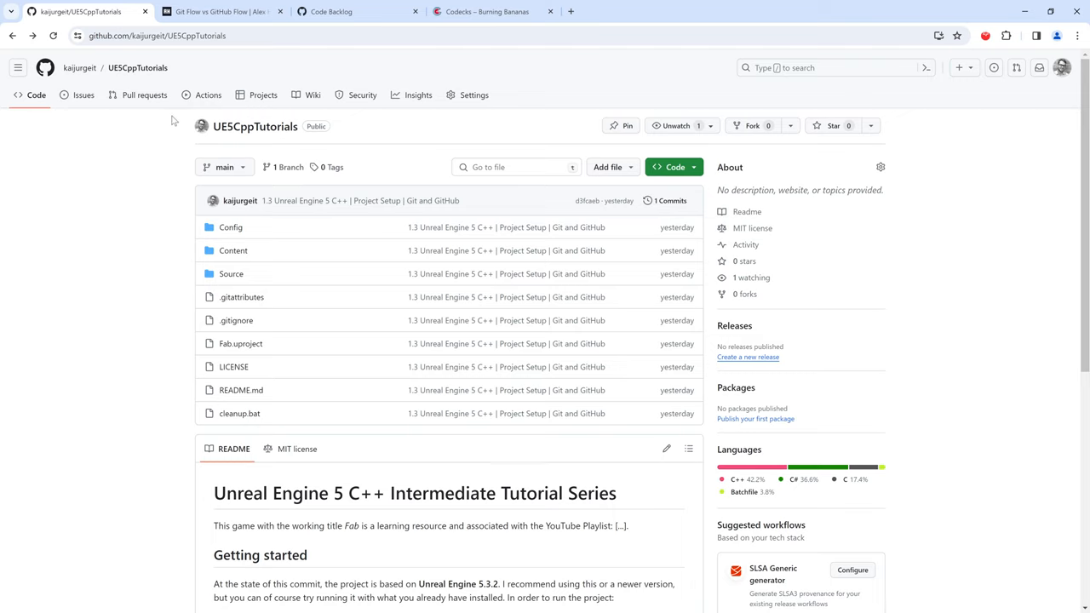
pyautogui.click(217, 11)
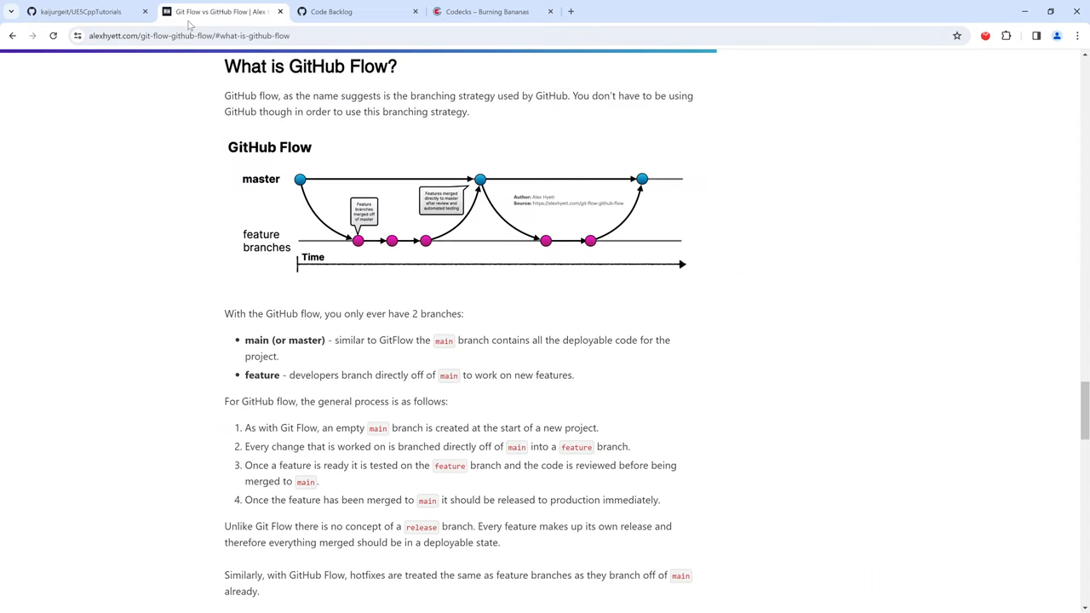
pyautogui.moveTo(204, 256)
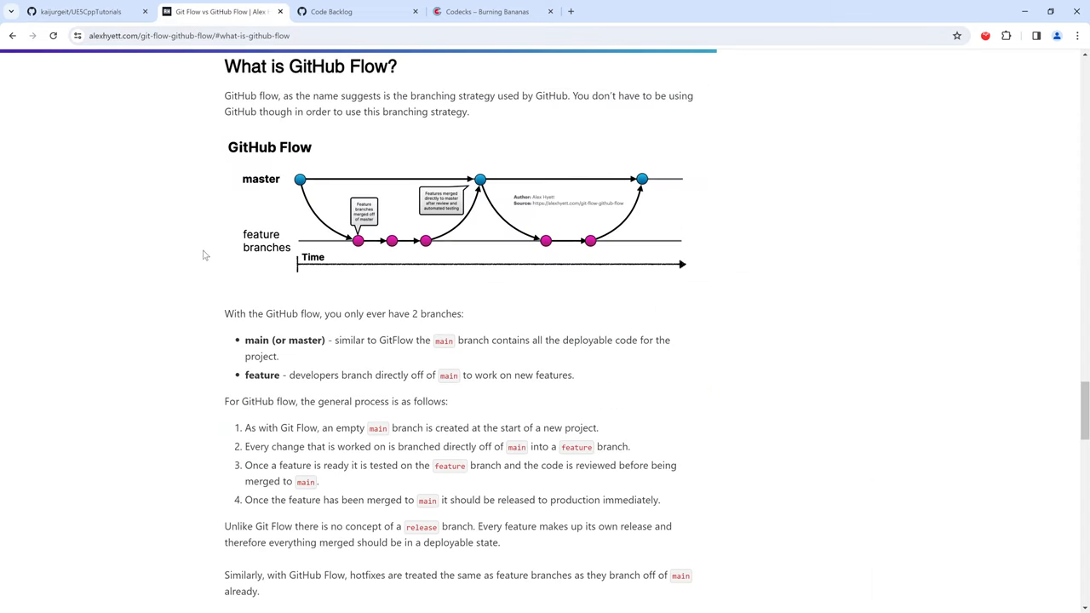
pyautogui.moveTo(224, 213)
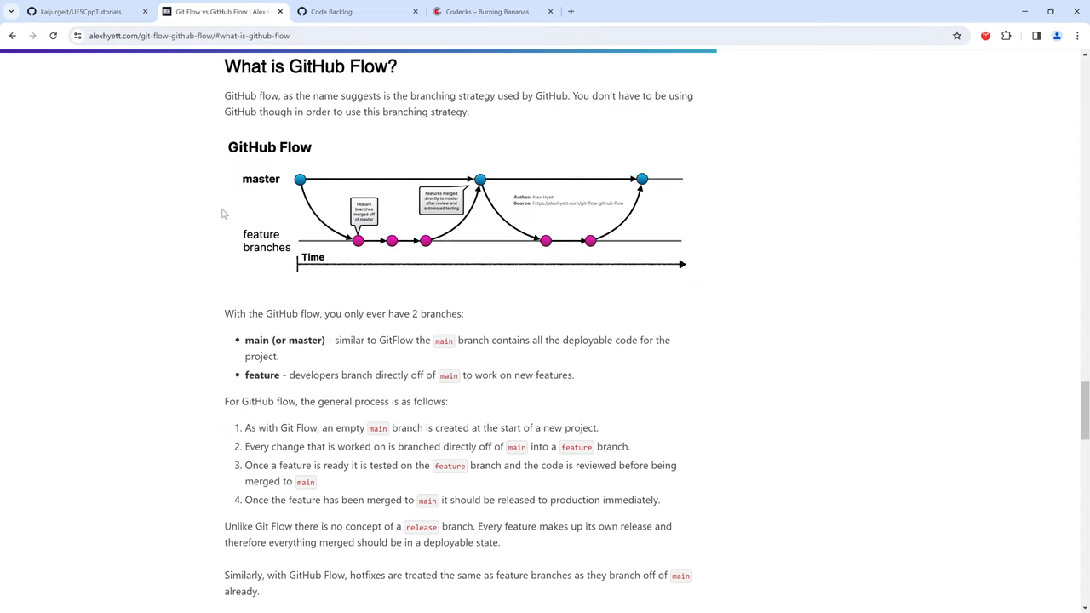
pyautogui.moveTo(230, 202)
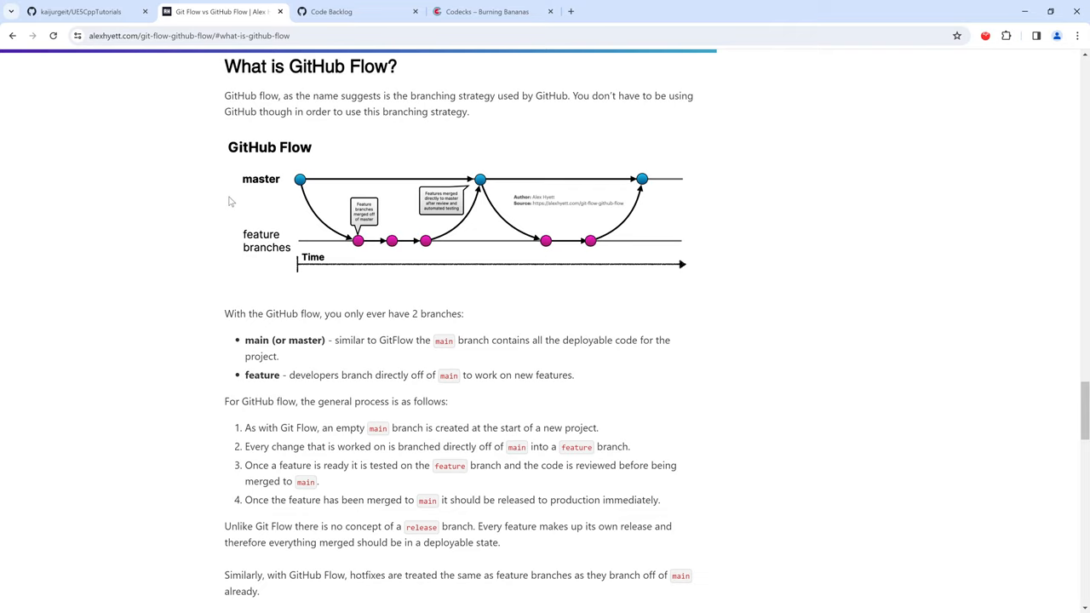
pyautogui.moveTo(257, 271)
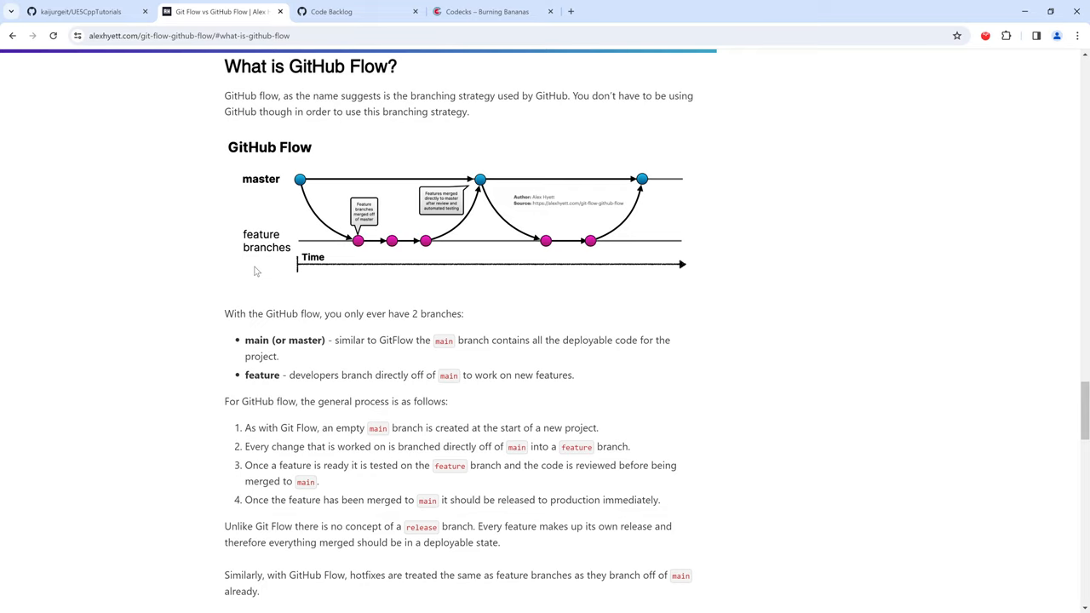
pyautogui.moveTo(444, 291)
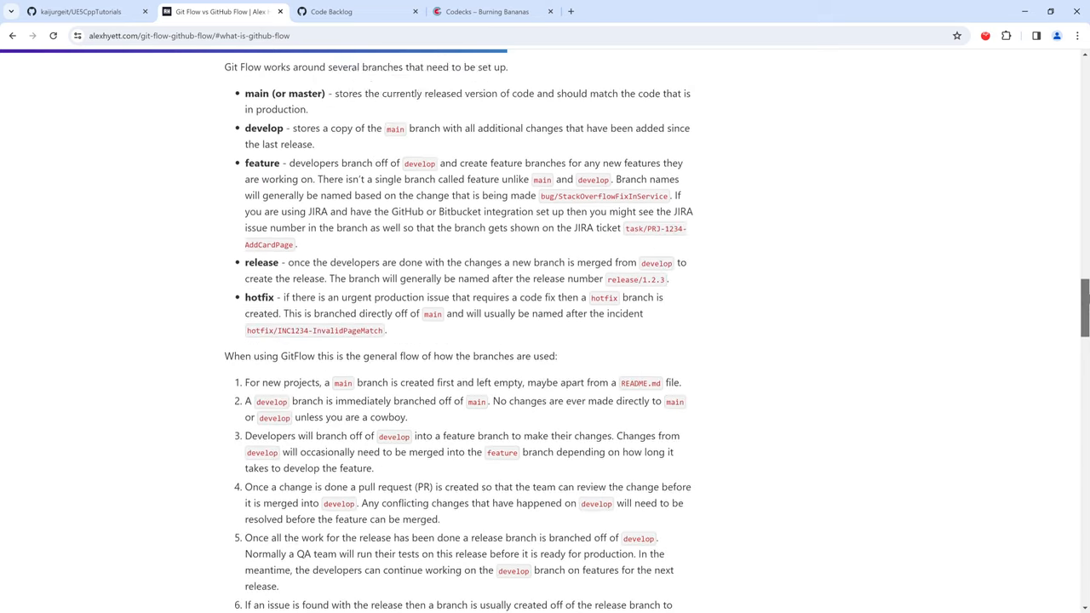
pyautogui.scroll(3)
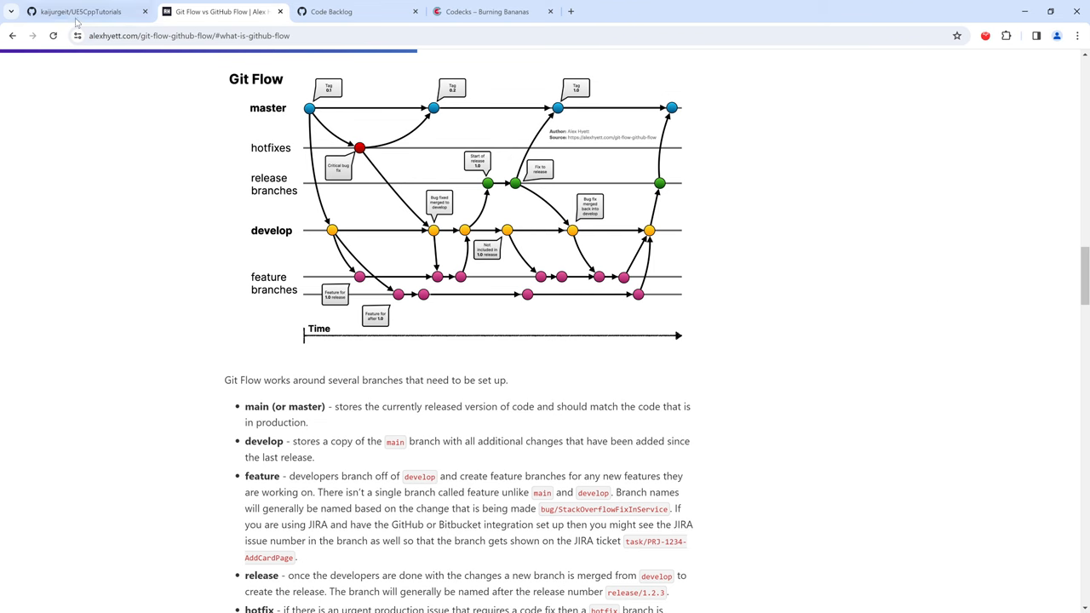
pyautogui.click(77, 11)
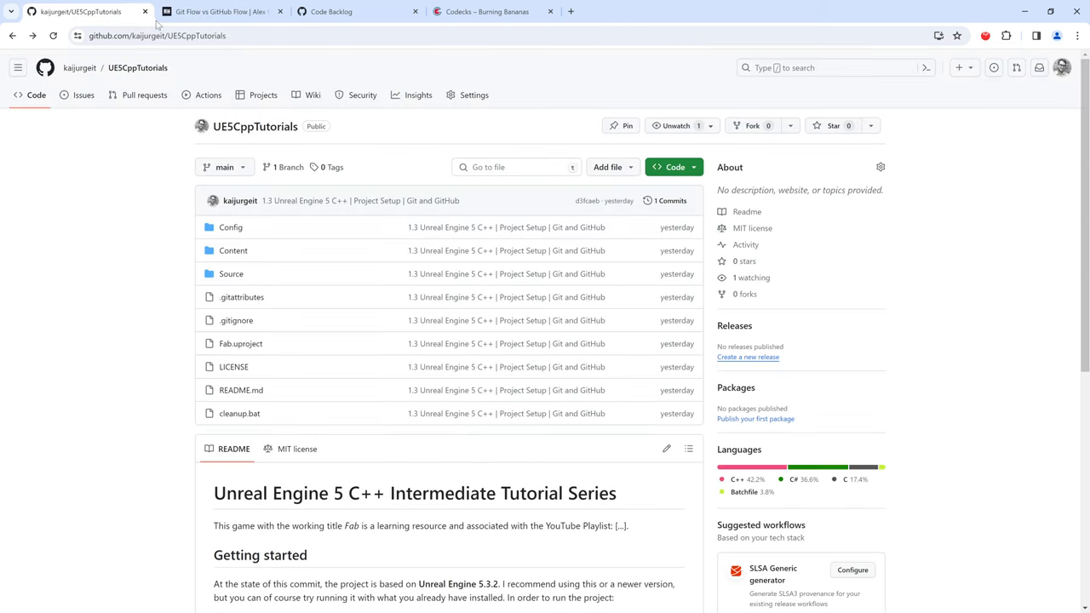
# - Close the branching article and preview creating a new project from the Projects tab
pyautogui.click(279, 11)
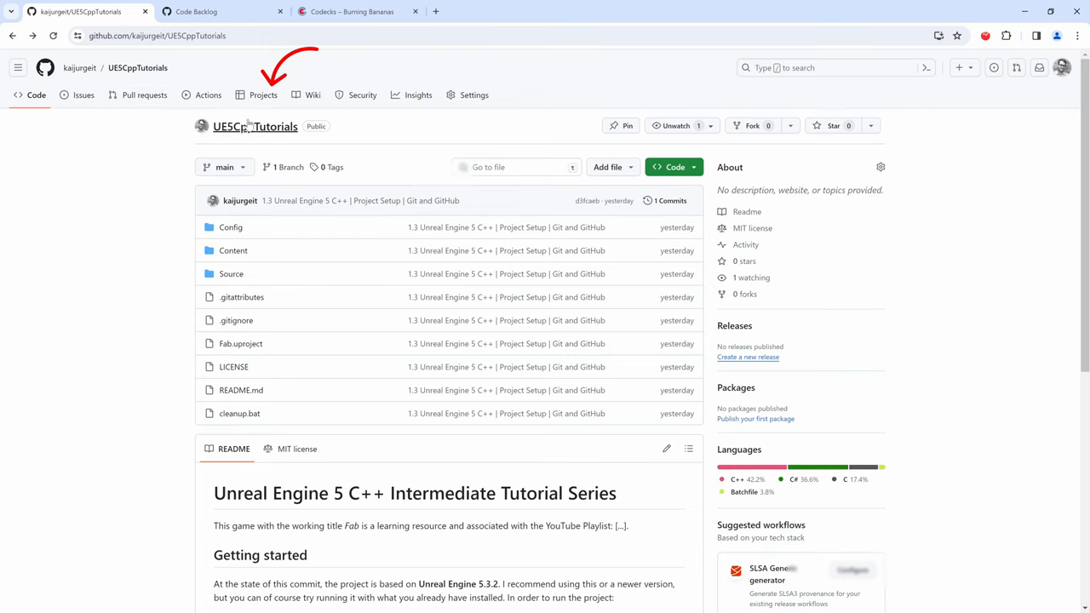
pyautogui.click(263, 95)
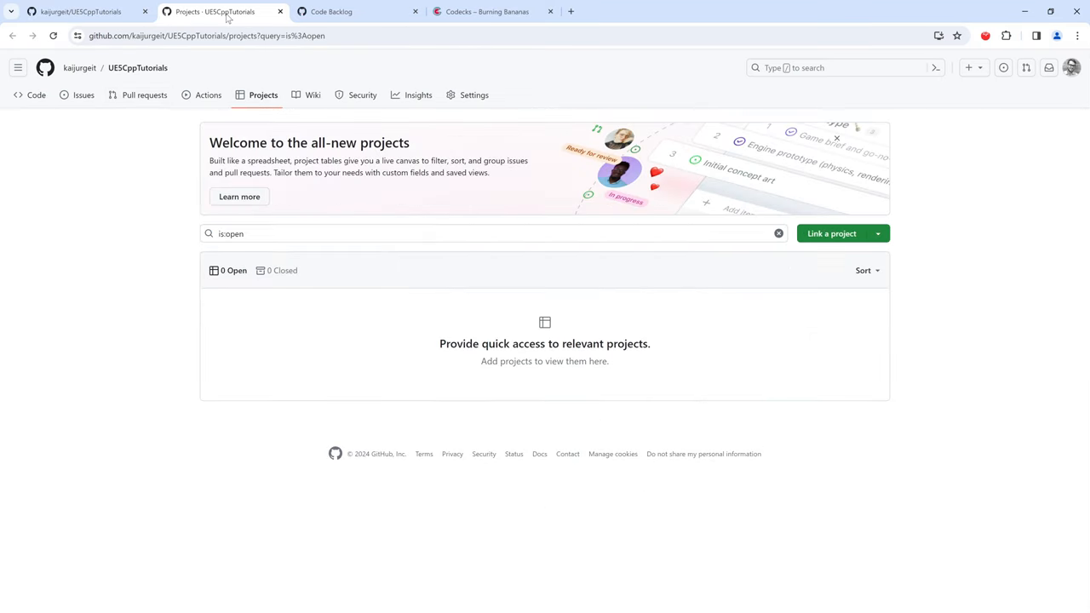
pyautogui.click(877, 234)
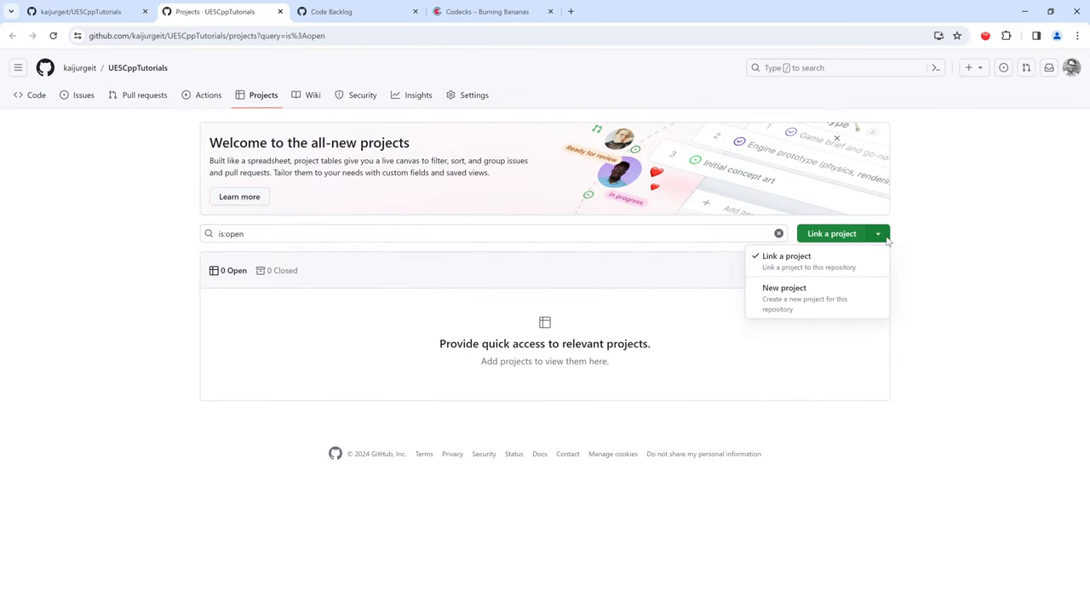
pyautogui.click(784, 287)
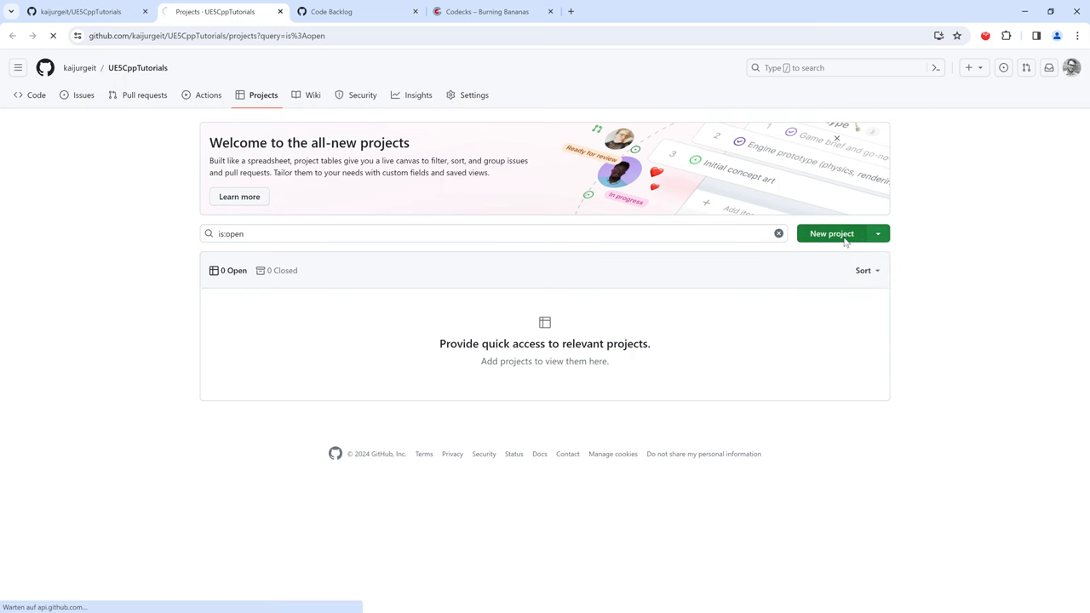
pyautogui.click(833, 233)
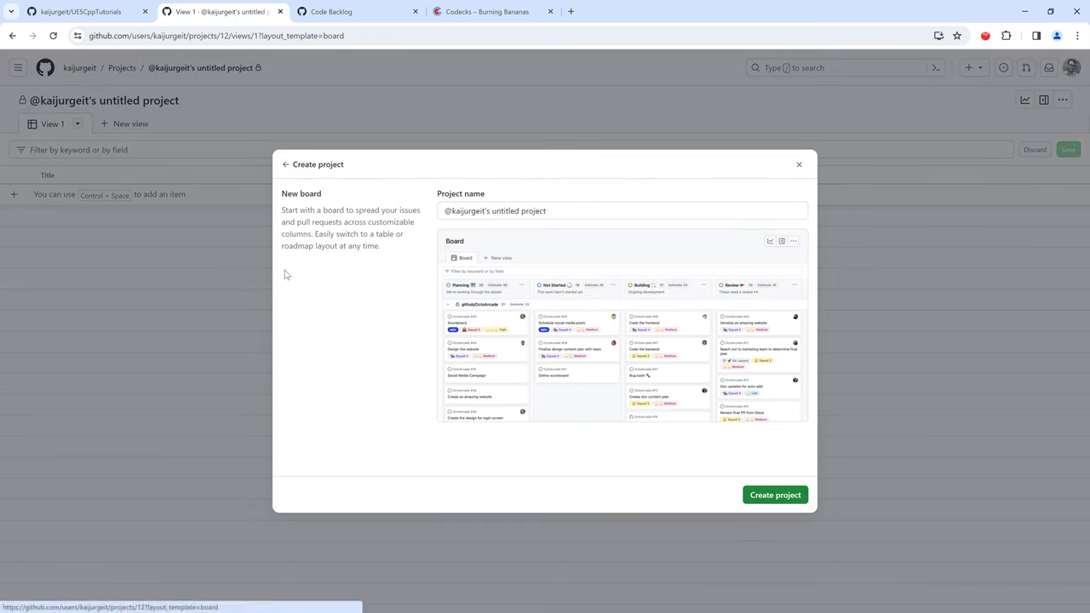
pyautogui.moveTo(384, 174)
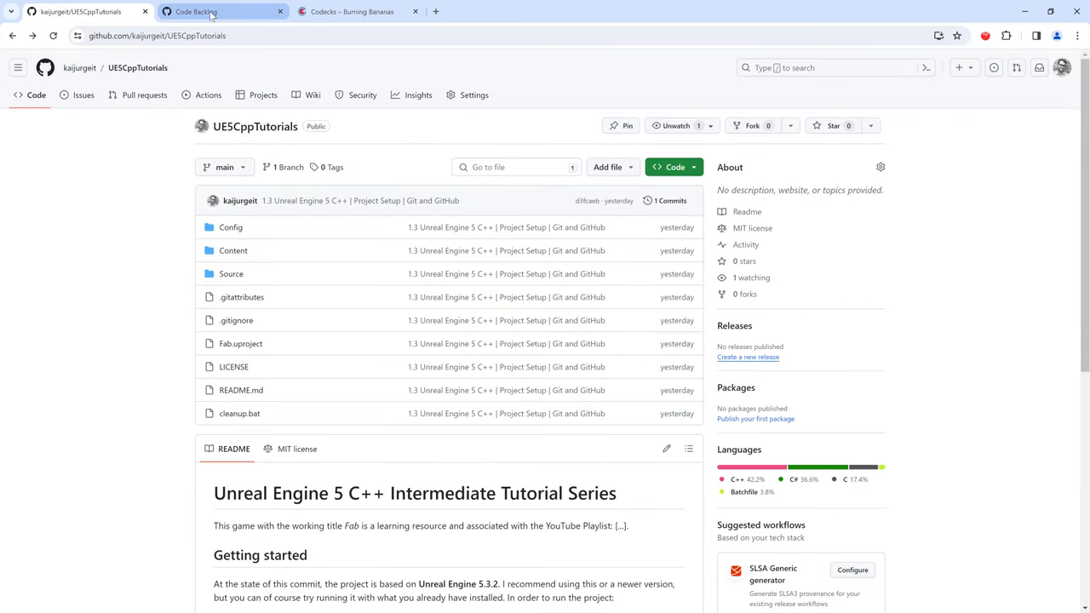
# - Open issue #522 from the pyfar Code Backlog To do column and scroll to its code
pyautogui.click(224, 12)
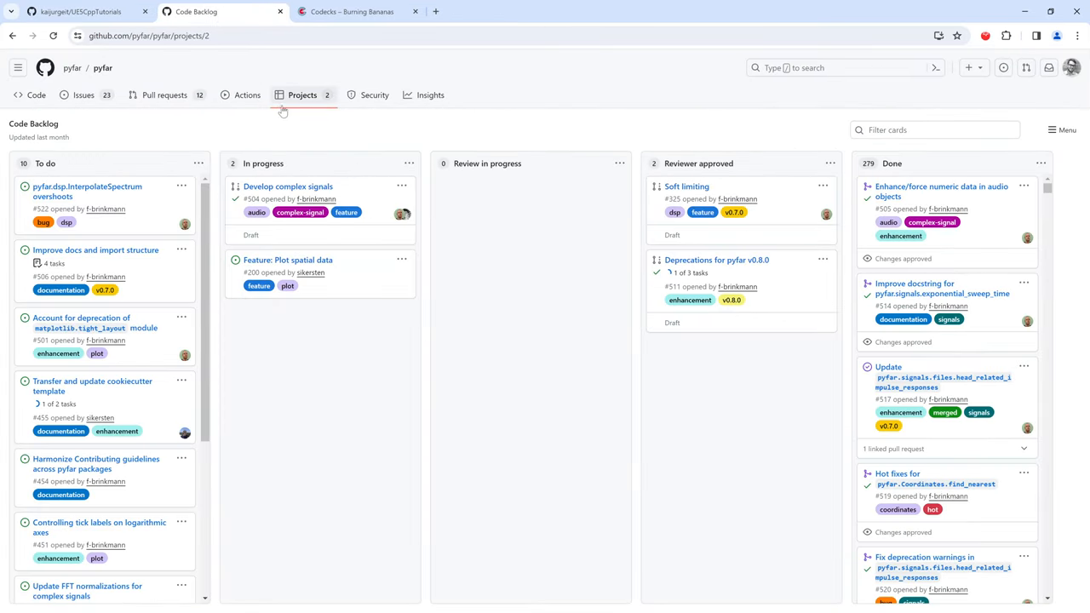
pyautogui.moveTo(310, 176)
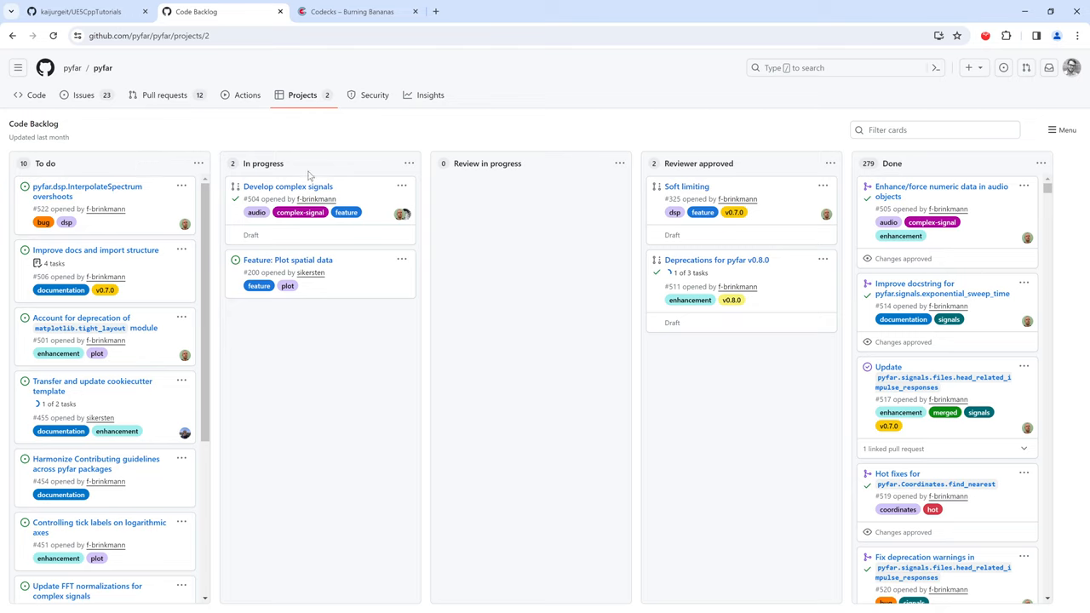
pyautogui.moveTo(744, 169)
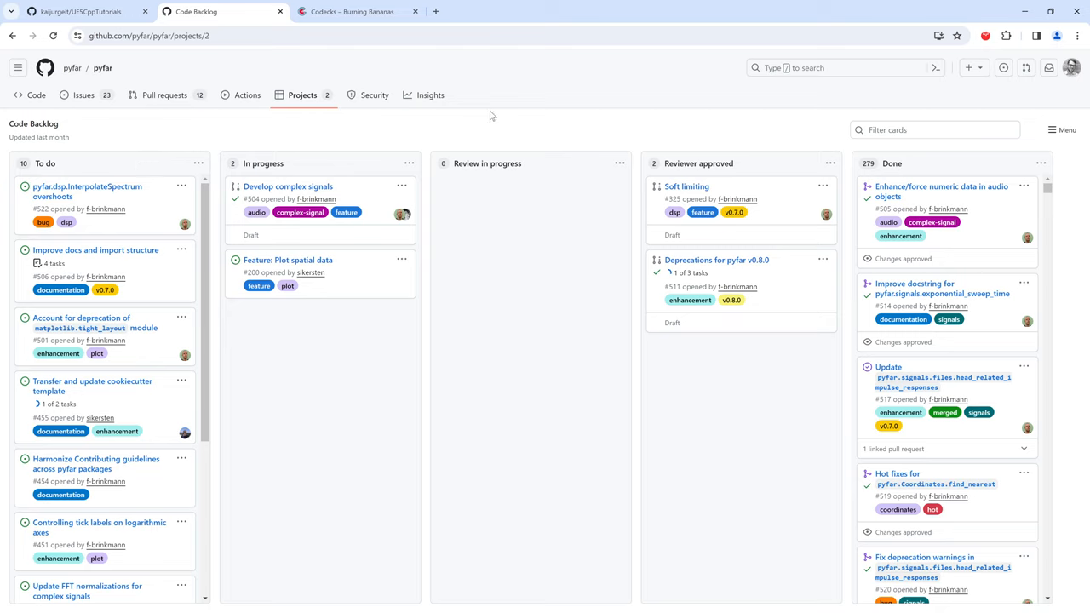
pyautogui.moveTo(144, 138)
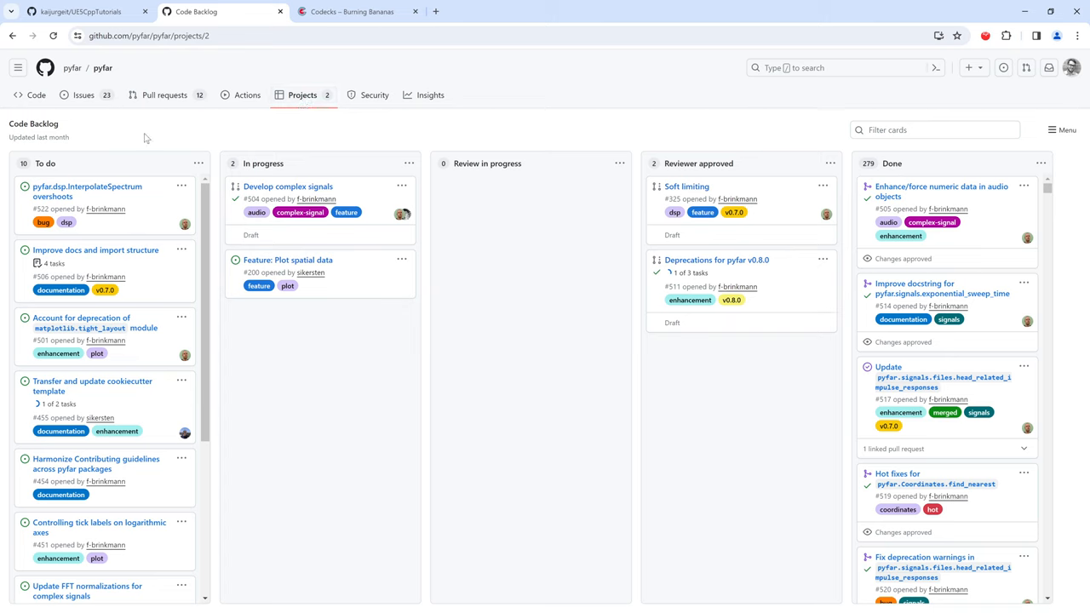
pyautogui.click(87, 191)
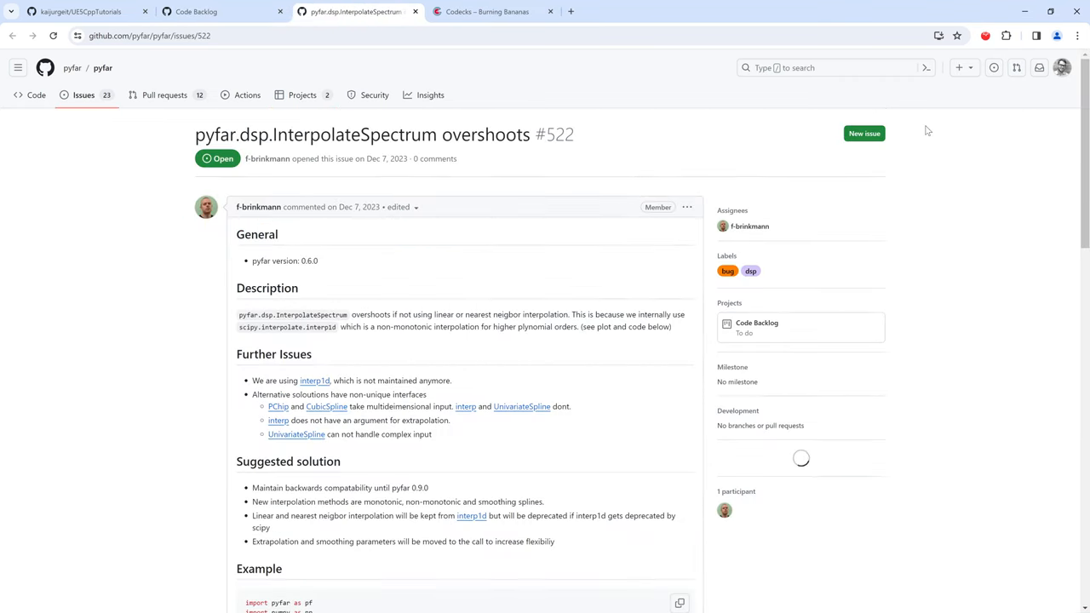
pyautogui.scroll(-3)
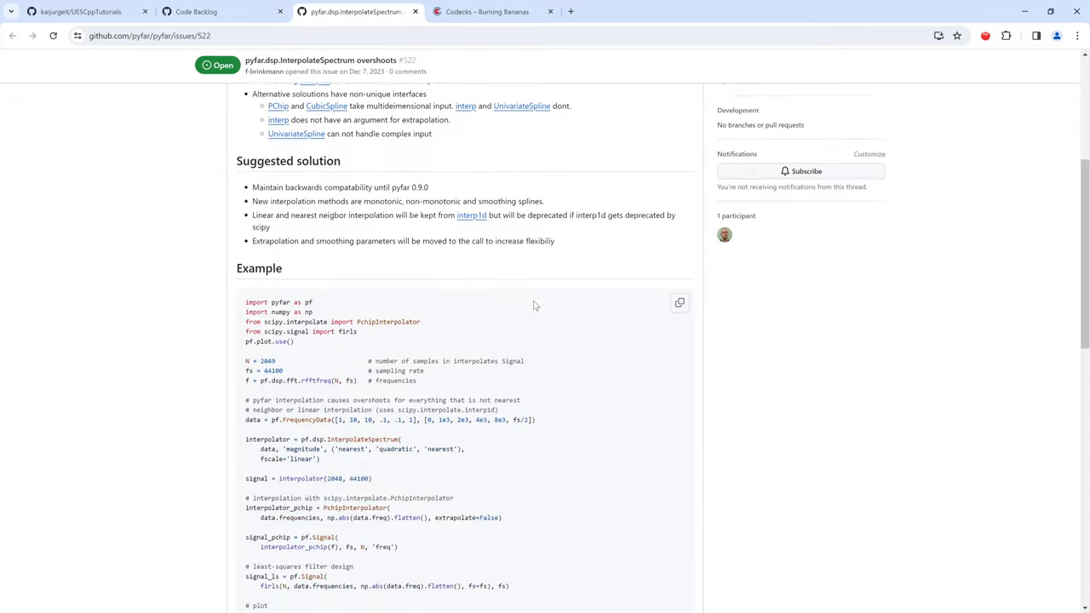
pyautogui.scroll(-3)
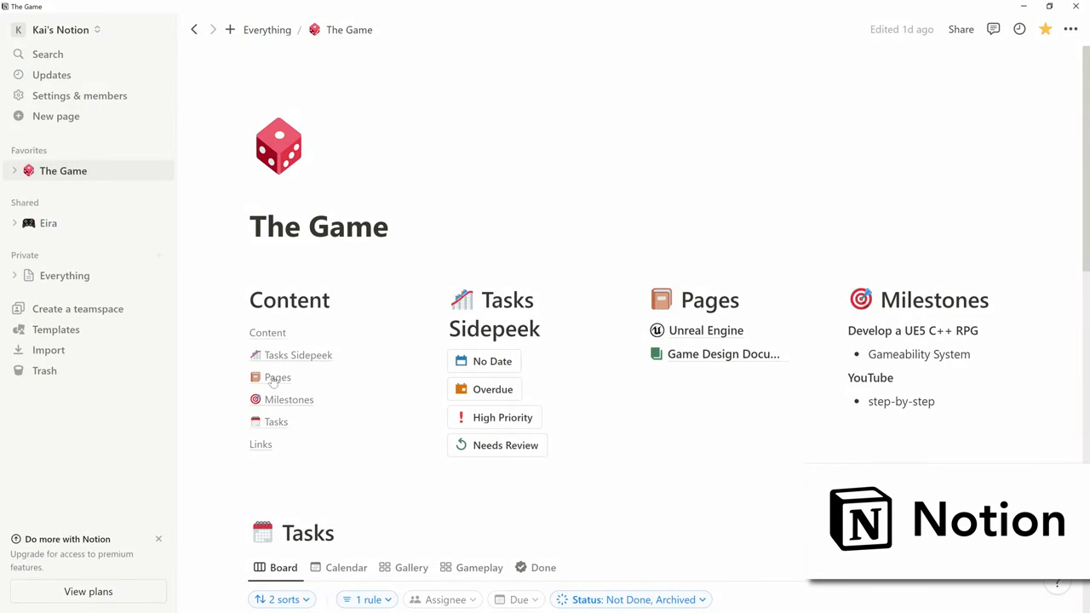
pyautogui.moveTo(385, 464)
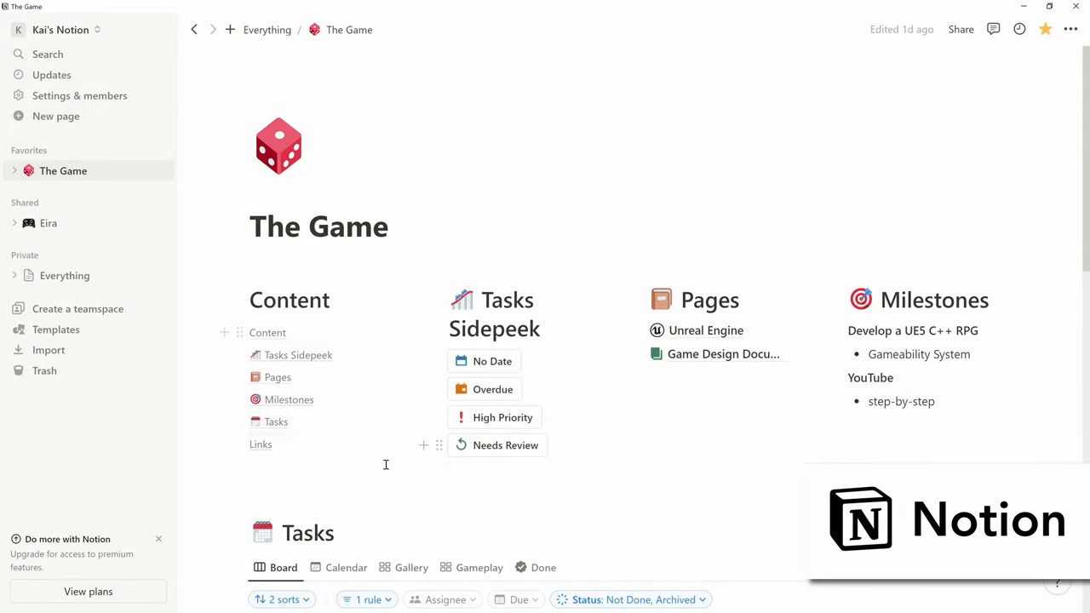
# - Drag Character Animation from To-do to In progress and check the Calendar view
pyautogui.scroll(-3)
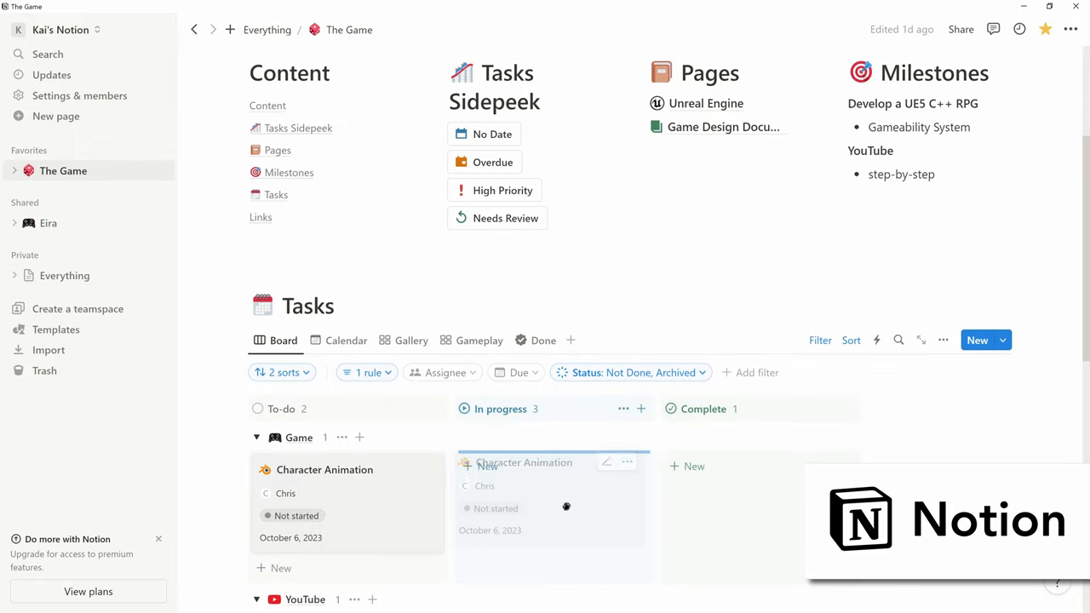
pyautogui.moveTo(325, 502); pyautogui.dragTo(554, 502)
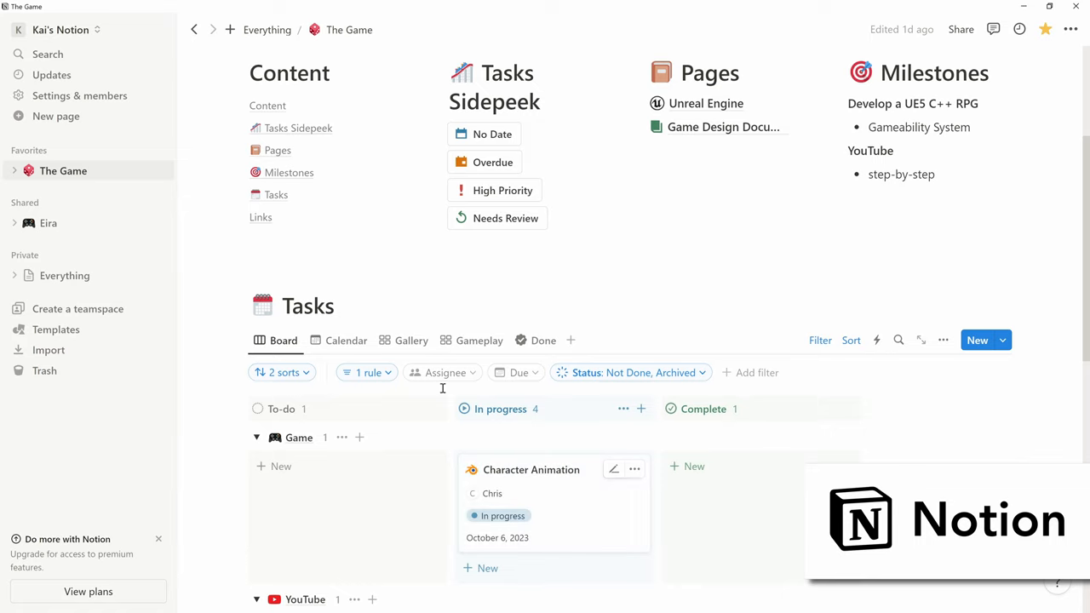
pyautogui.click(346, 340)
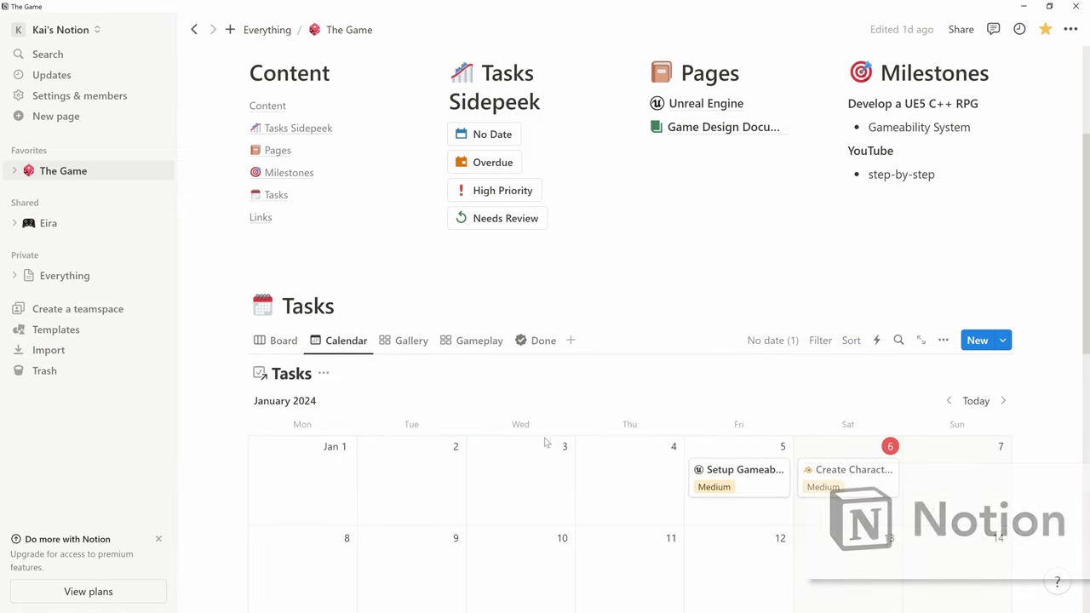
pyautogui.click(411, 340)
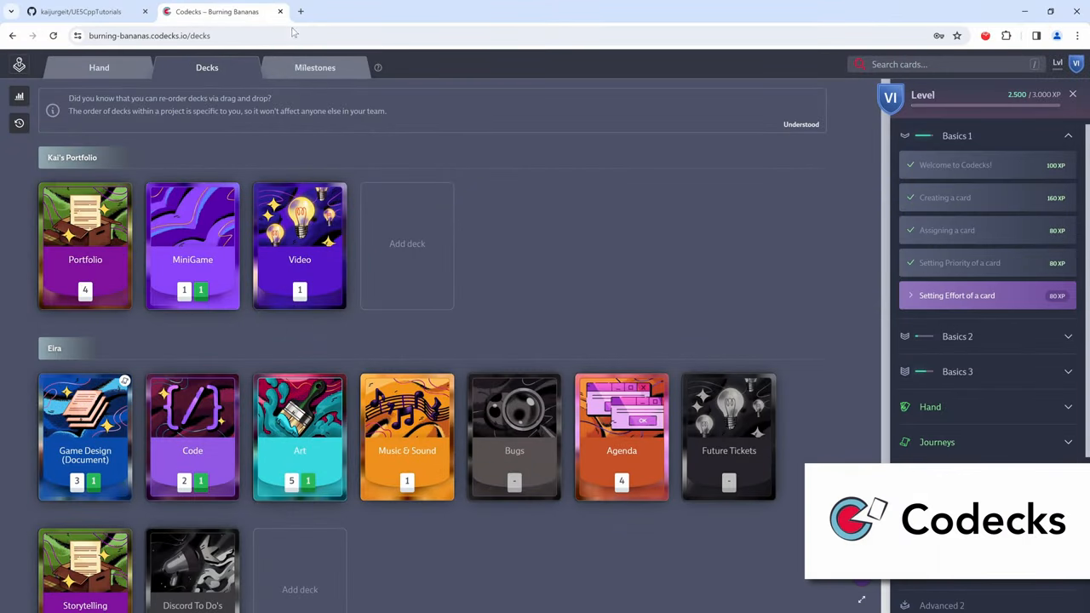
pyautogui.moveTo(196, 137)
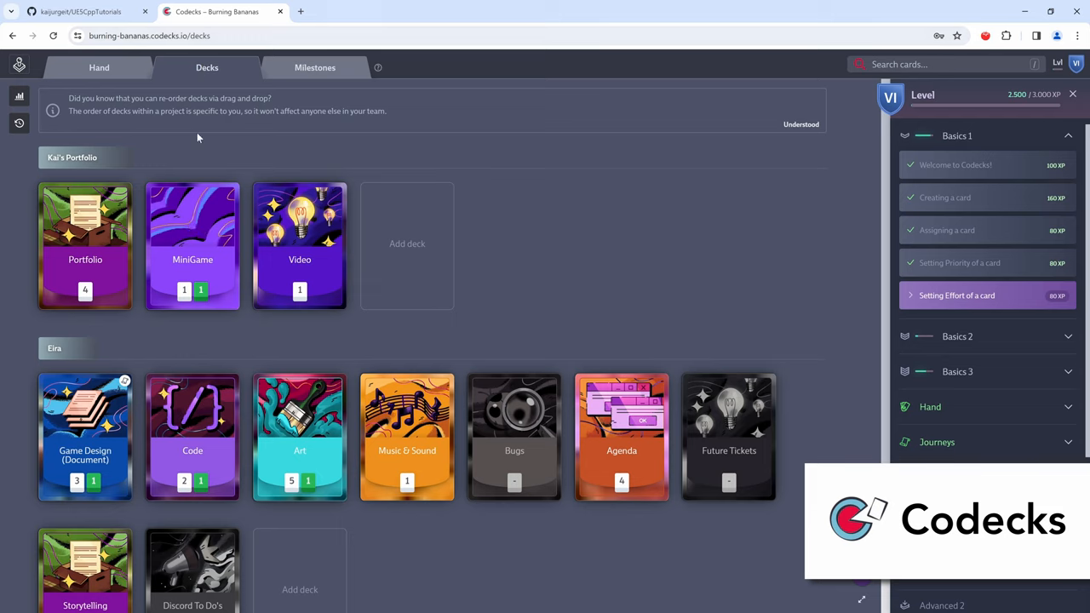